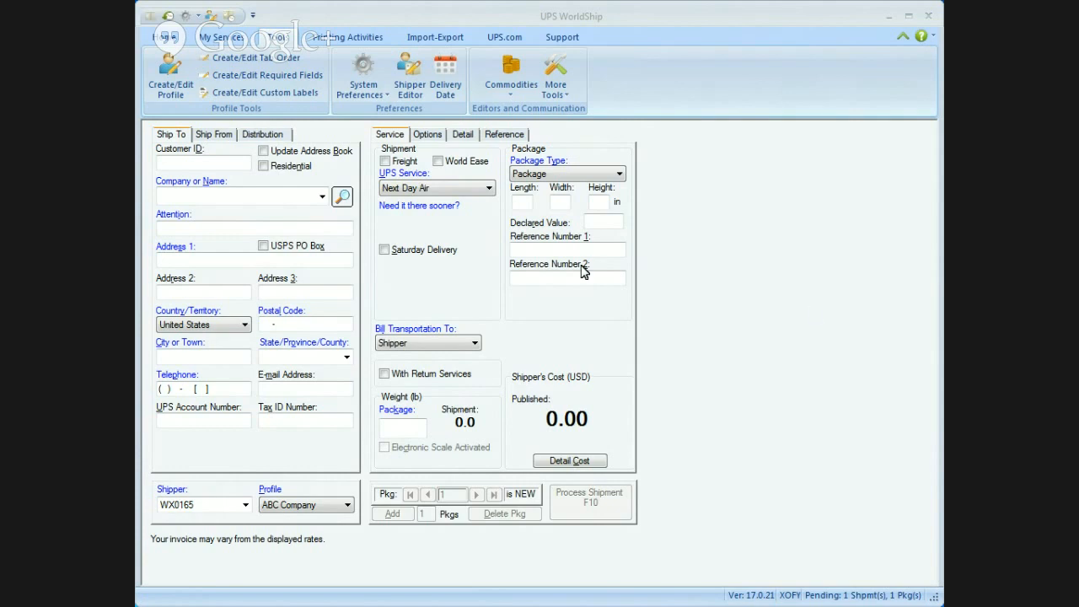
pyautogui.moveTo(372, 390)
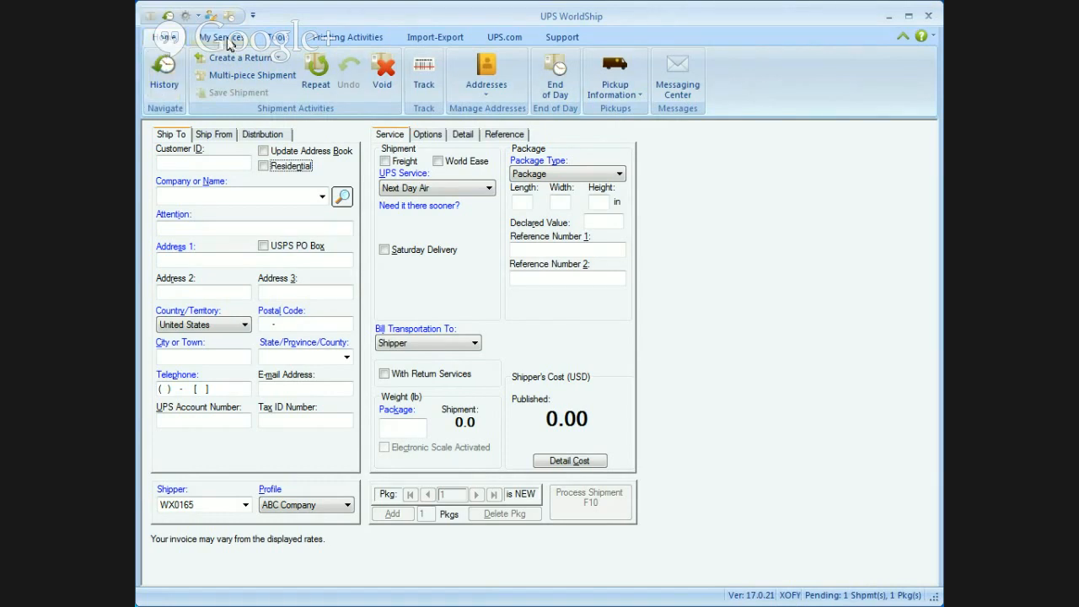
# Step: Start a new profile from Create/Edit Profile and name it Brownie Farms
pyautogui.click(220, 38)
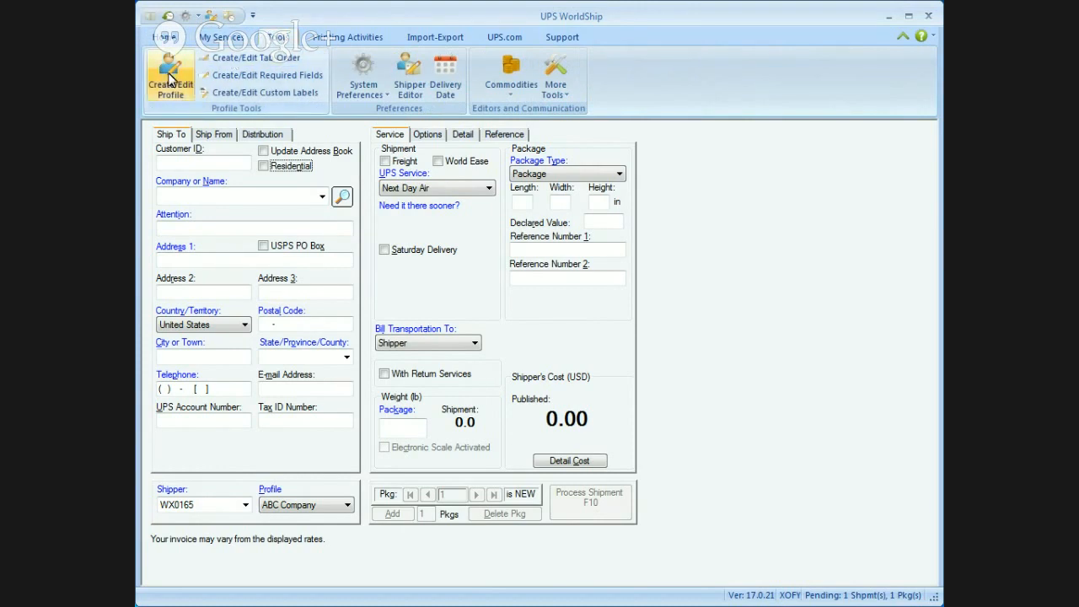
pyautogui.click(171, 76)
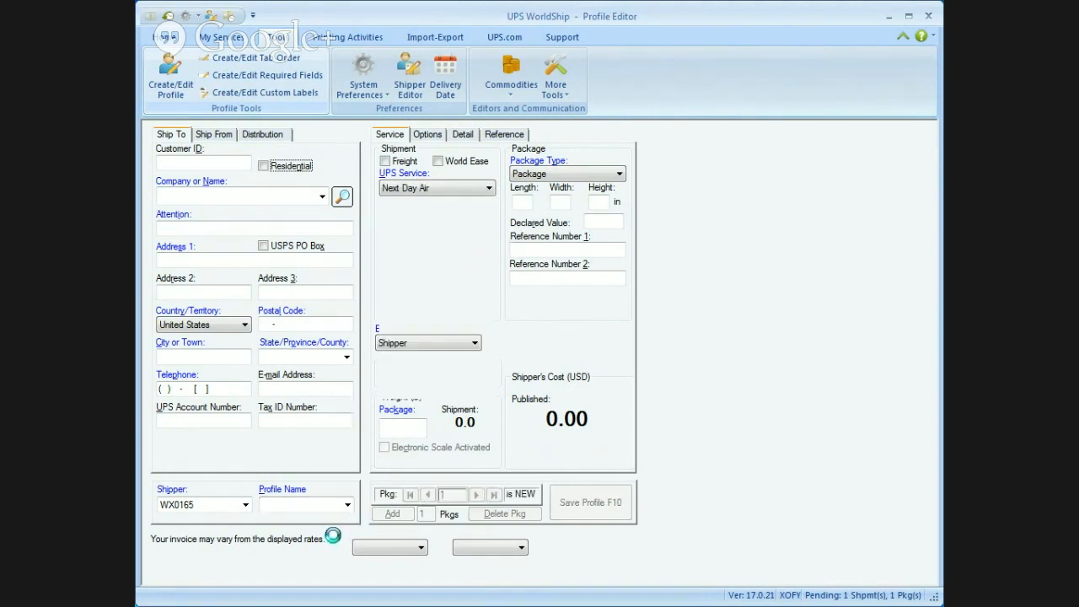
pyautogui.click(241, 196)
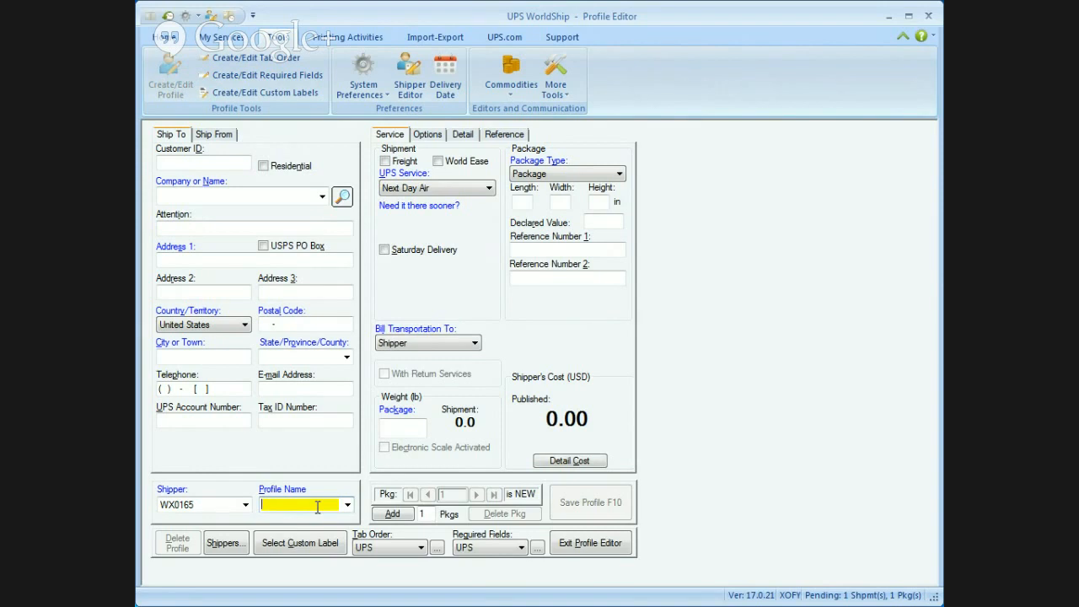
pyautogui.write('Brownie Farms')
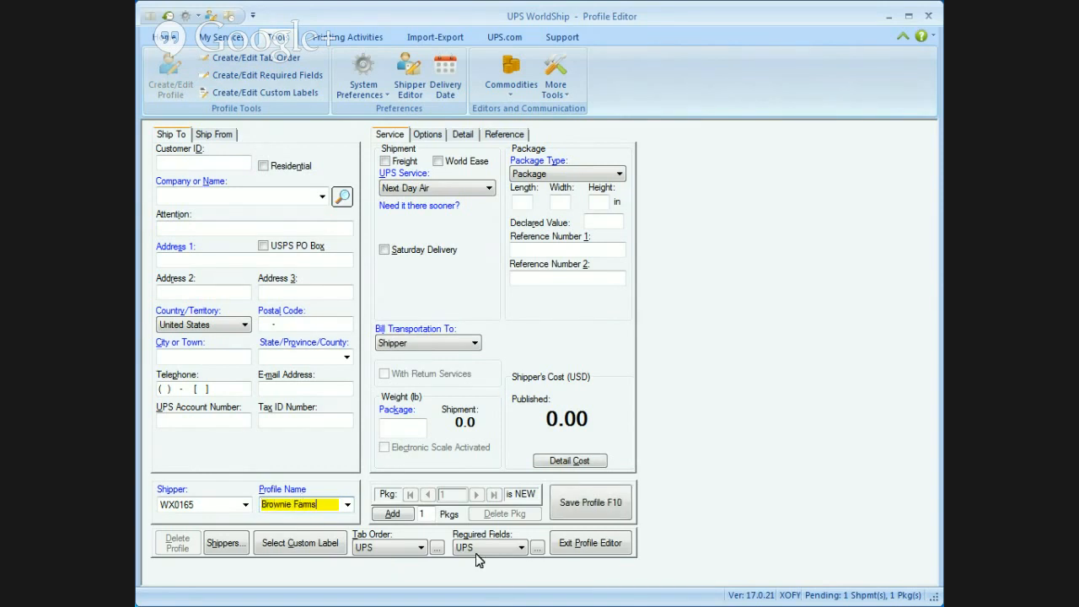
pyautogui.moveTo(503, 556)
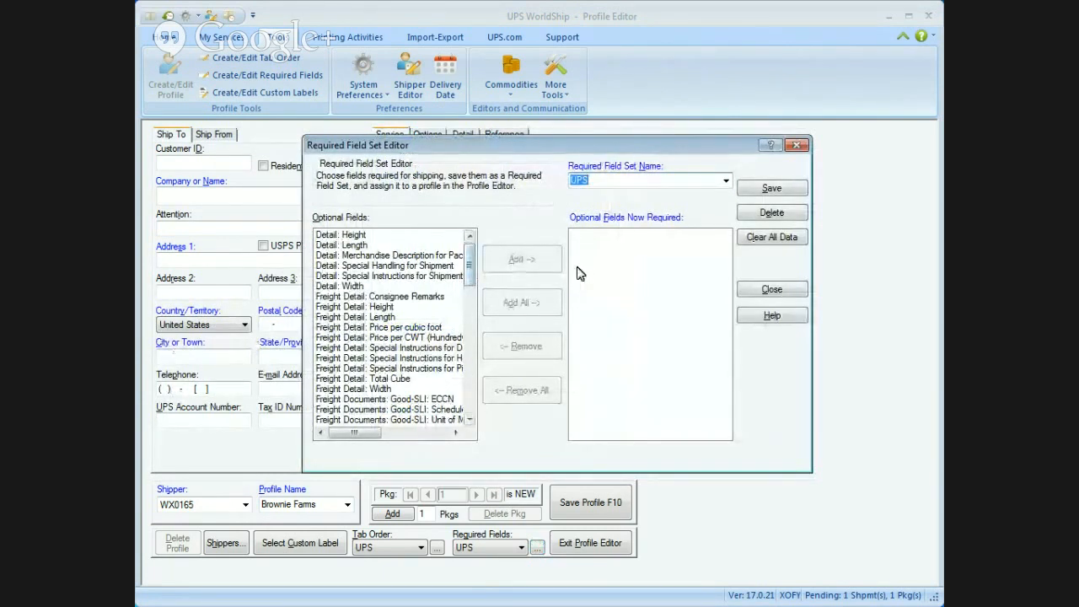
# Step: Save a Browniefarms required-field set requiring Ship To telephone and e-mail address
pyautogui.write('Browniefarms')
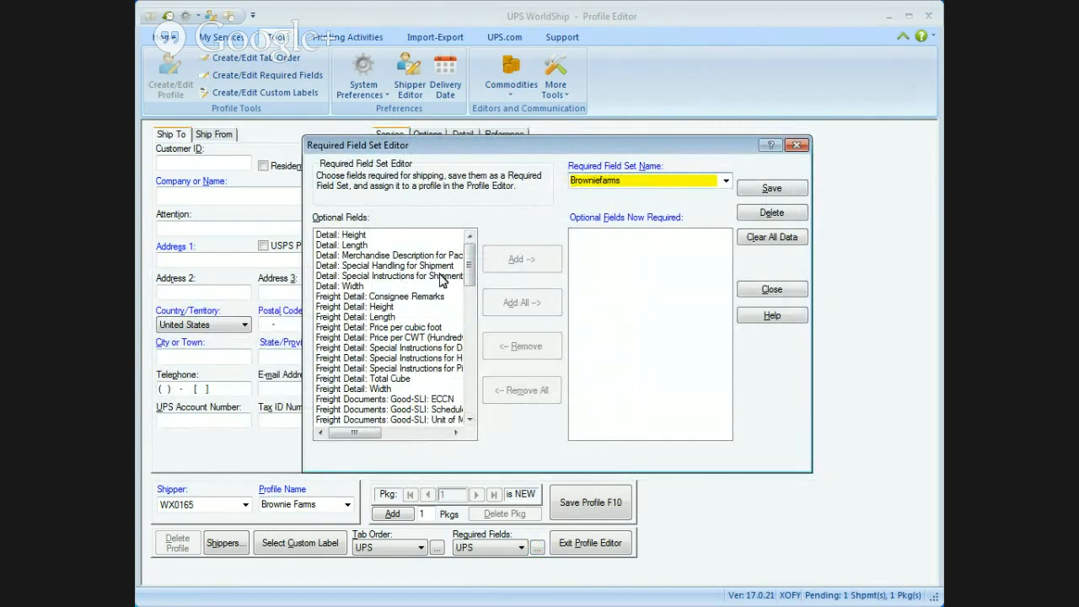
pyautogui.click(363, 338)
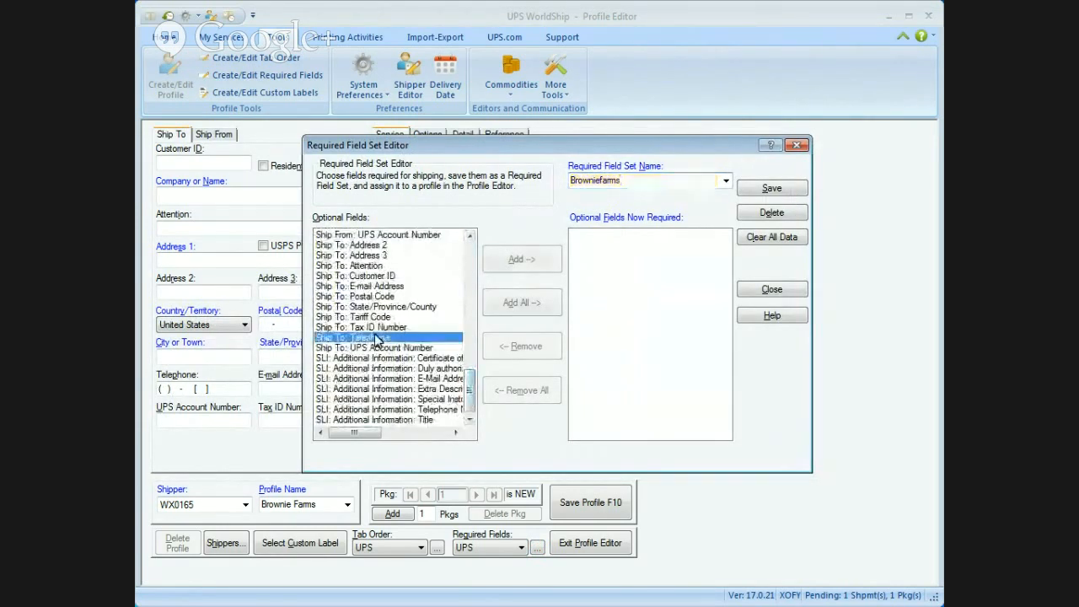
pyautogui.click(522, 259)
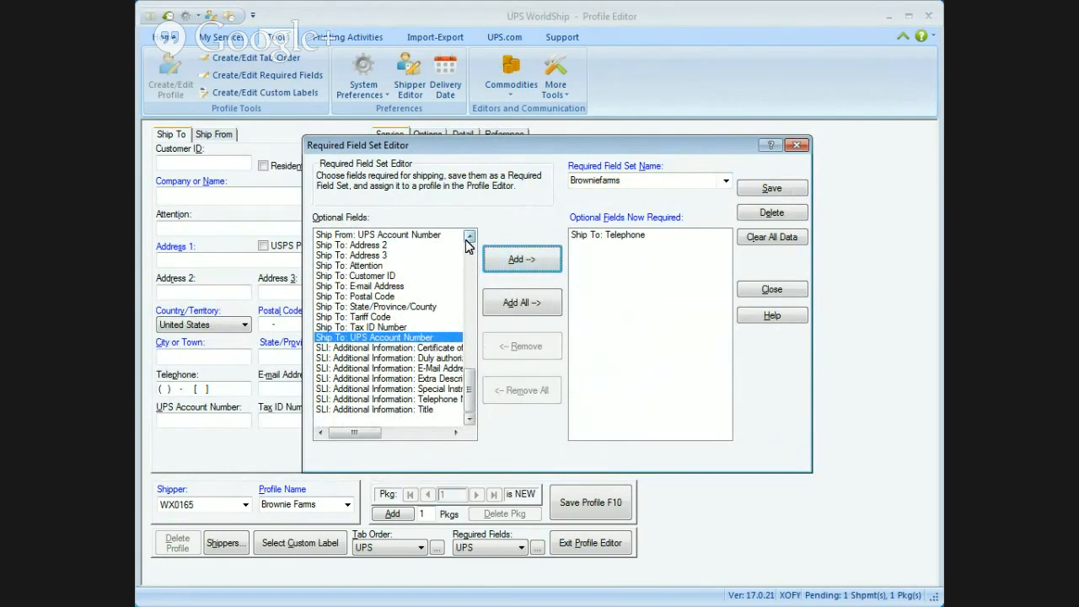
pyautogui.moveTo(409, 274)
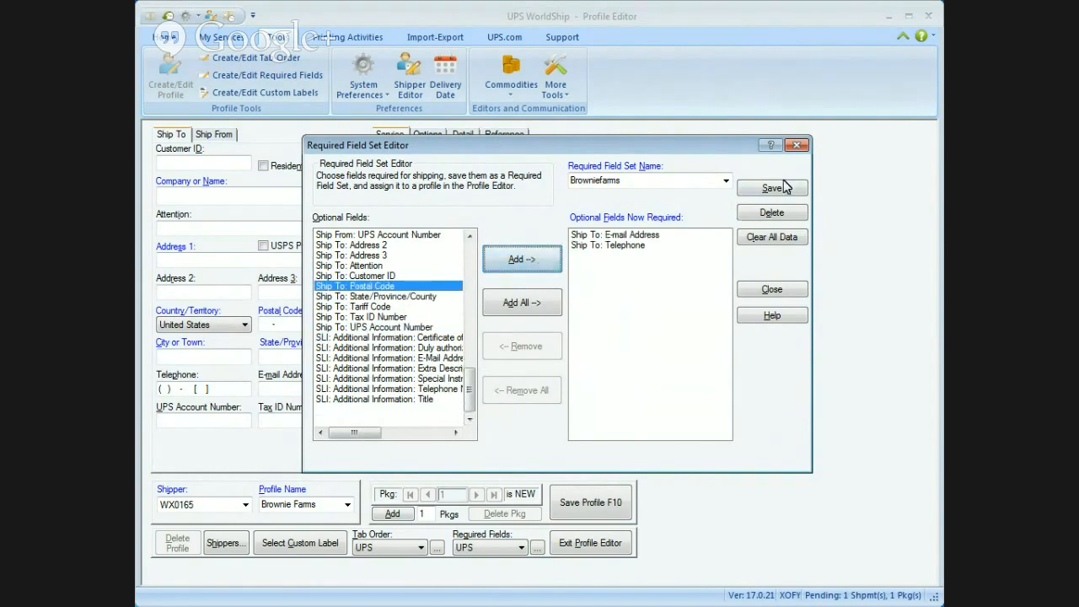
pyautogui.click(771, 188)
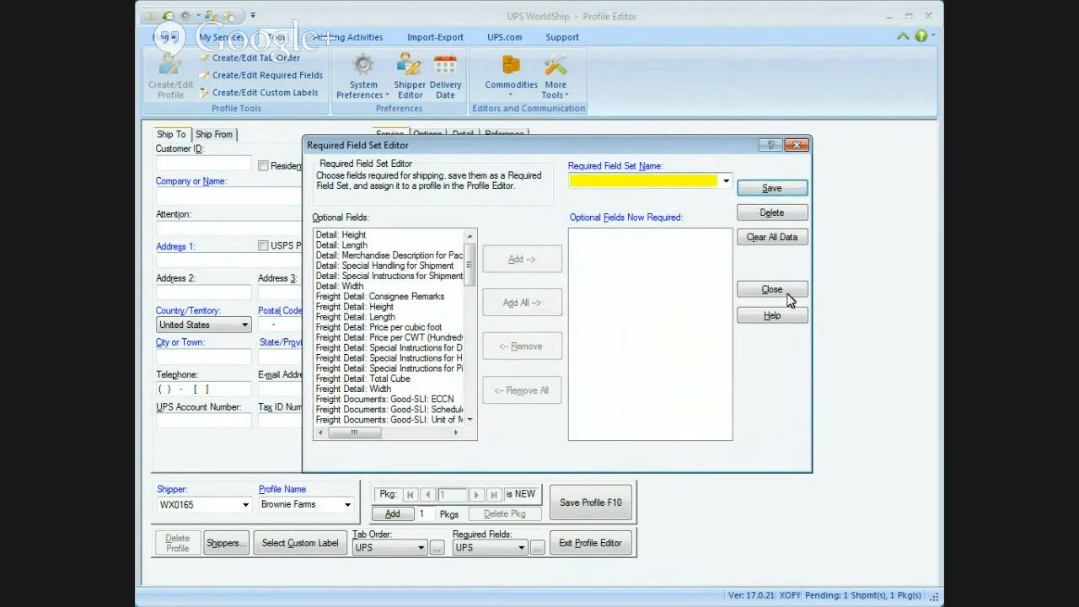
pyautogui.click(771, 289)
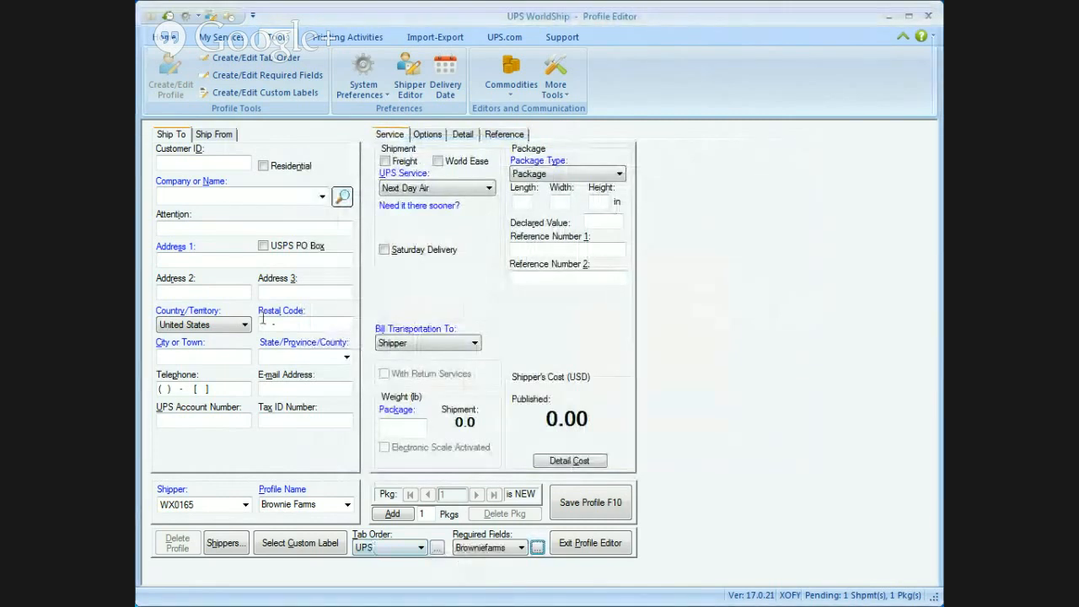
# Step: Open the profile's tab order editor, starting from an existing tab order
pyautogui.click(241, 196)
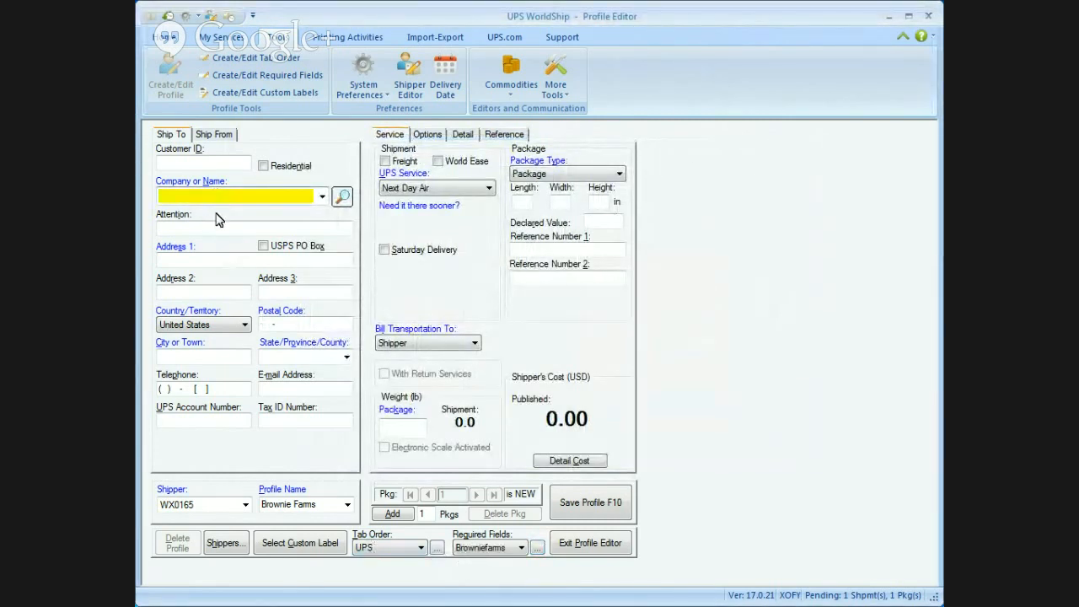
pyautogui.click(253, 228)
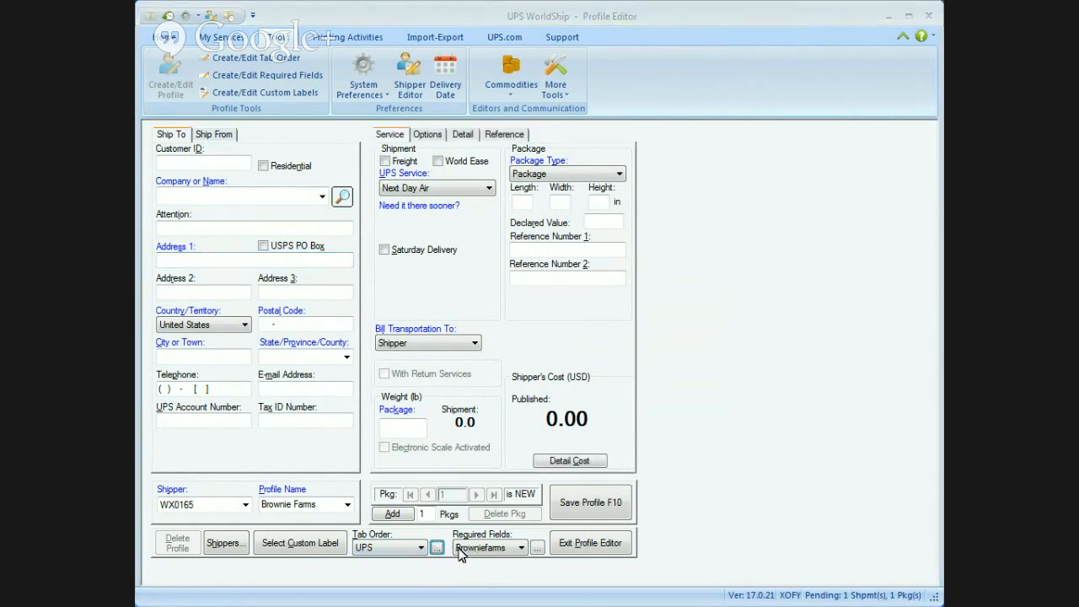
pyautogui.click(437, 547)
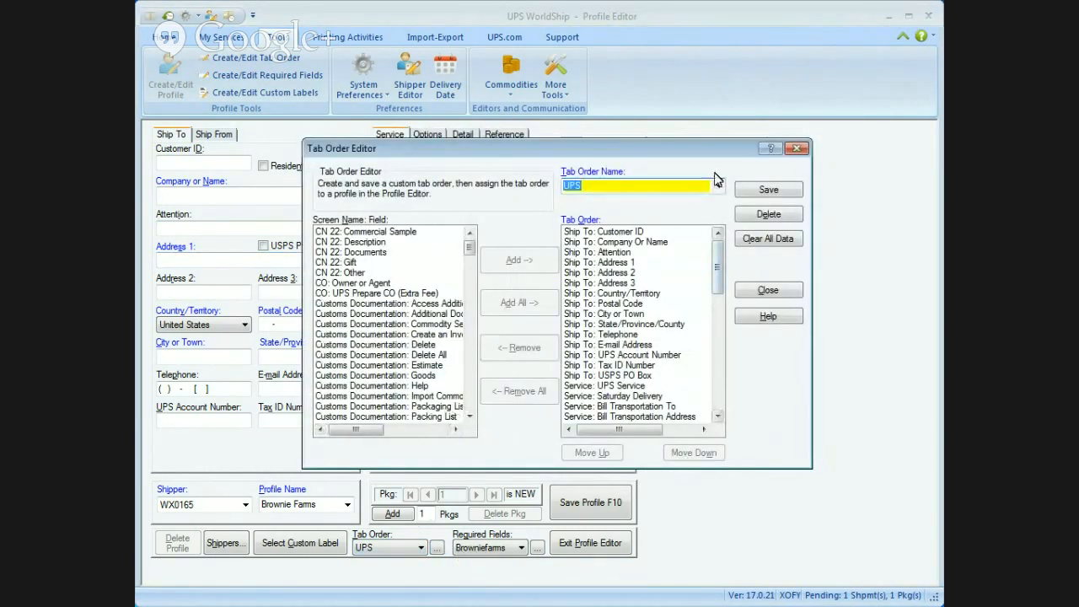
pyautogui.click(767, 238)
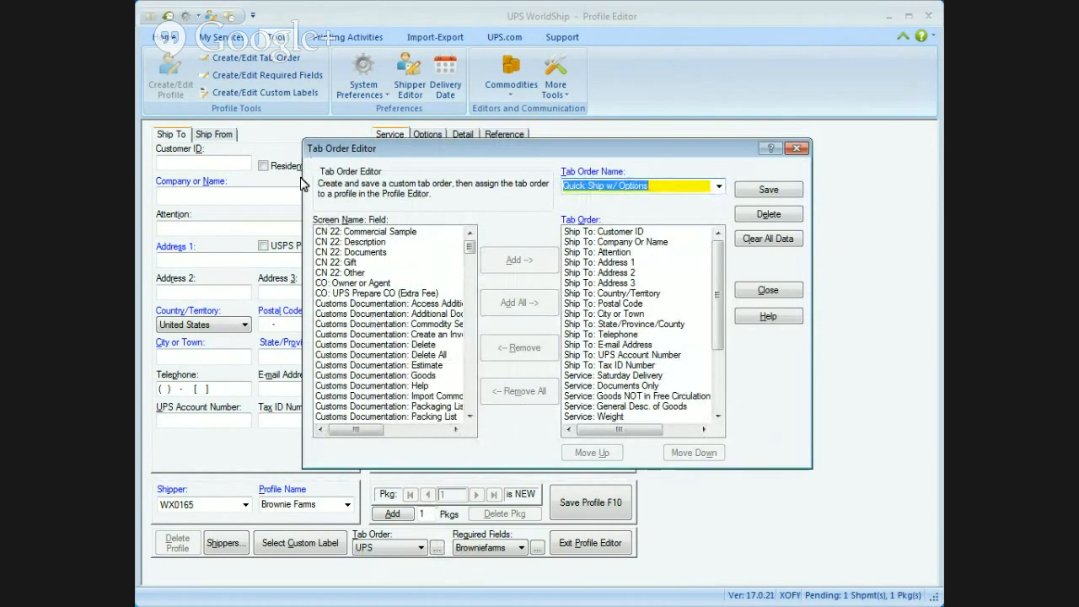
pyautogui.moveTo(280, 74)
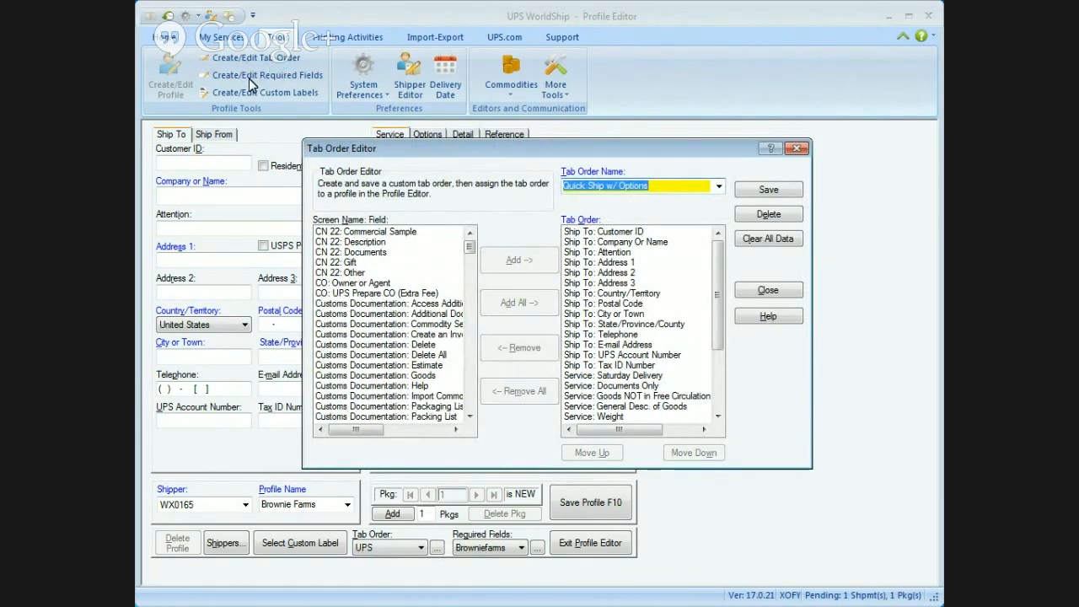
pyautogui.moveTo(292, 69)
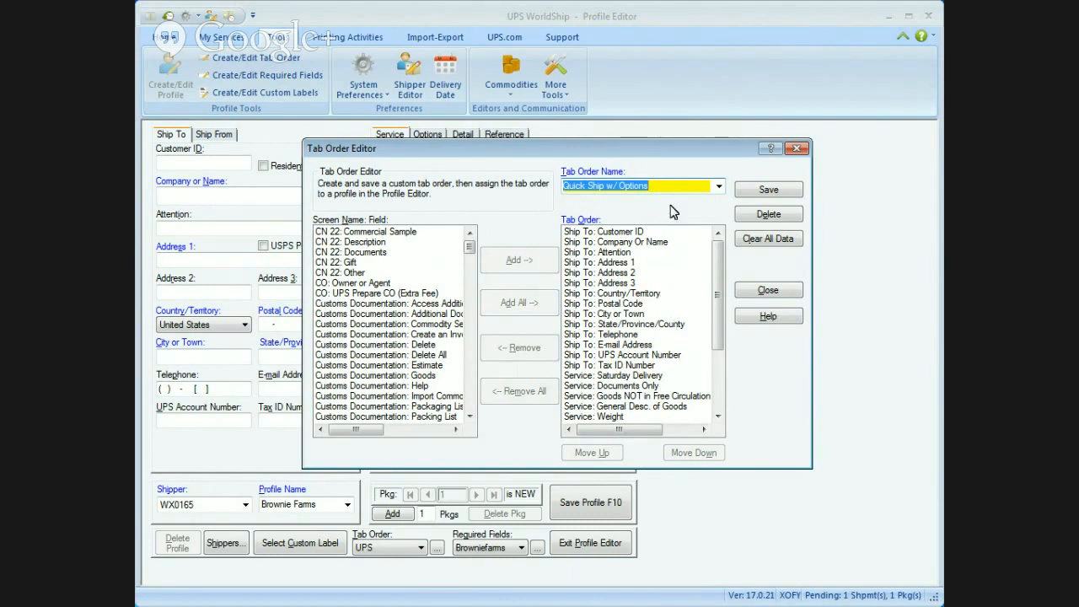
# Step: Name the tab order Brownie Farms, move Residential to the top, and save
pyautogui.write('Brownie Farms')
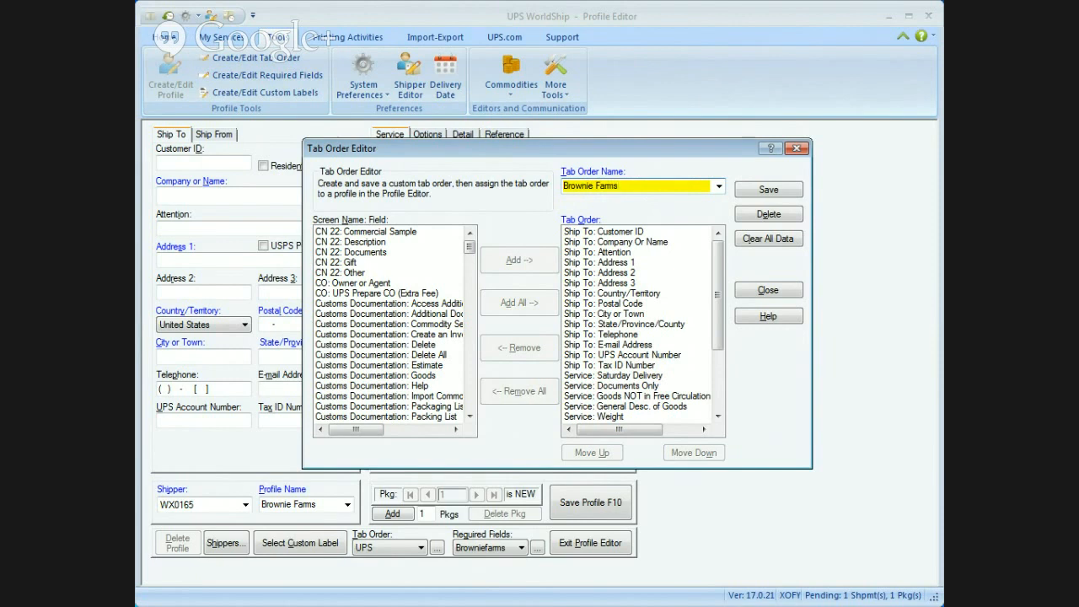
pyautogui.scroll(-3)
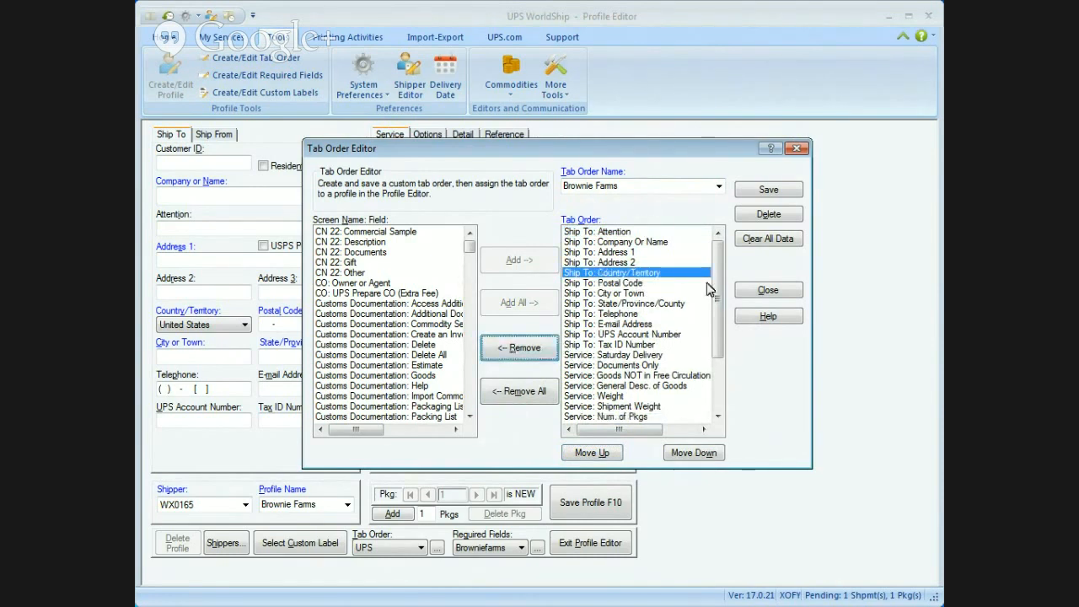
pyautogui.scroll(-3)
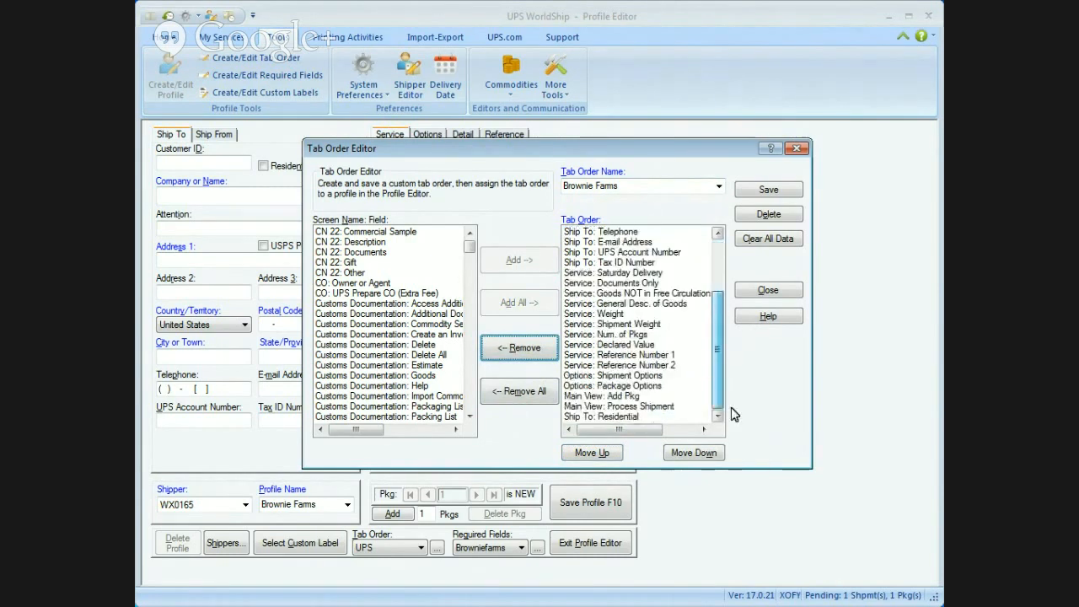
pyautogui.click(601, 417)
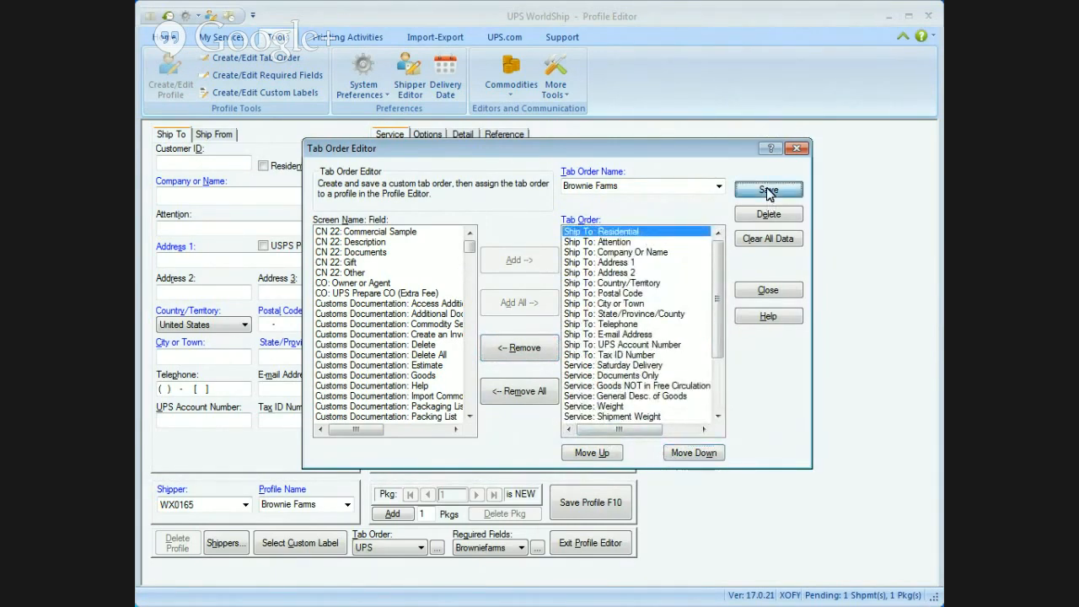
pyautogui.click(767, 189)
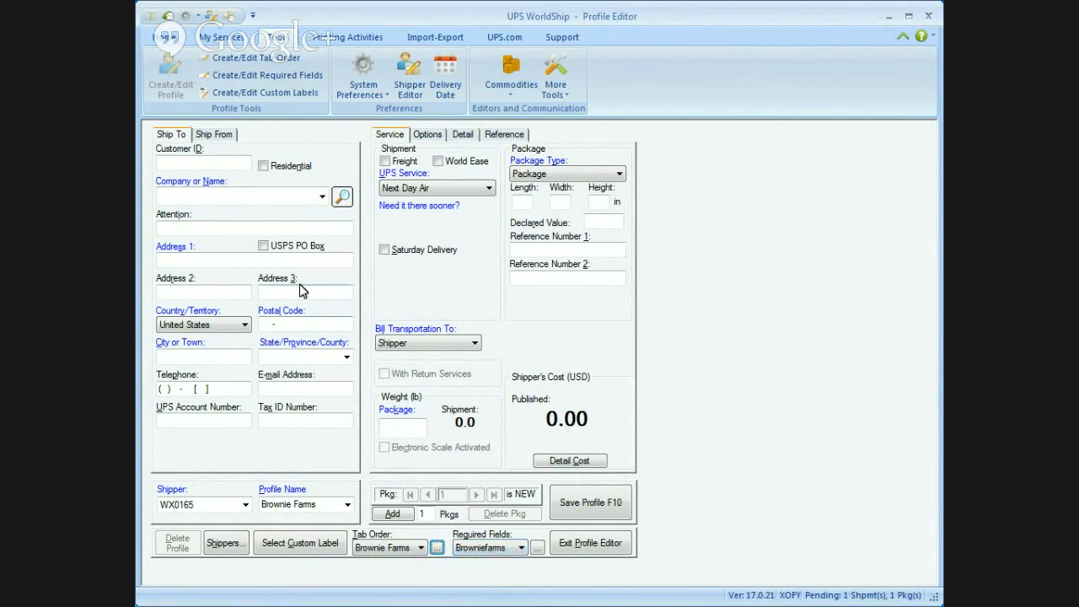
# Step: Enter BrownieFarms as Reference Number 5 and save the Brownie Farms profile
pyautogui.click(505, 134)
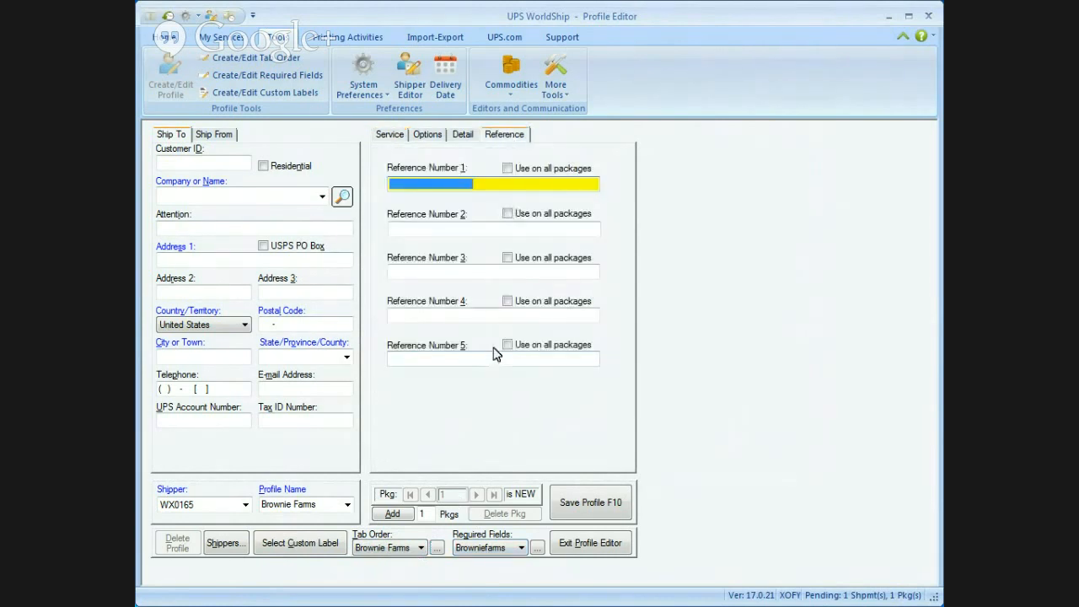
pyautogui.click(493, 357)
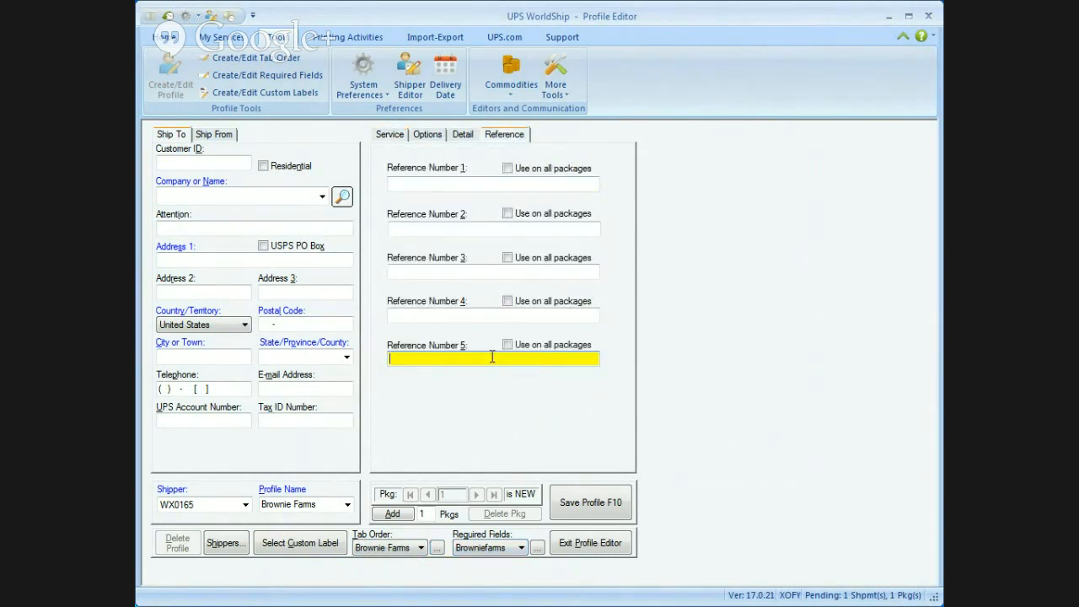
pyautogui.write('BrownieFar')
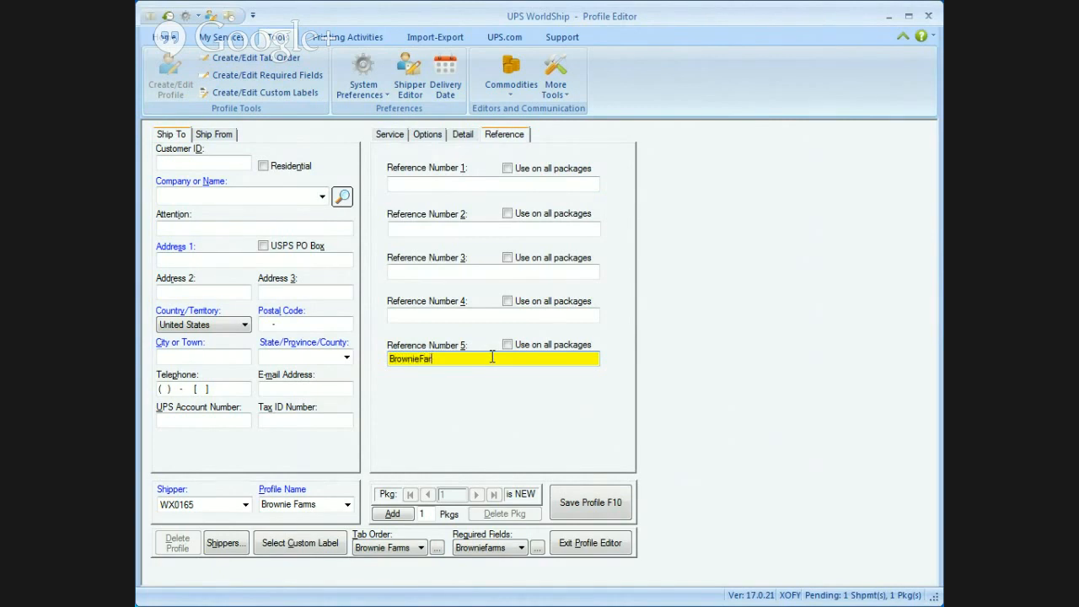
pyautogui.write('ms')
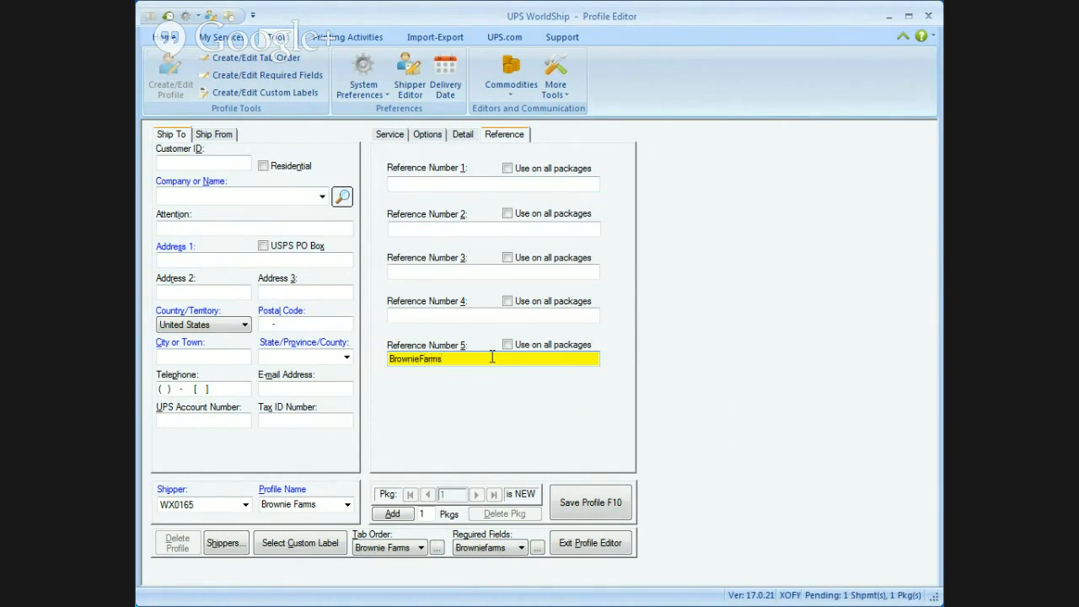
pyautogui.moveTo(426, 377)
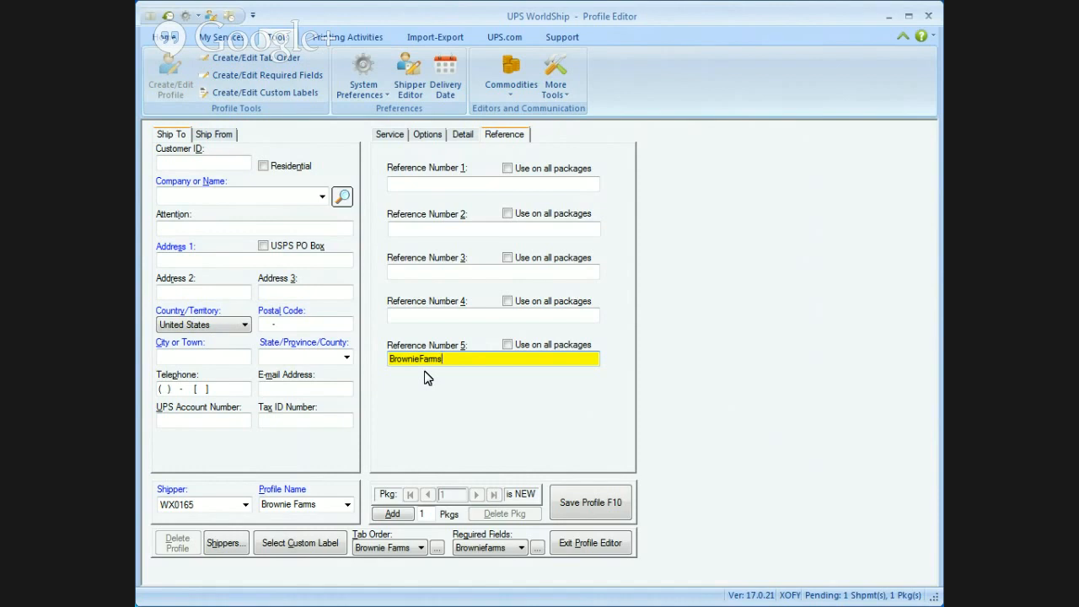
pyautogui.moveTo(442, 262)
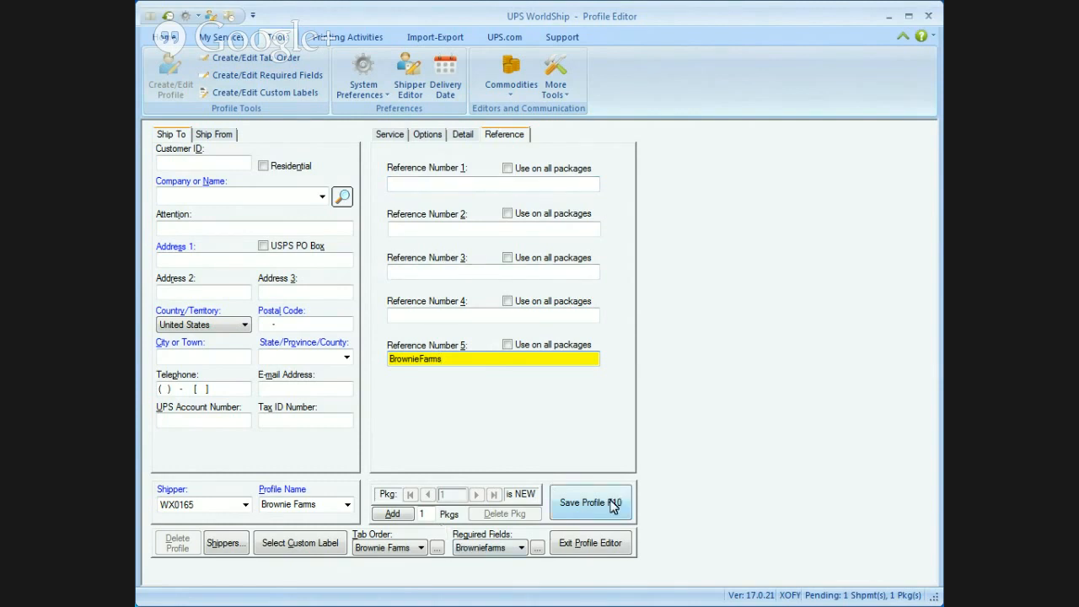
pyautogui.click(590, 502)
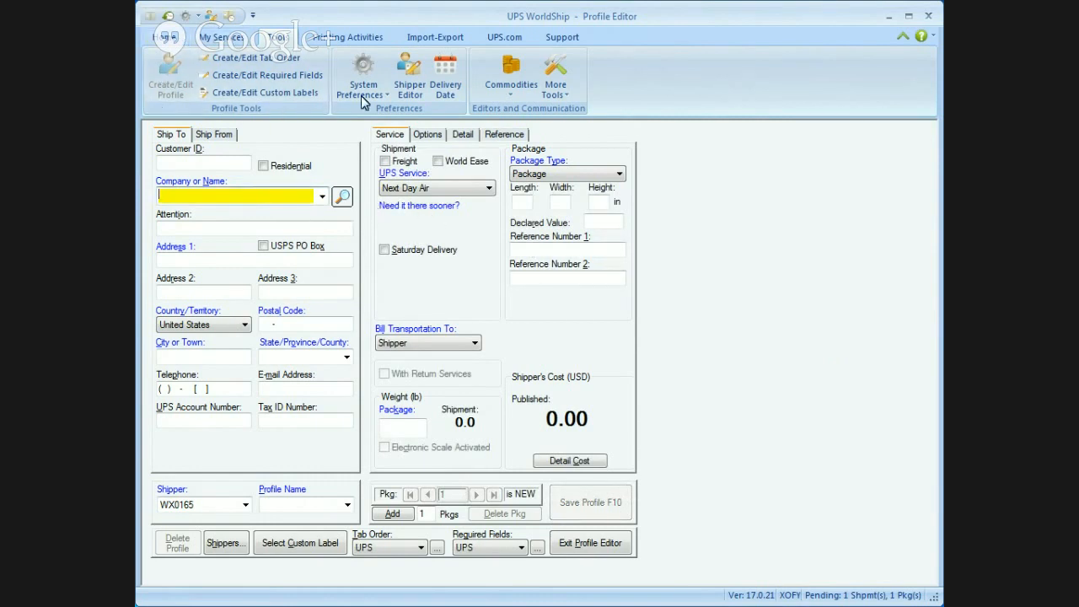
pyautogui.moveTo(238, 530)
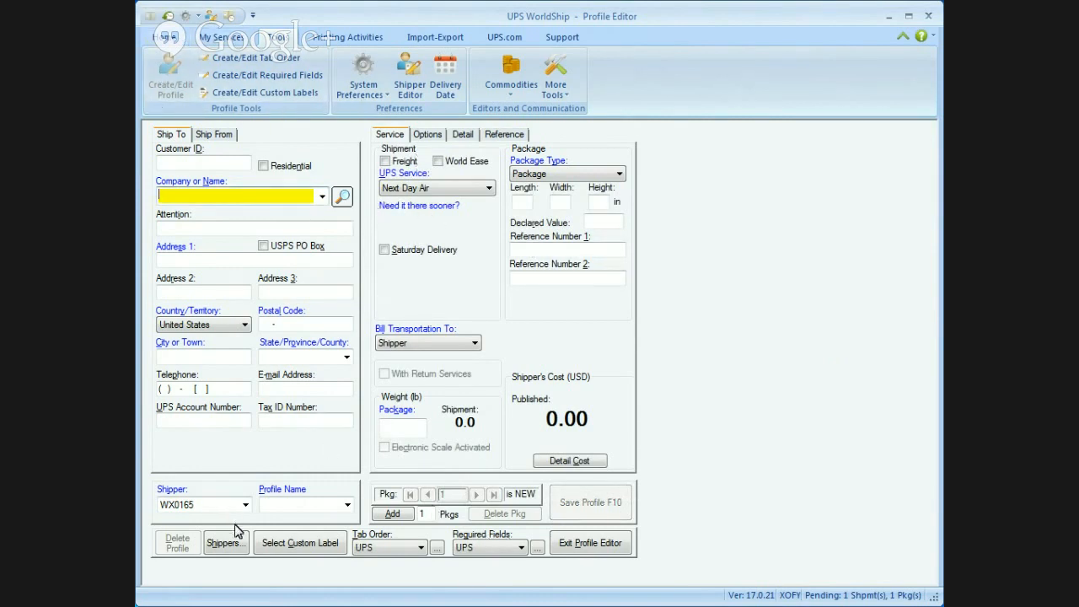
# Step: Load the Brownie Farms profile and enter the notification memo 'Yummy Syrup is on its way'
pyautogui.click(346, 505)
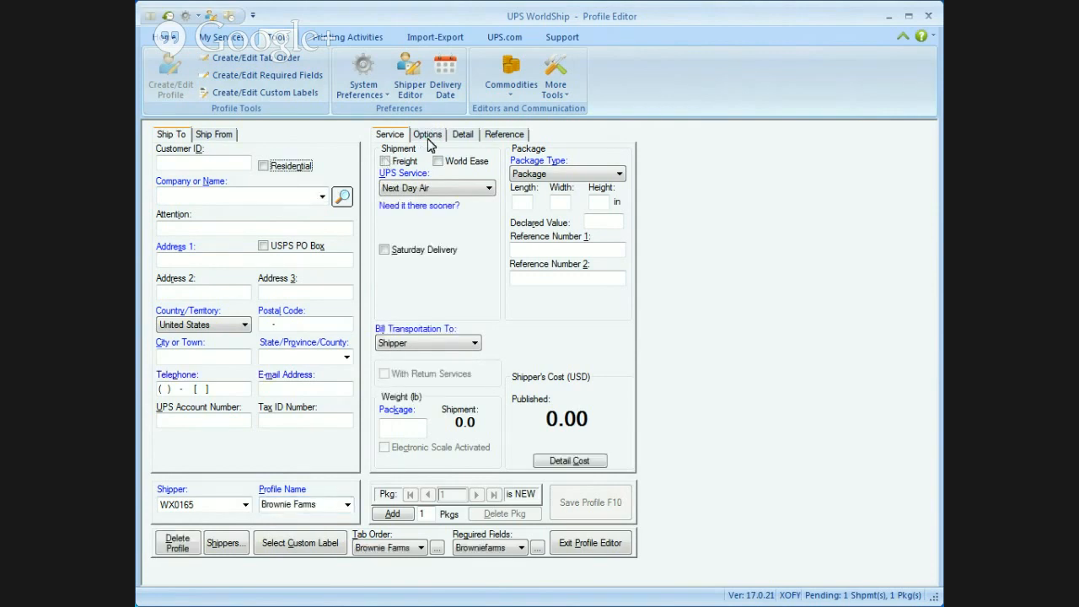
pyautogui.click(428, 134)
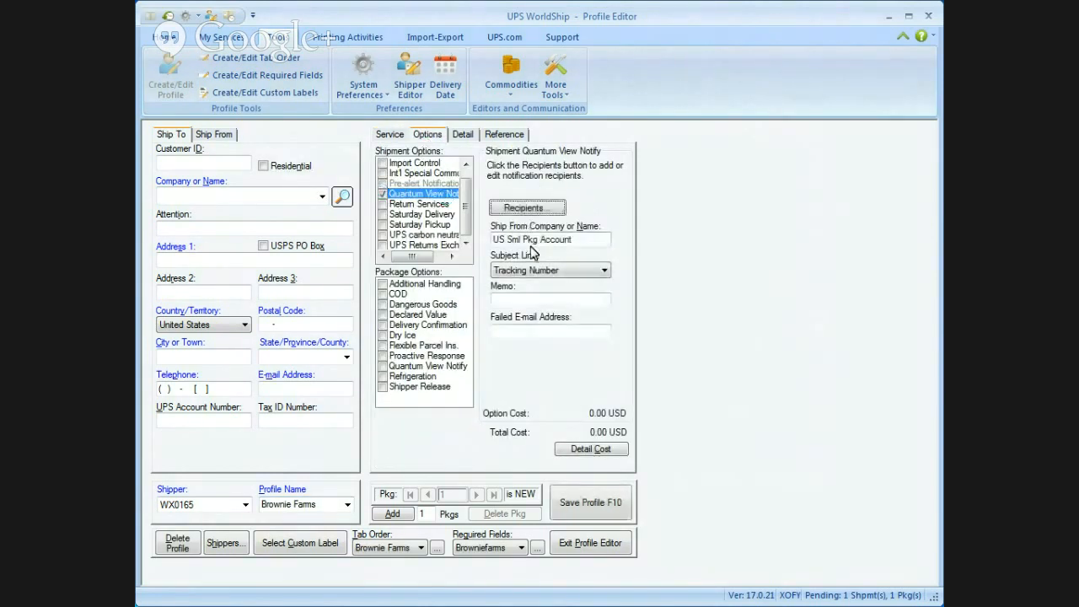
pyautogui.click(604, 269)
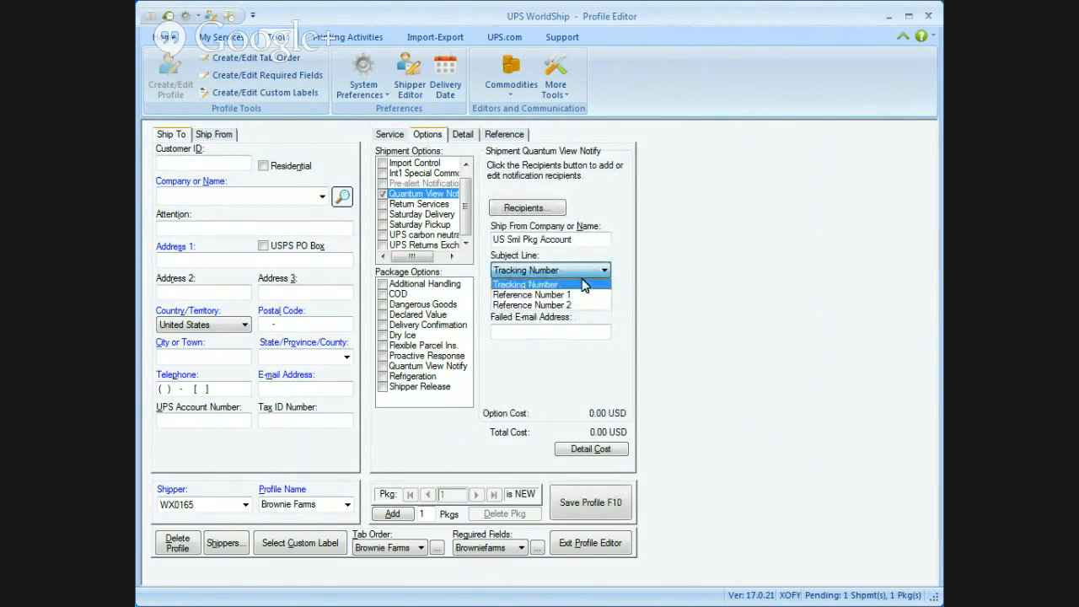
pyautogui.click(525, 284)
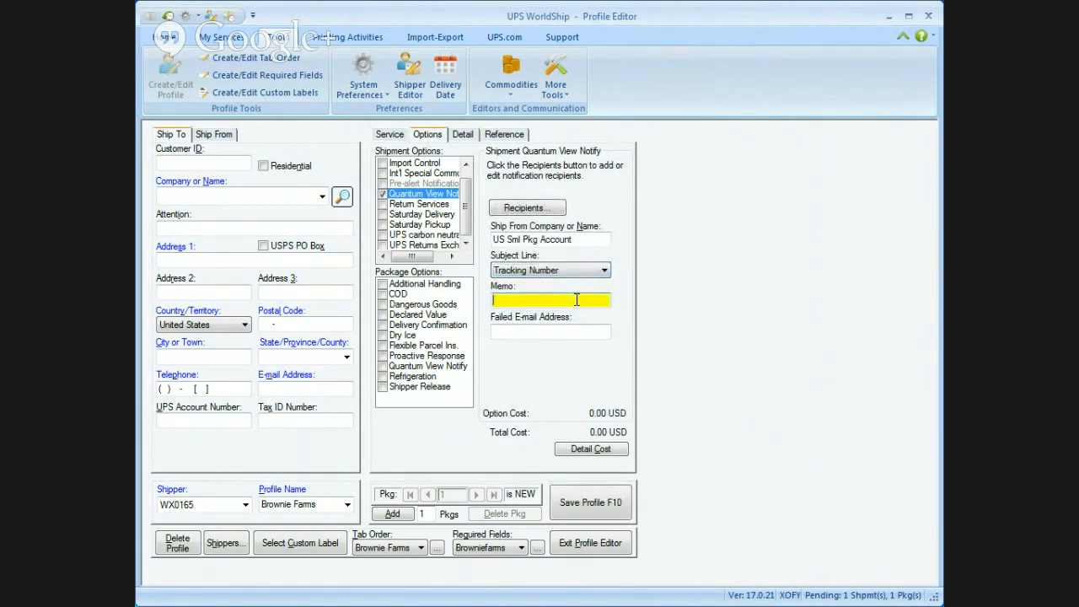
pyautogui.moveTo(721, 262)
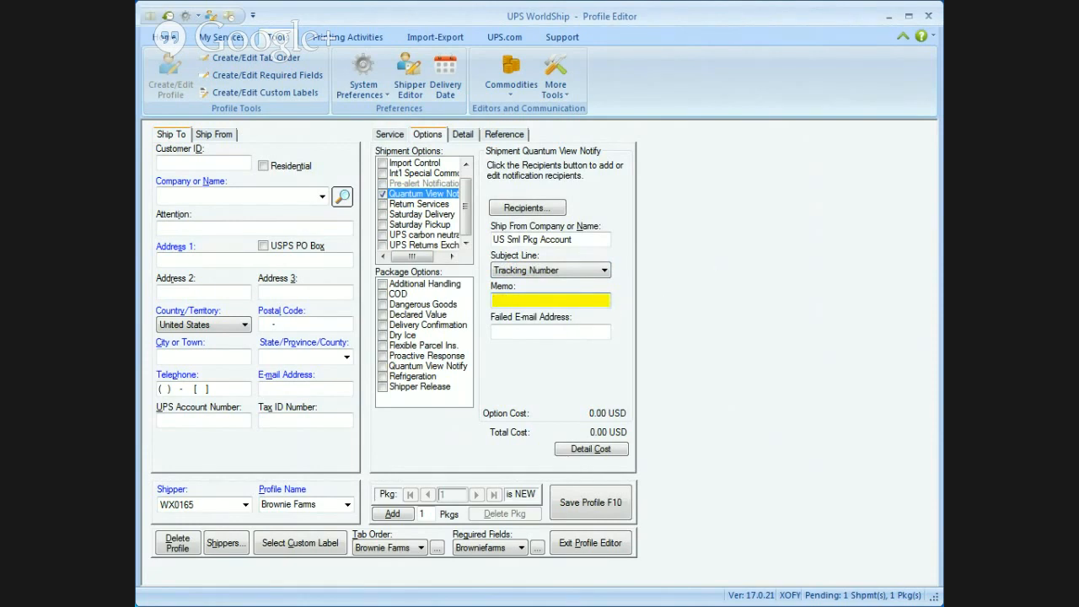
pyautogui.write('1')
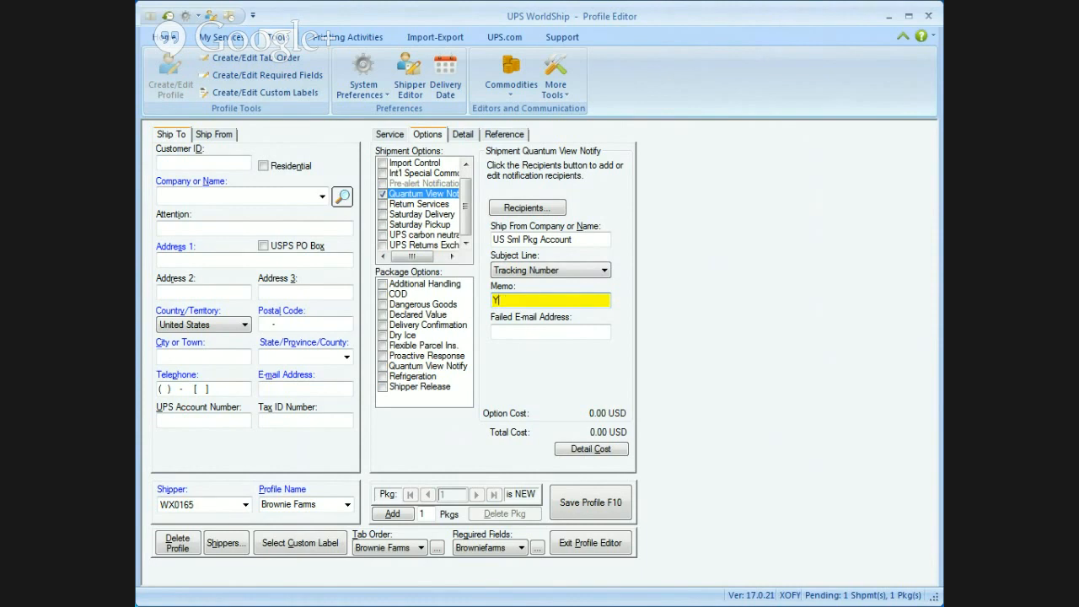
pyautogui.write('ummy')
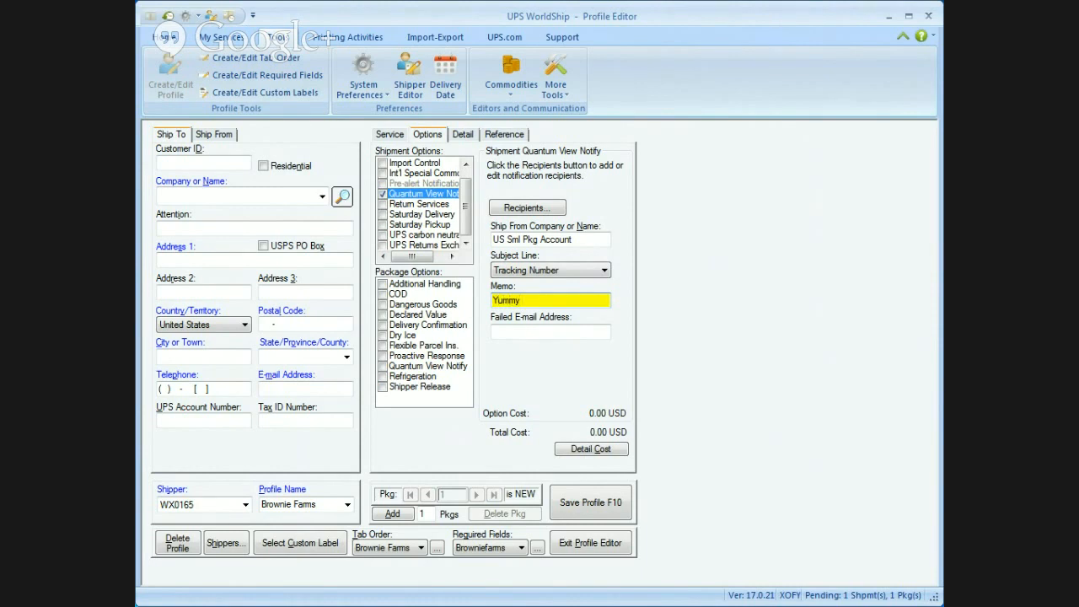
pyautogui.write('Syrup is o')
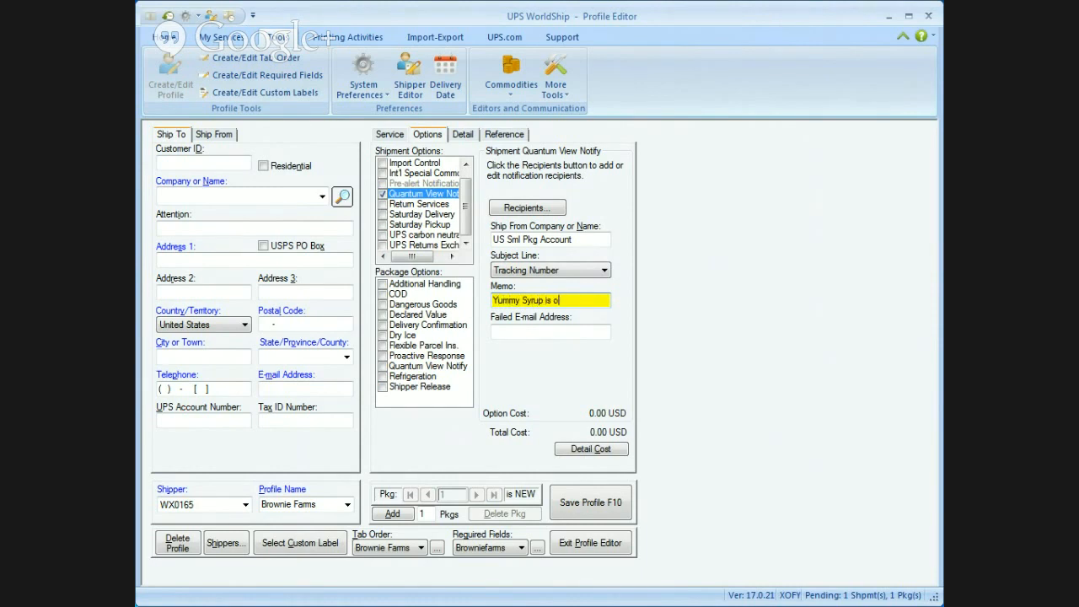
pyautogui.write('n its')
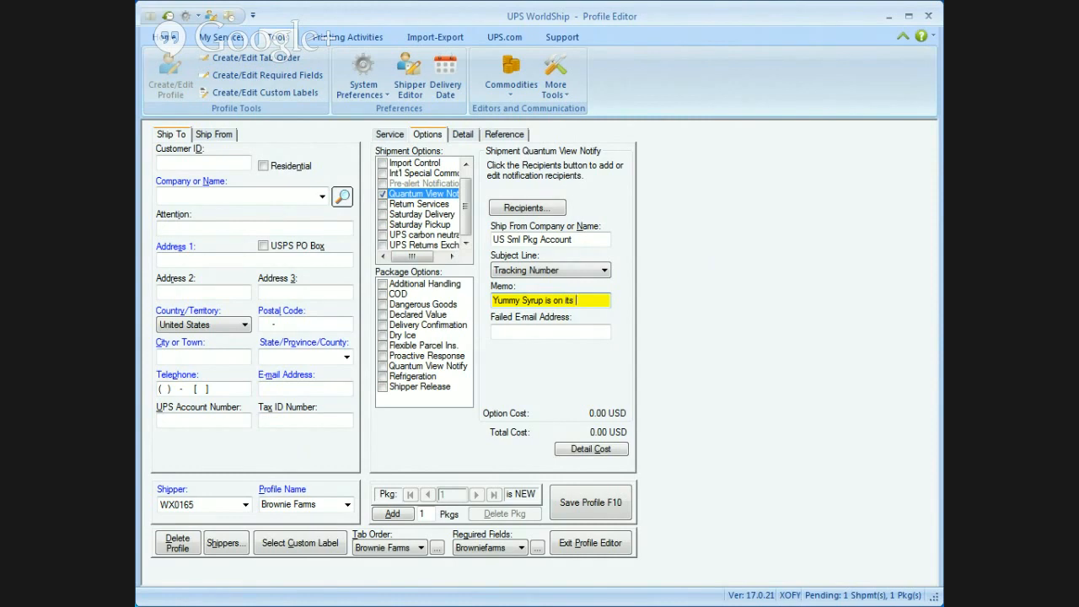
pyautogui.write('way')
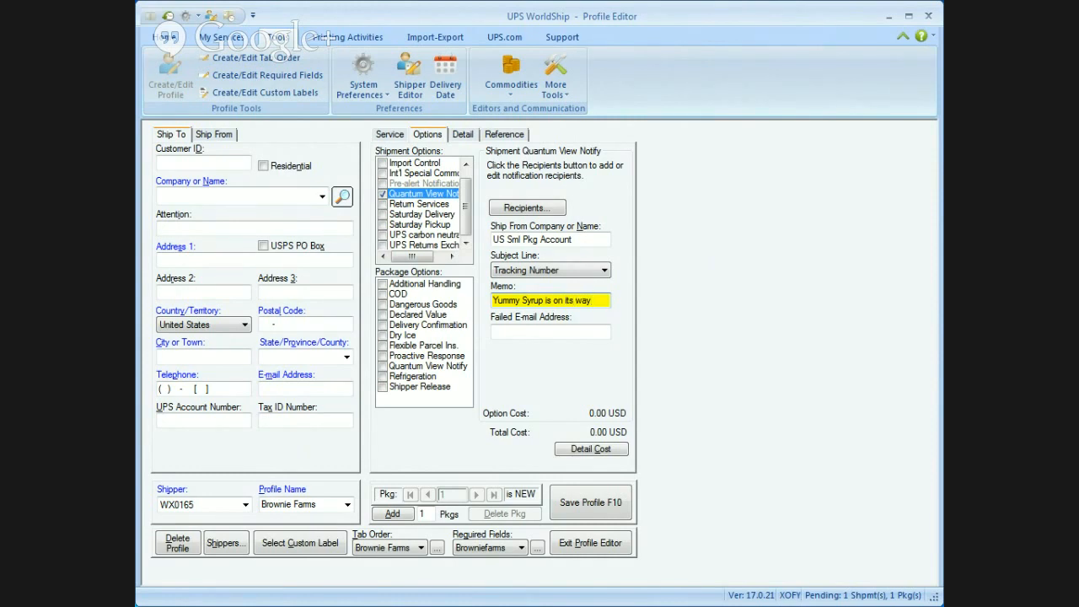
# Step: Add an info failed e-mail address and save the profile
pyautogui.click(551, 332)
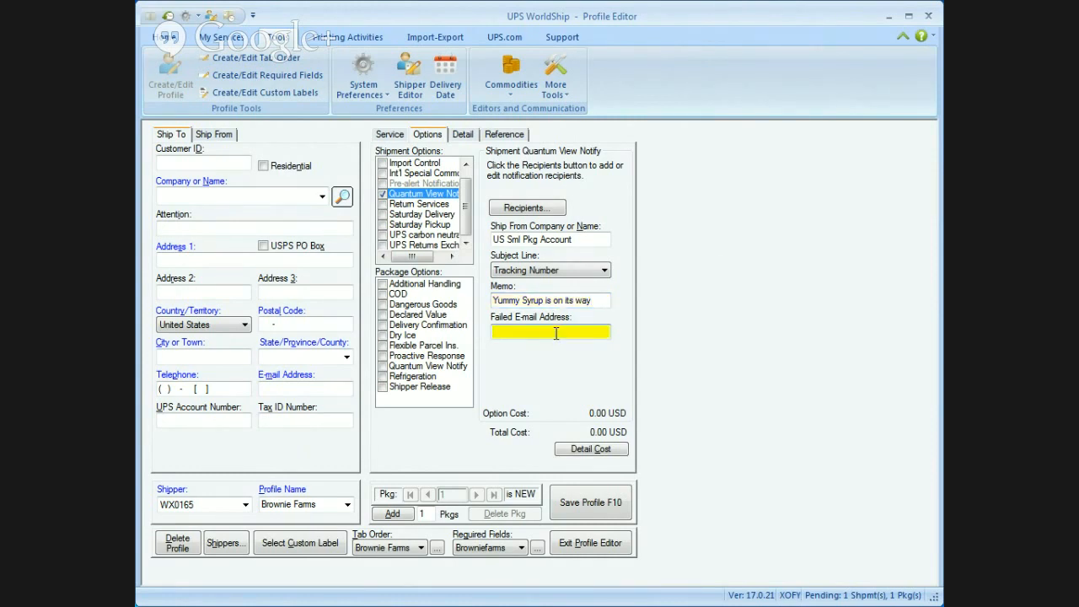
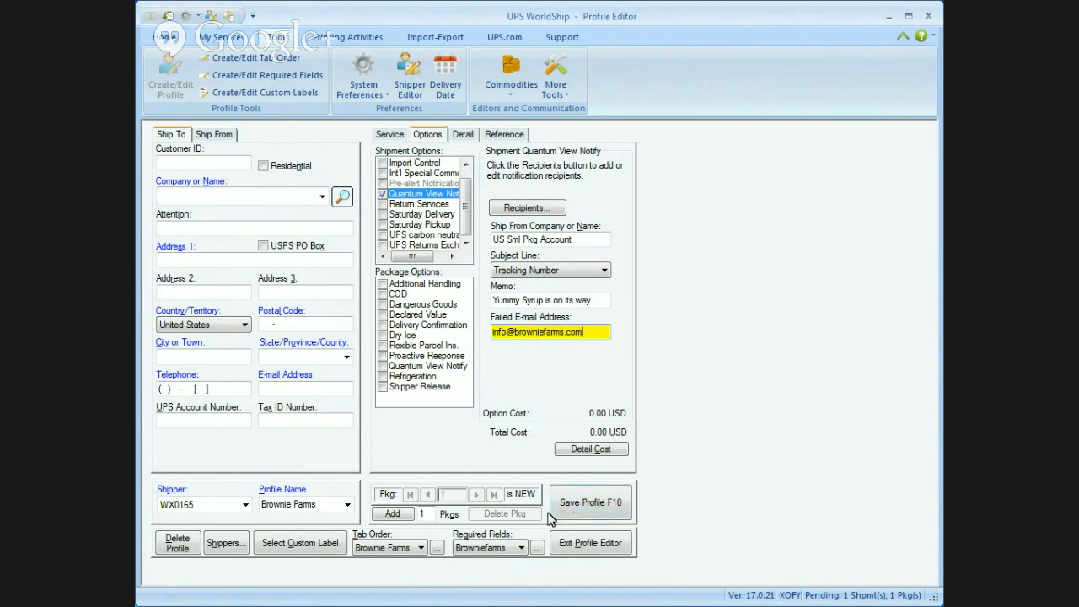
pyautogui.click(590, 501)
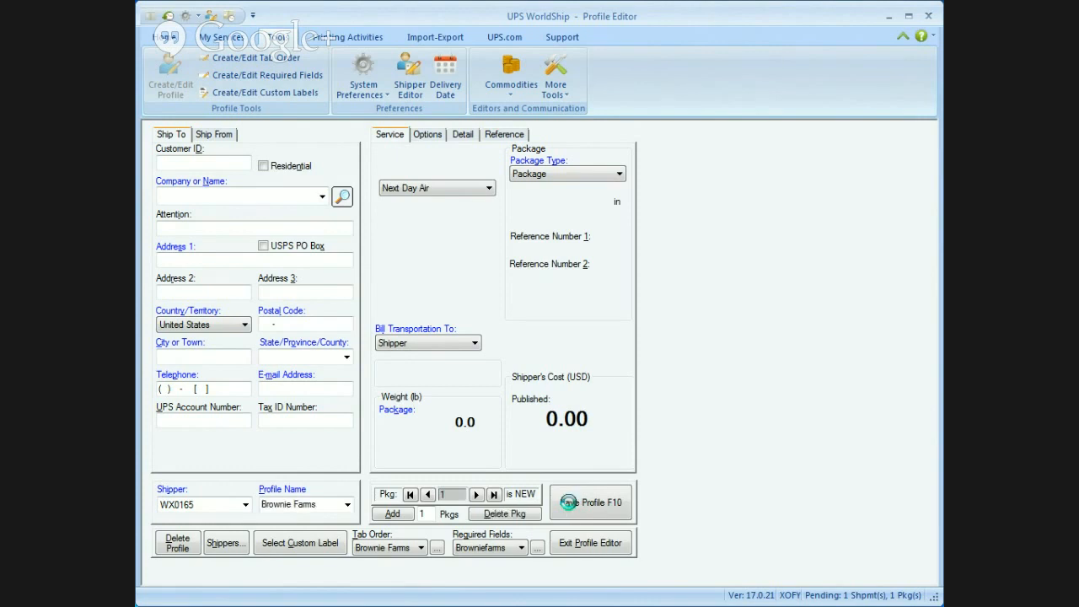
# Step: Exit the Profile Editor back to the empty shipment entry form
pyautogui.click(240, 195)
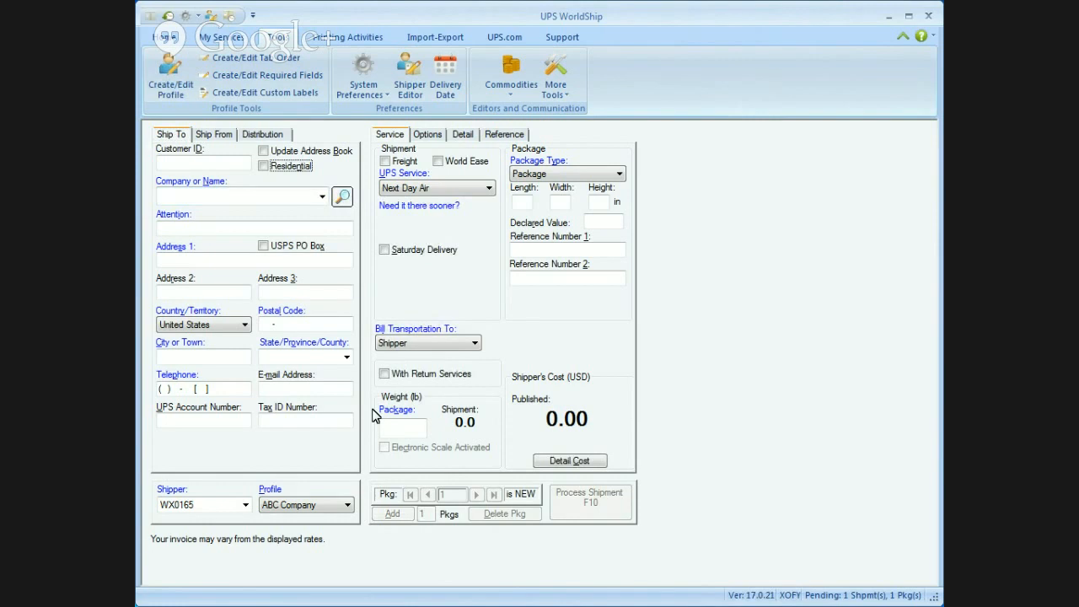
pyautogui.moveTo(362, 271)
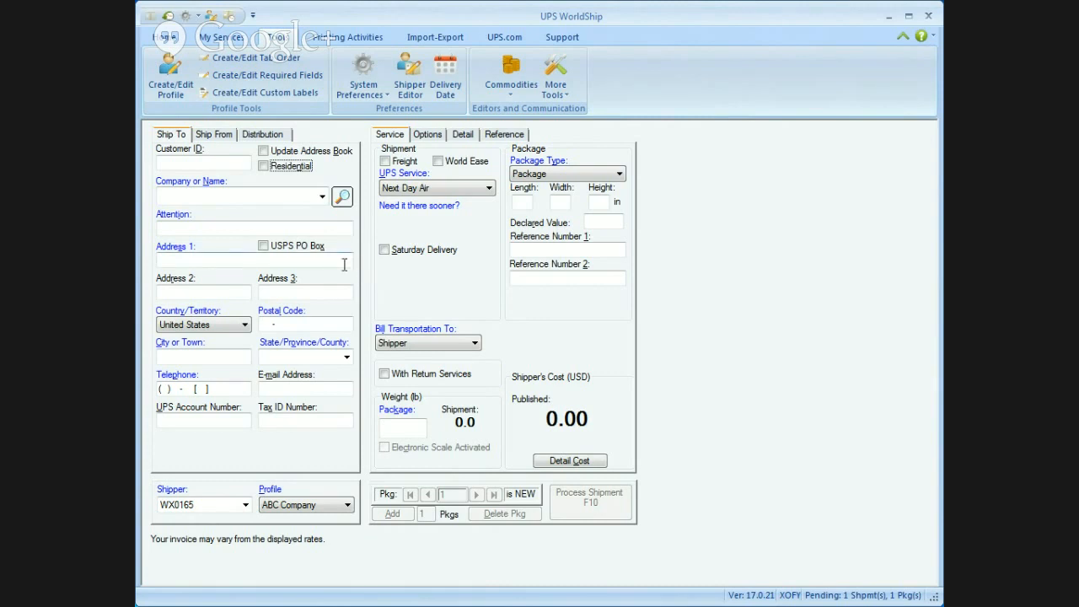
pyautogui.moveTo(306, 192)
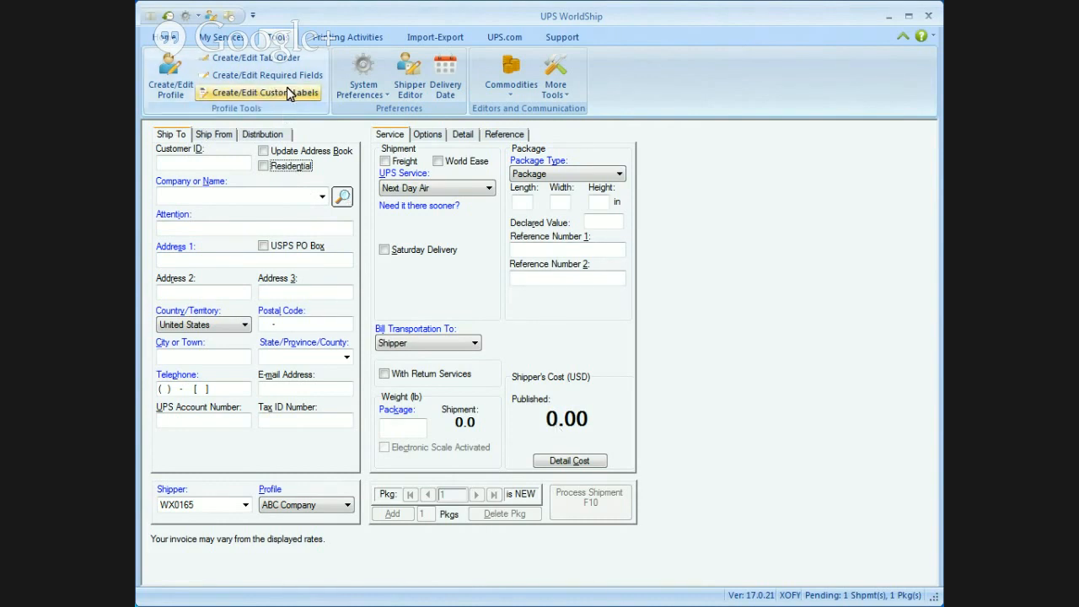
pyautogui.moveTo(363, 80)
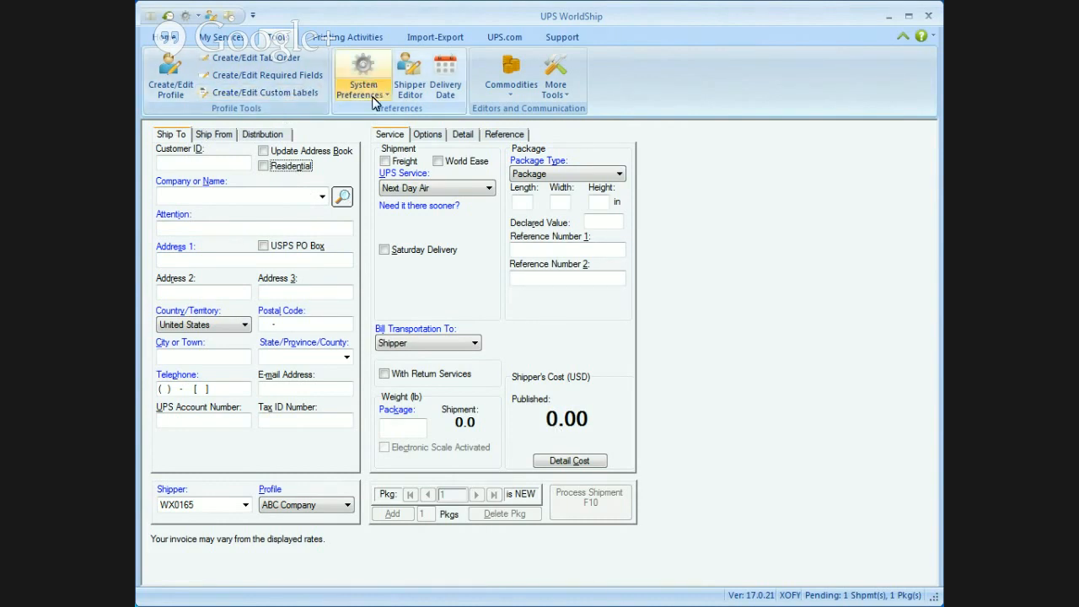
# Step: Delete the ColorLabelBottom and brownieprinter entries in Printing Setup, confirming each
pyautogui.click(363, 76)
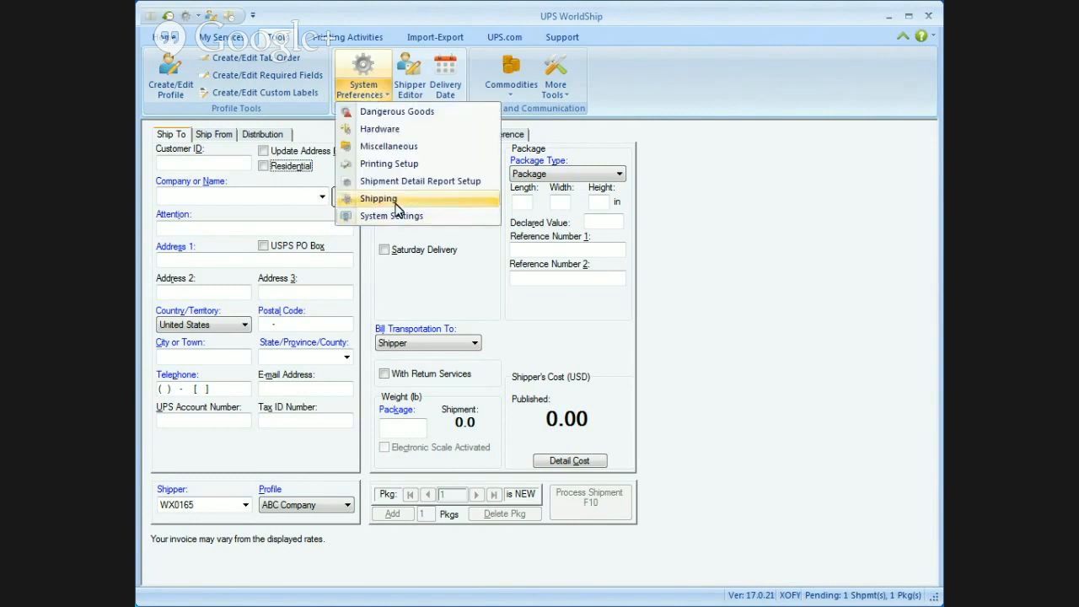
pyautogui.moveTo(389, 163)
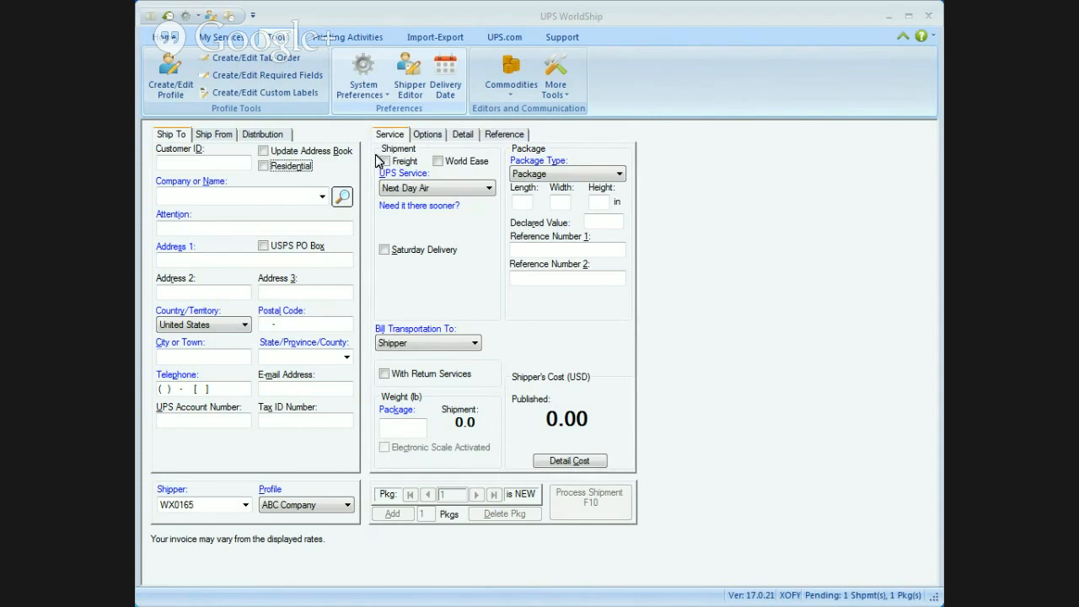
pyautogui.click(363, 75)
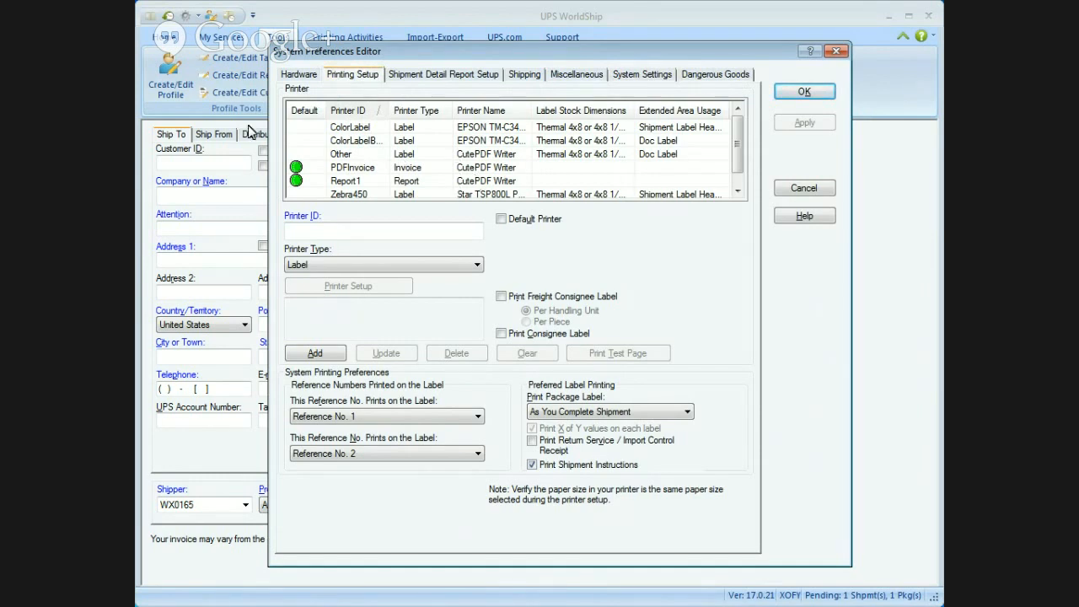
pyautogui.click(350, 127)
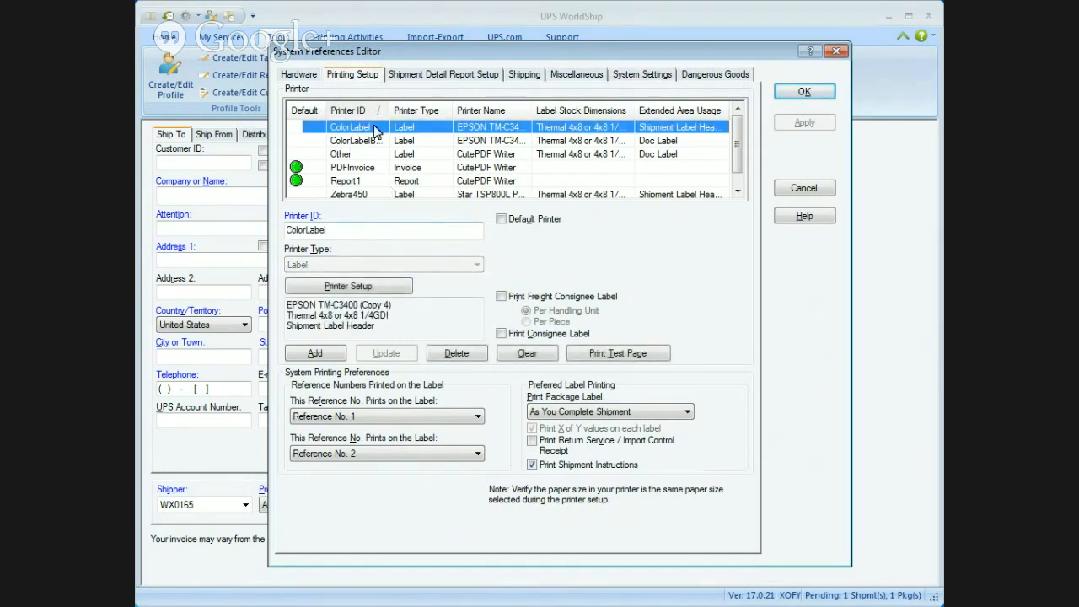
pyautogui.click(455, 352)
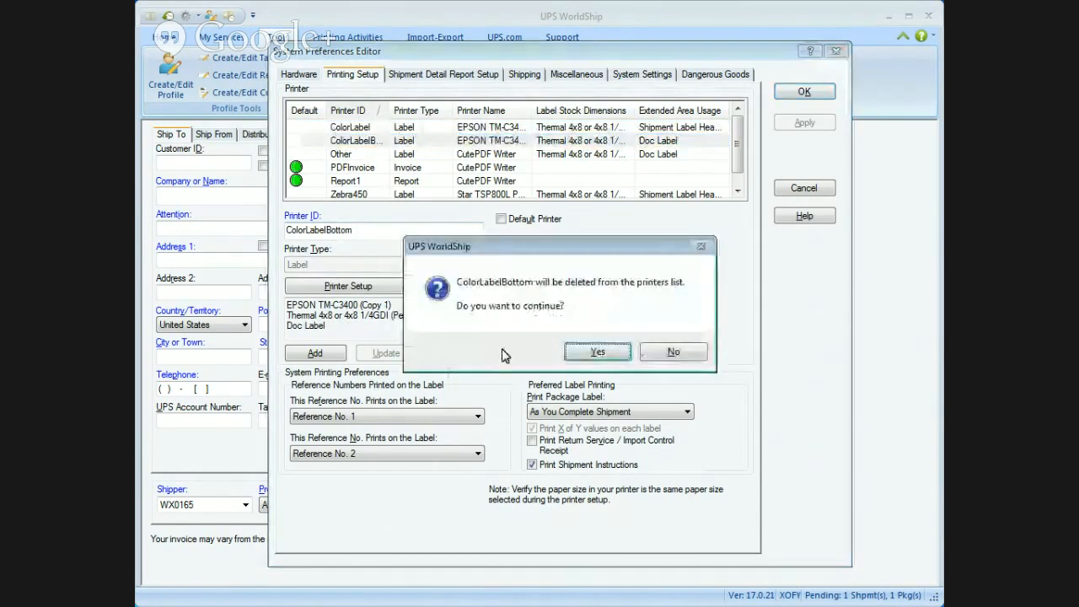
pyautogui.click(597, 352)
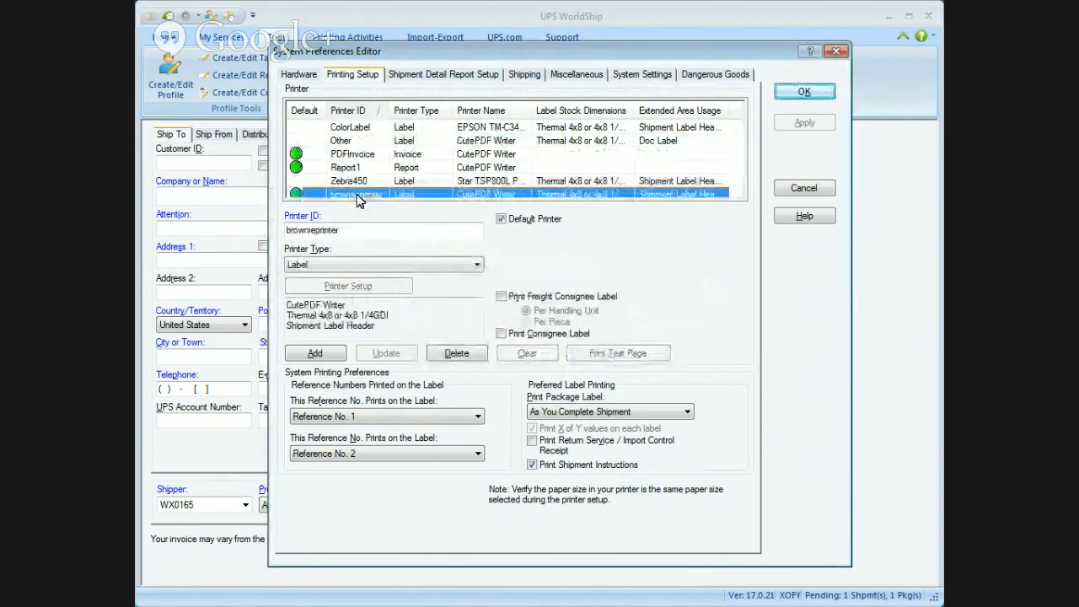
pyautogui.click(456, 353)
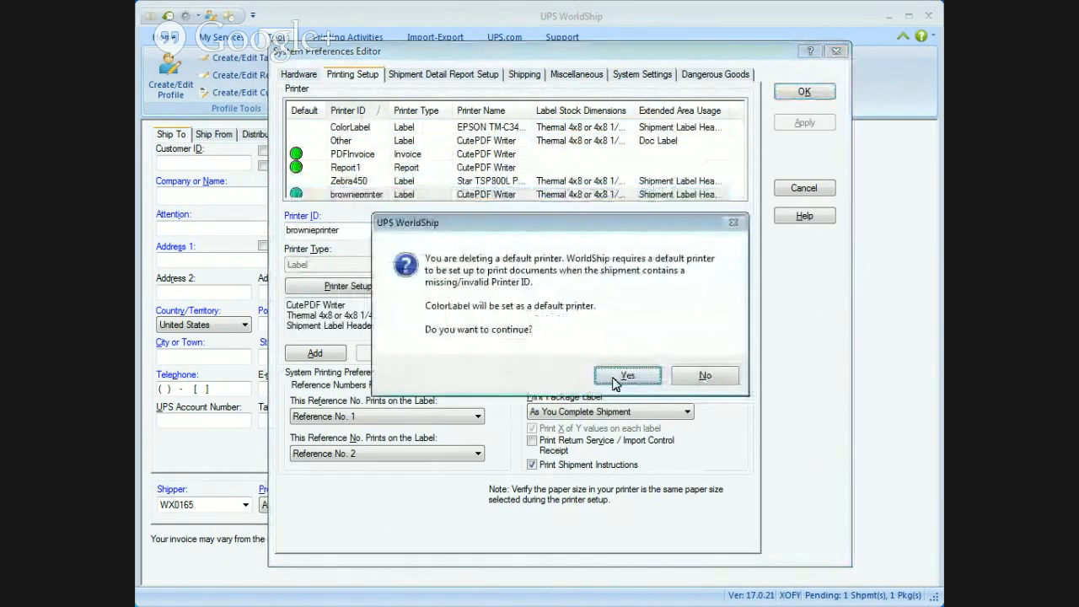
pyautogui.click(627, 376)
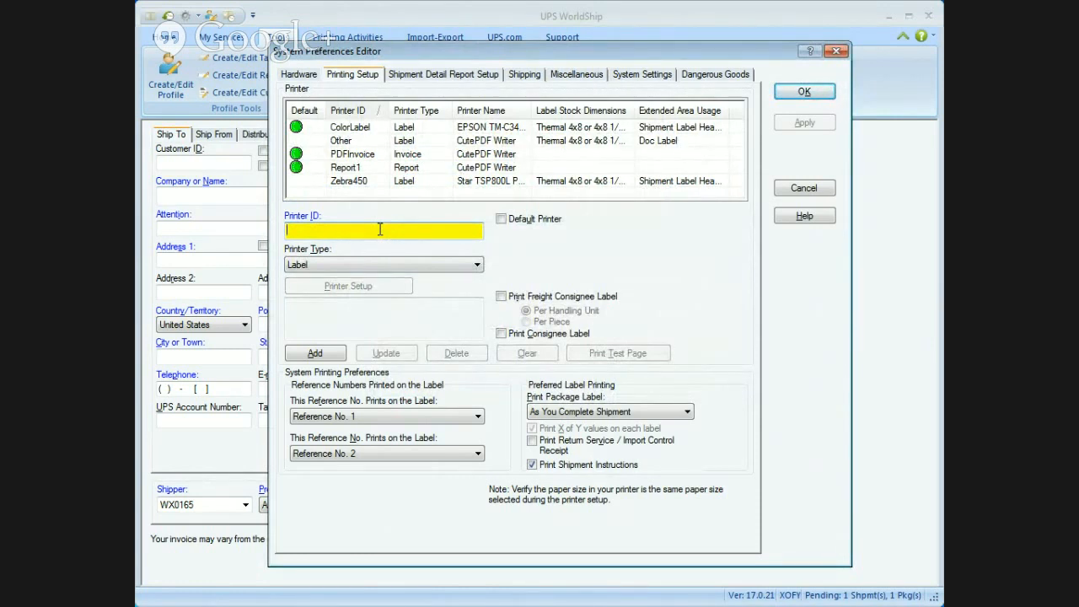
# Step: Configure Browniefarms on EPSON TM-C3400 (Copy 2) with generic thermal 4x8 stock and shipment label header
pyautogui.write('Brownie')
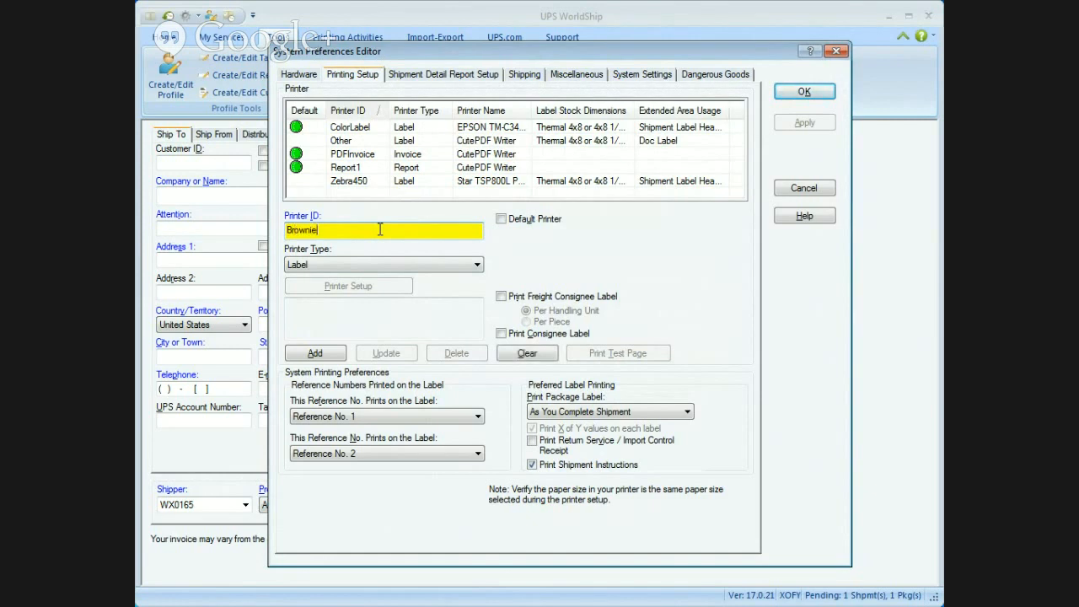
pyautogui.write('farms')
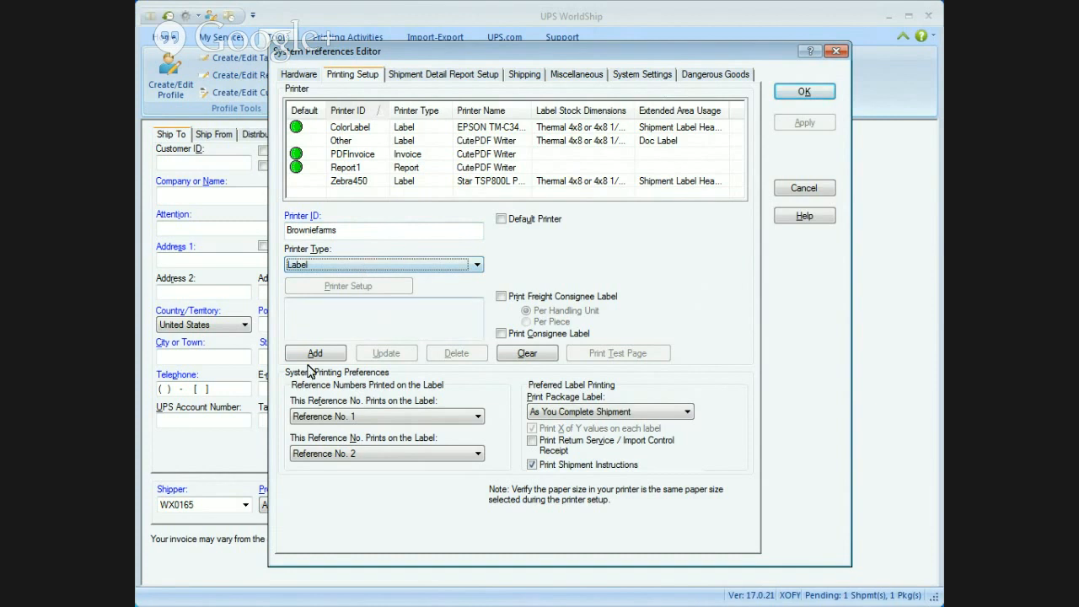
pyautogui.click(347, 285)
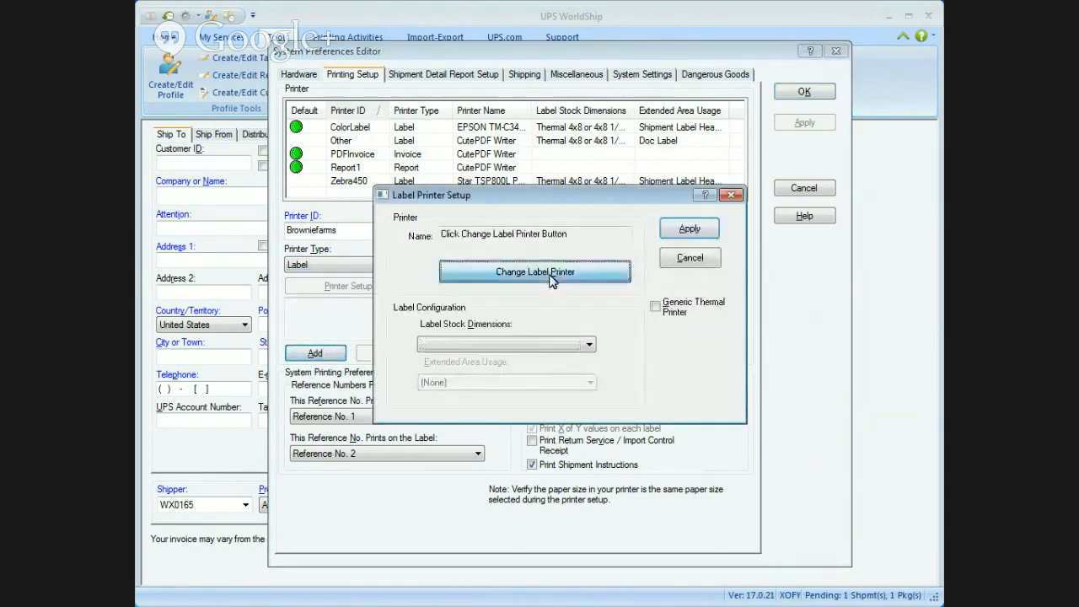
pyautogui.click(535, 271)
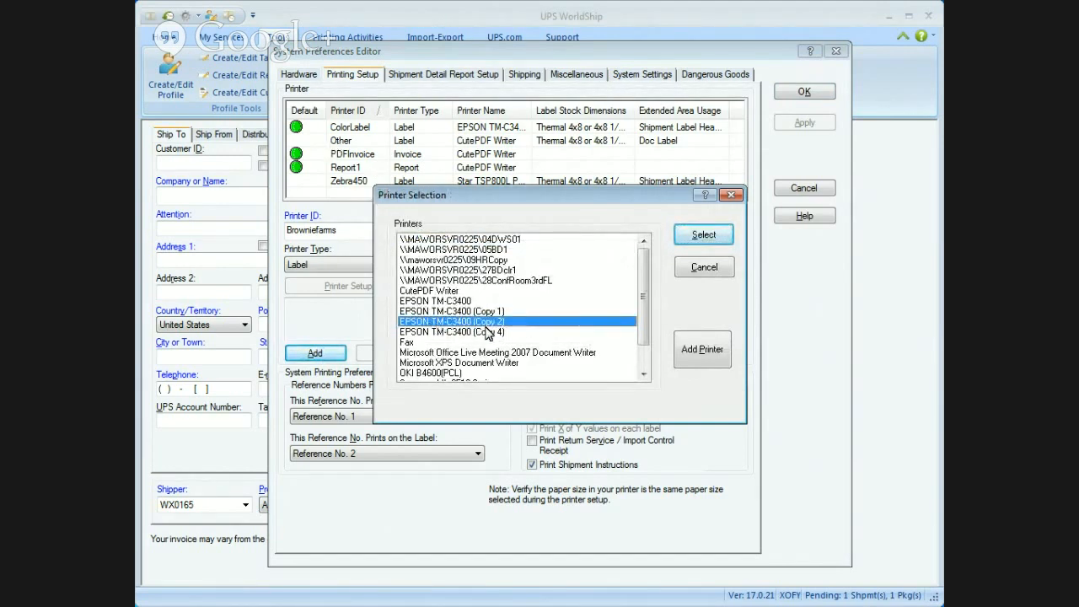
pyautogui.click(703, 234)
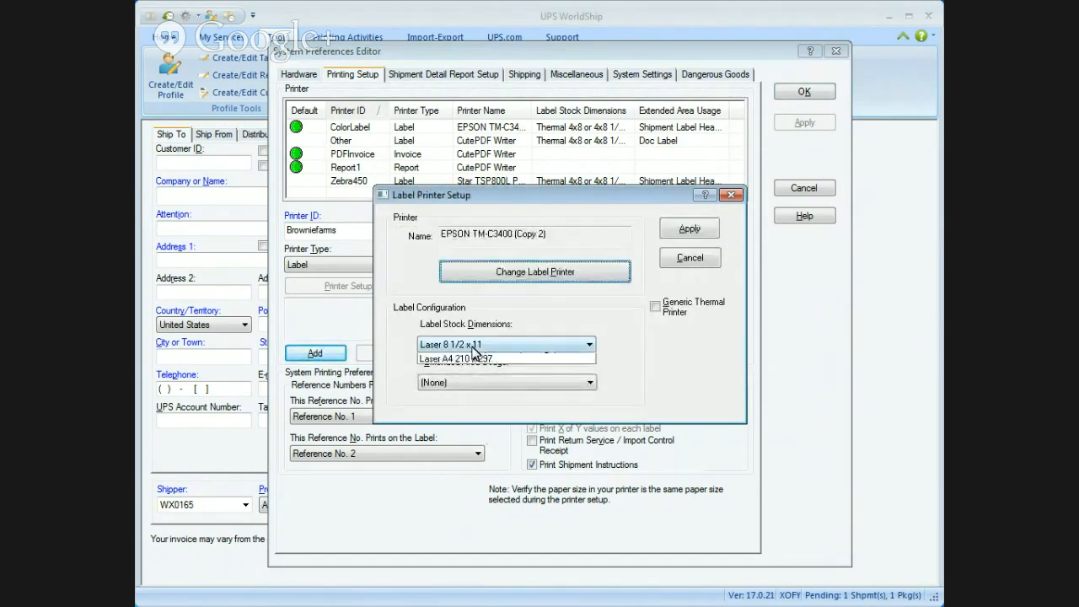
pyautogui.click(656, 306)
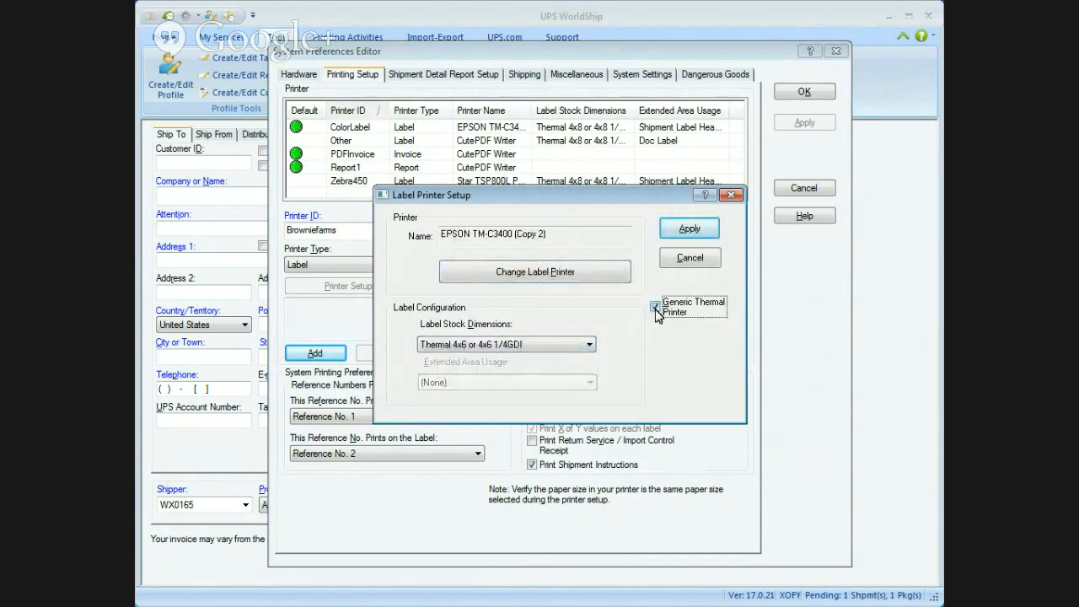
pyautogui.click(655, 306)
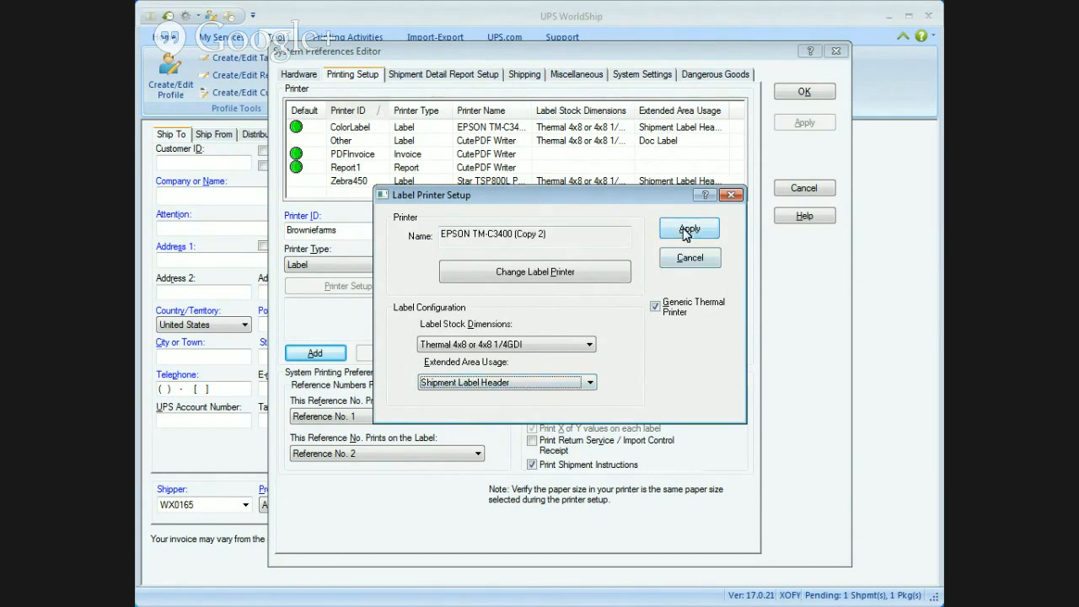
pyautogui.click(689, 228)
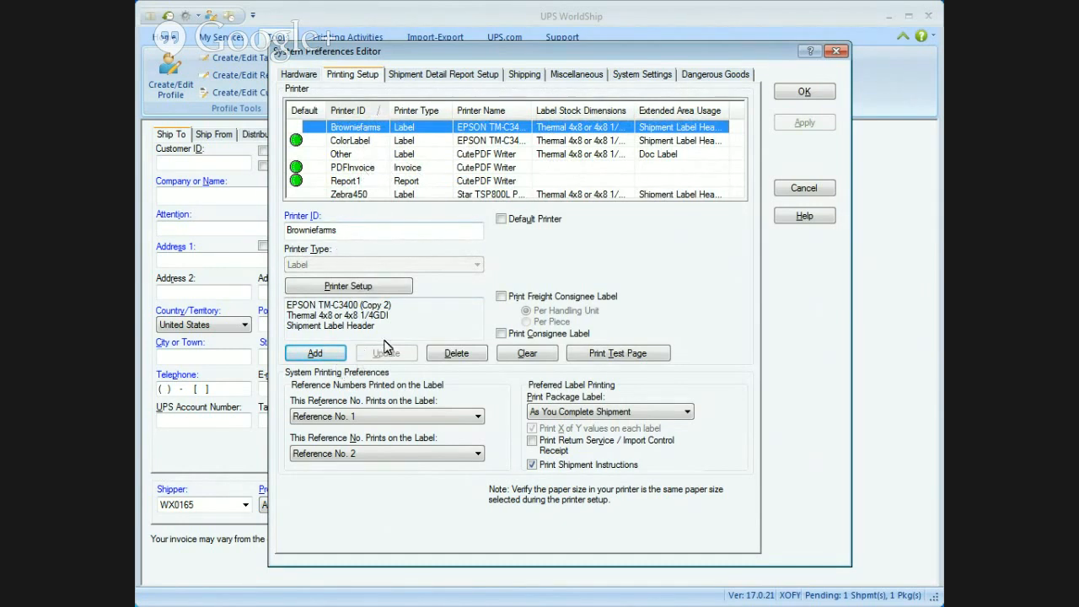
# Step: Mark Browniefarms as the default printer, update, and acknowledge the confirmation
pyautogui.click(502, 219)
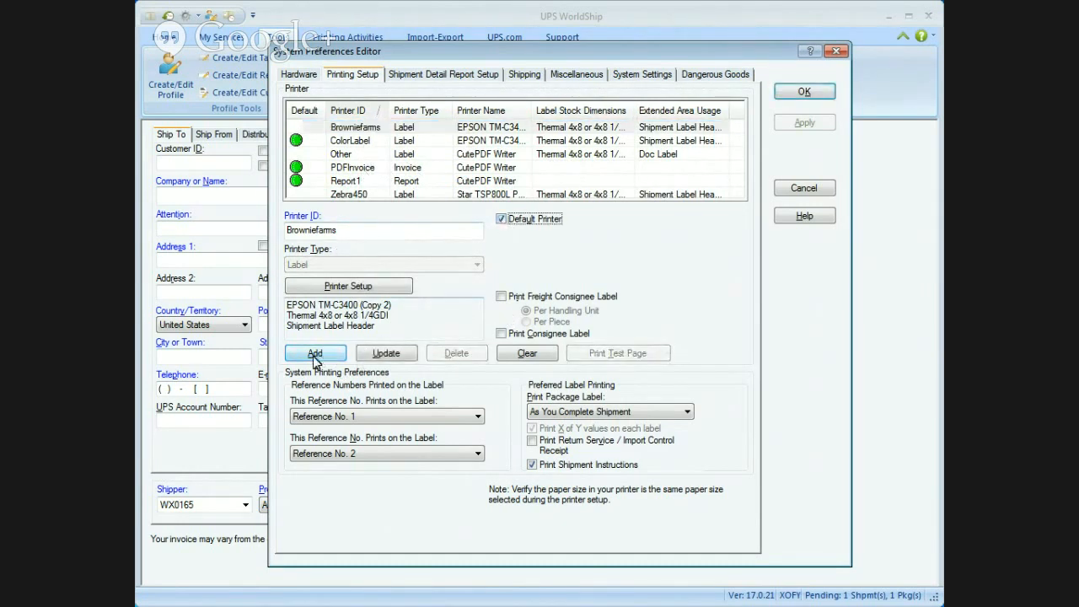
pyautogui.click(314, 353)
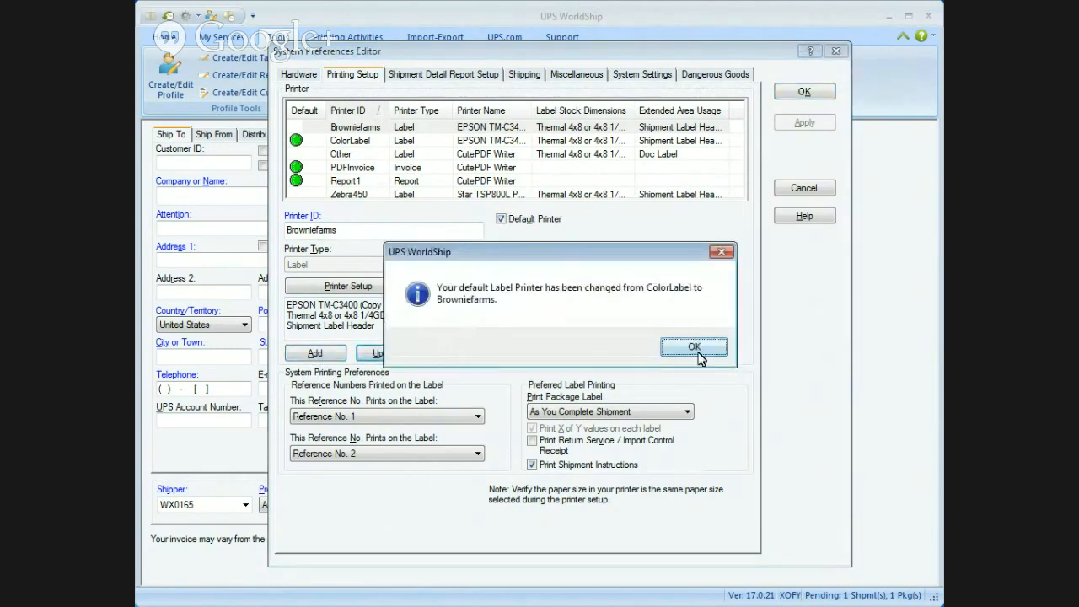
pyautogui.click(693, 347)
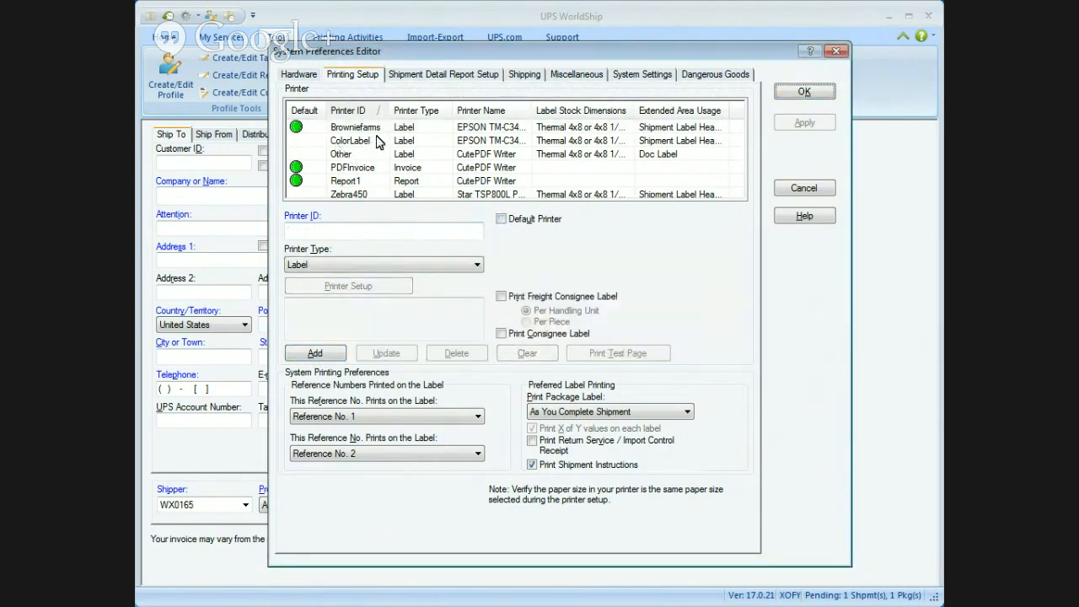
pyautogui.moveTo(563, 152)
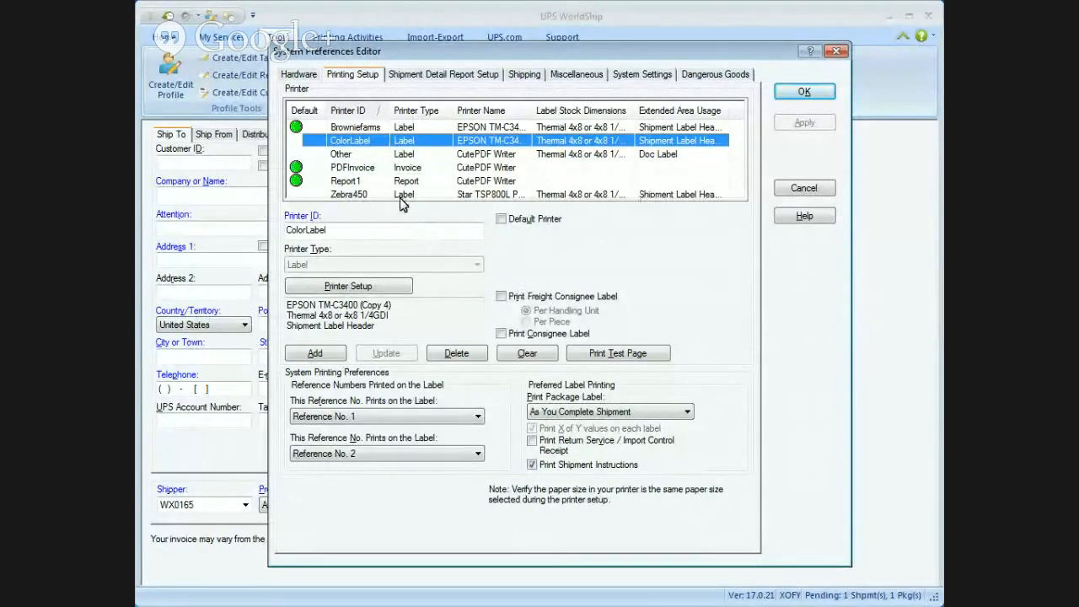
# Step: Add printer brownieblack on CutePDF Writer with generic thermal stock and Shipment Label Header area
pyautogui.click(354, 126)
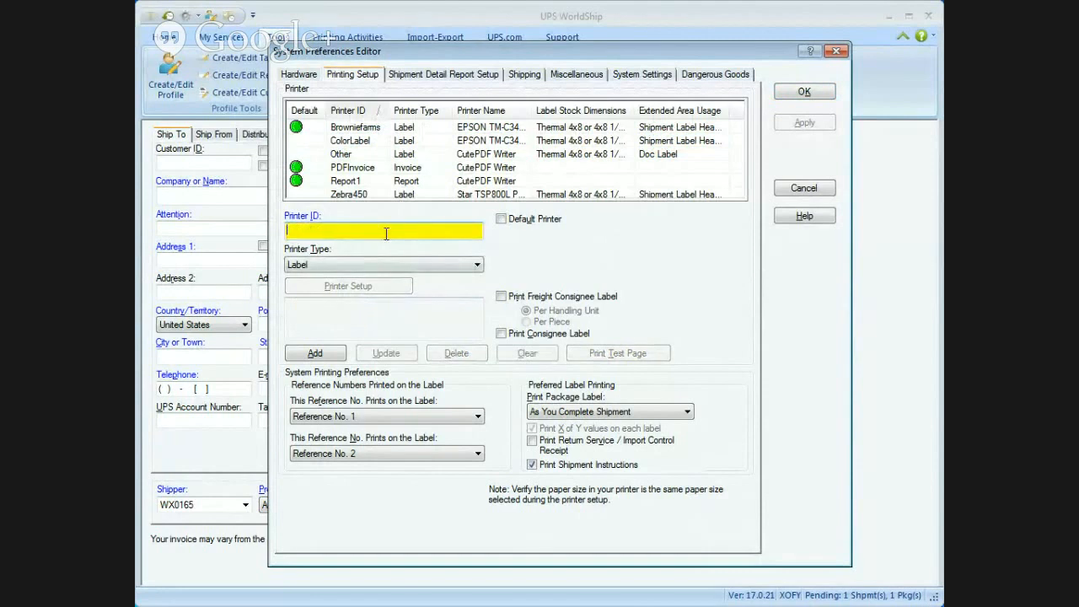
pyautogui.write('brownieblack')
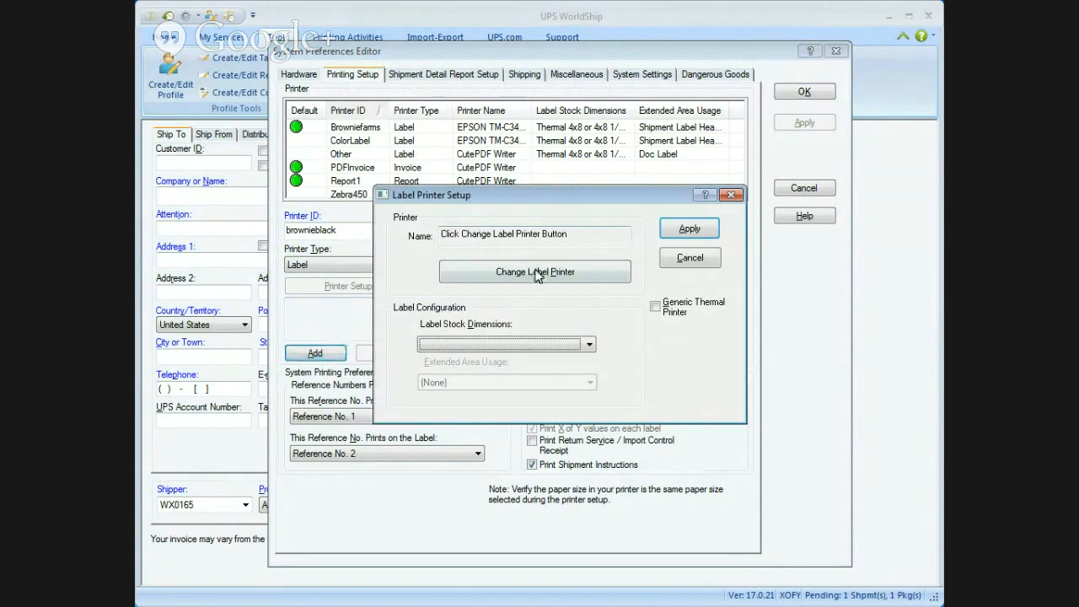
pyautogui.click(535, 271)
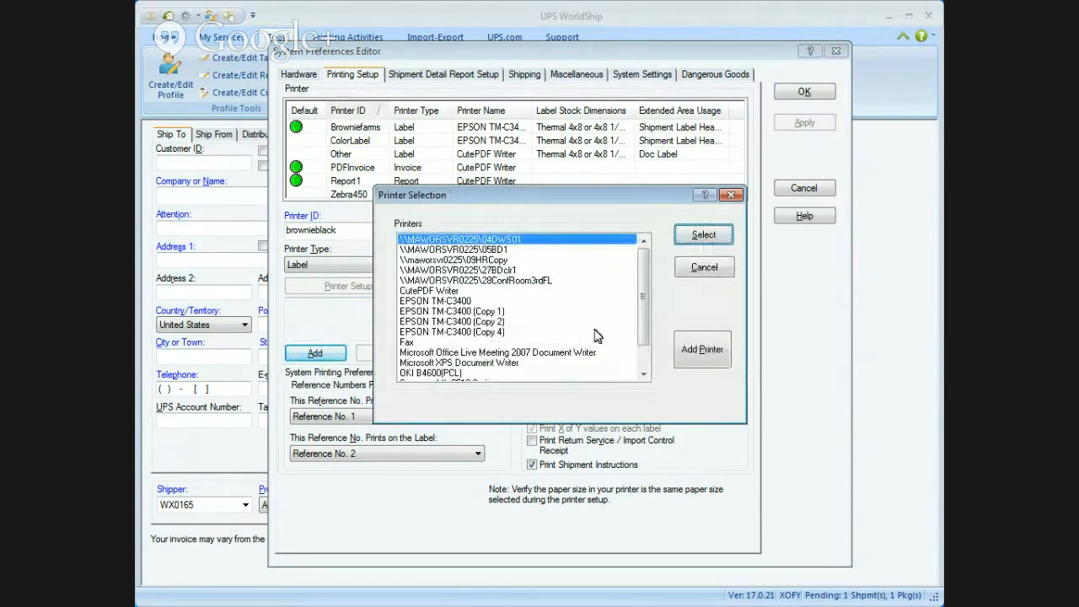
pyautogui.scroll(-3)
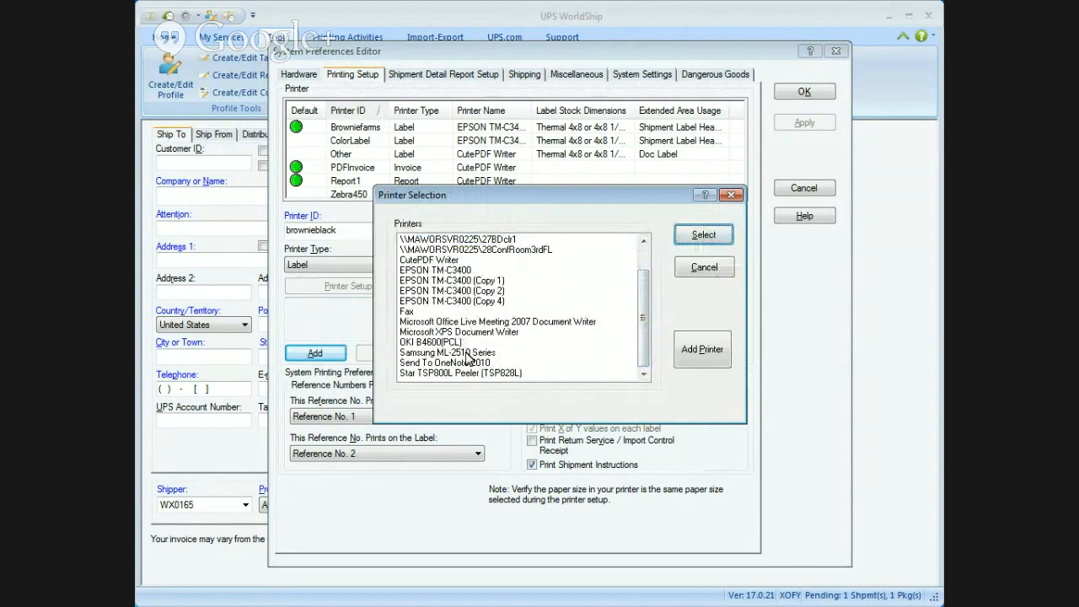
pyautogui.click(430, 259)
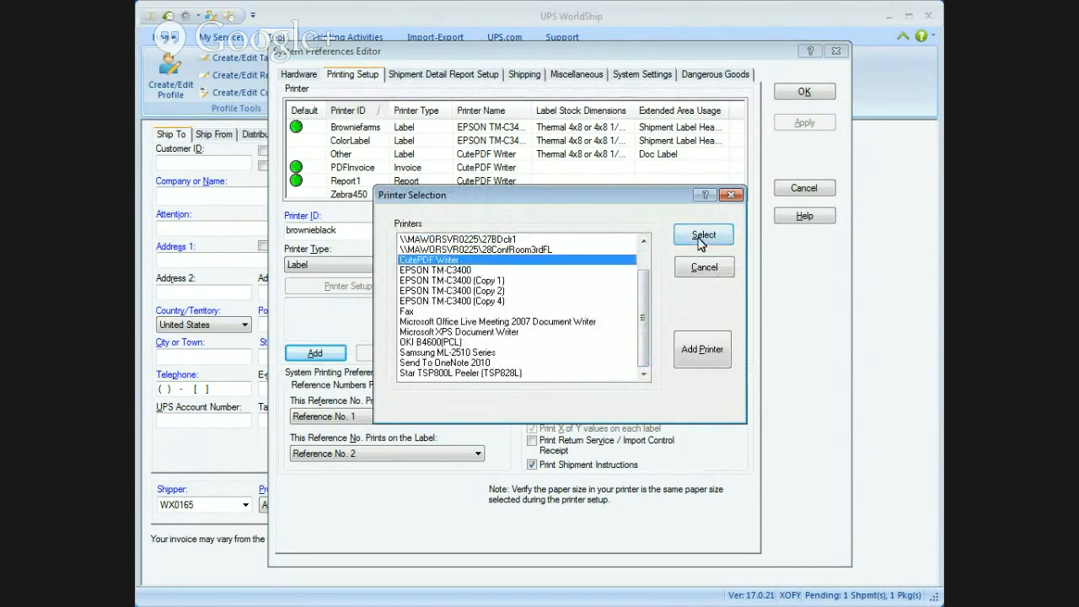
pyautogui.click(703, 234)
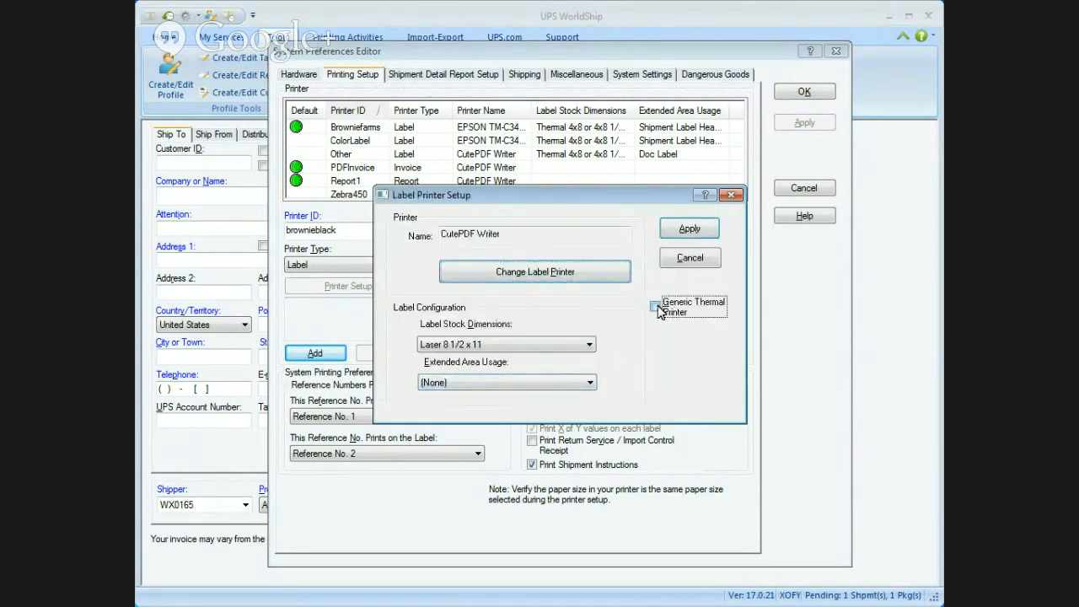
pyautogui.click(655, 305)
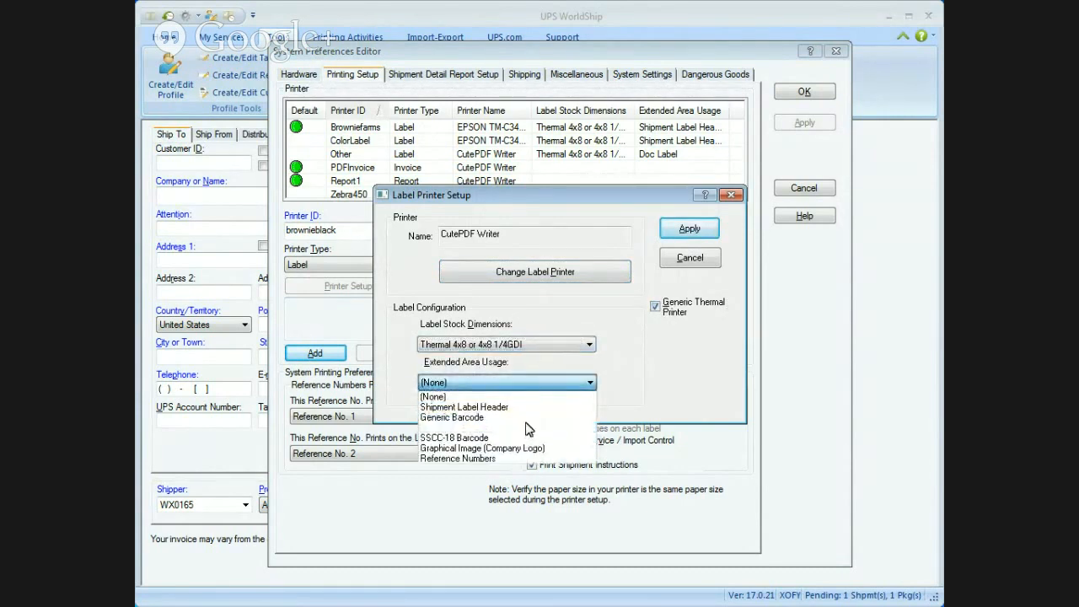
pyautogui.click(689, 228)
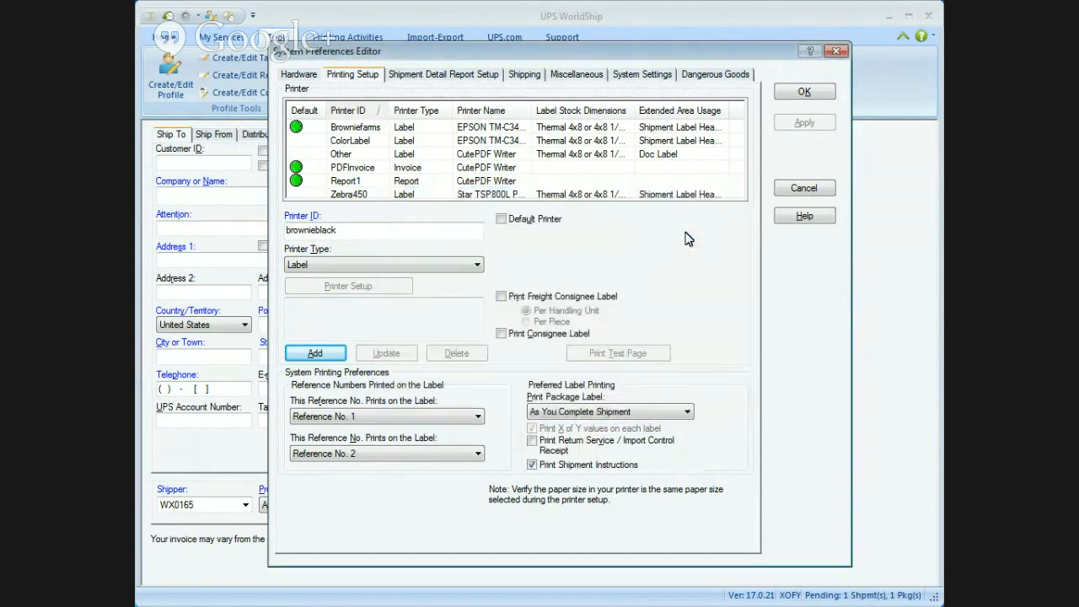
pyautogui.click(354, 194)
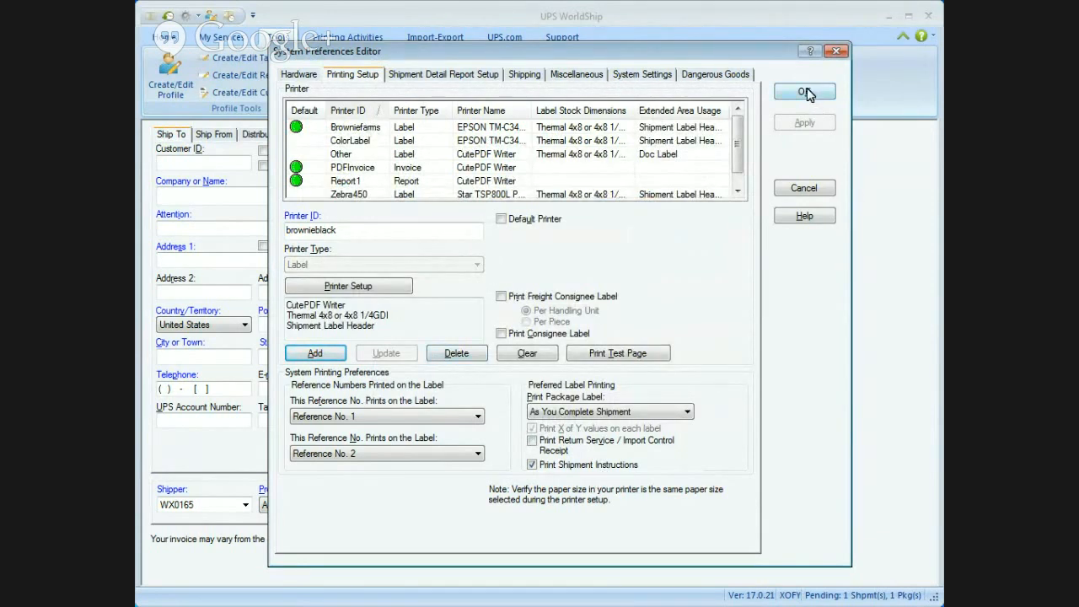
# Step: Save system preferences, then open custom labels with Shipment Label Header type and Brownie Farms selected
pyautogui.click(804, 92)
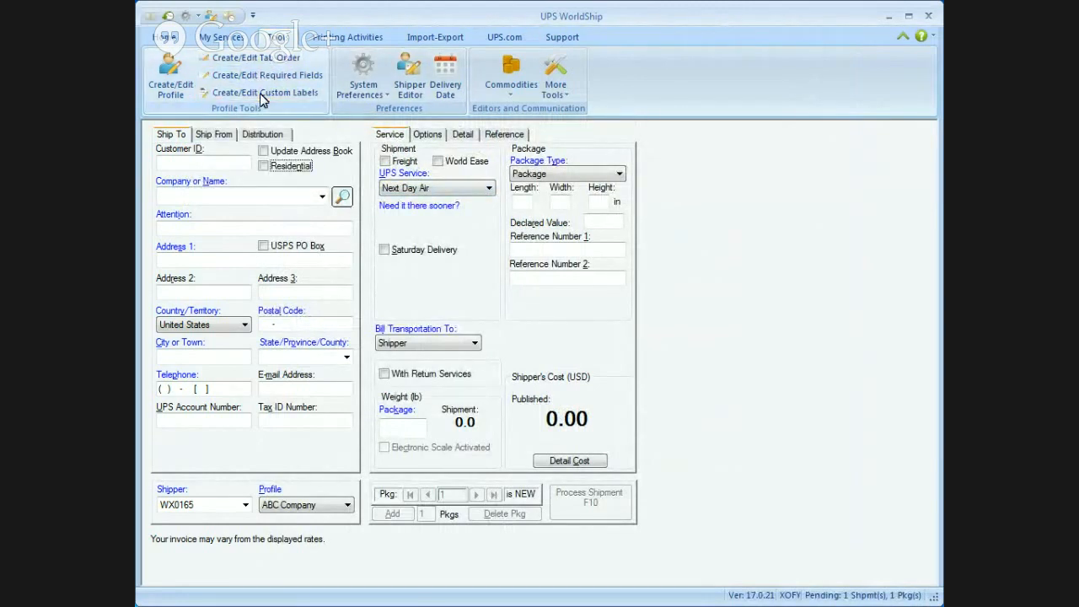
pyautogui.click(265, 91)
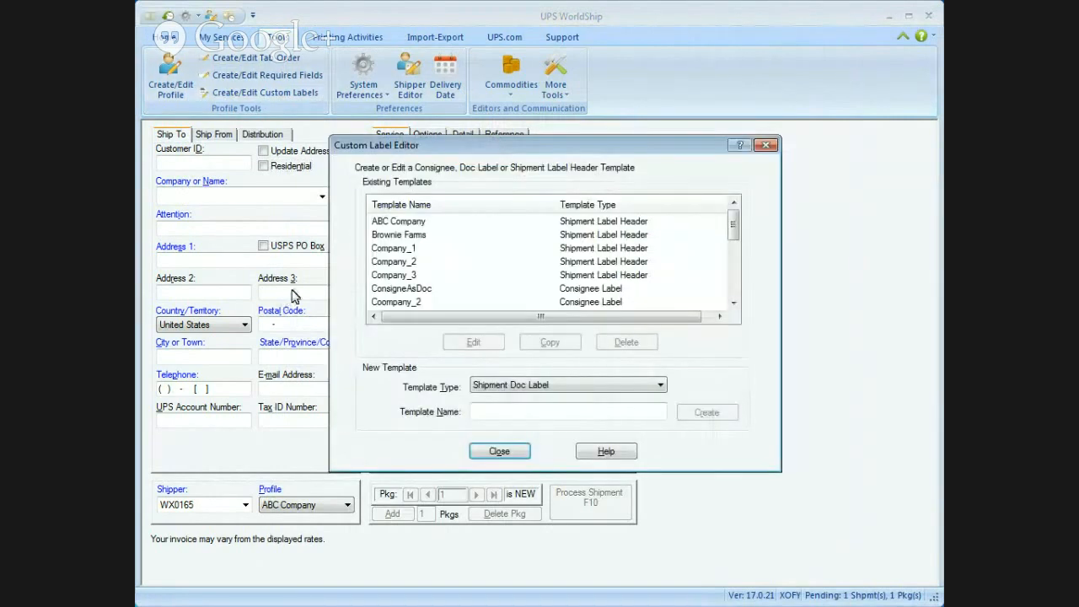
pyautogui.moveTo(698, 428)
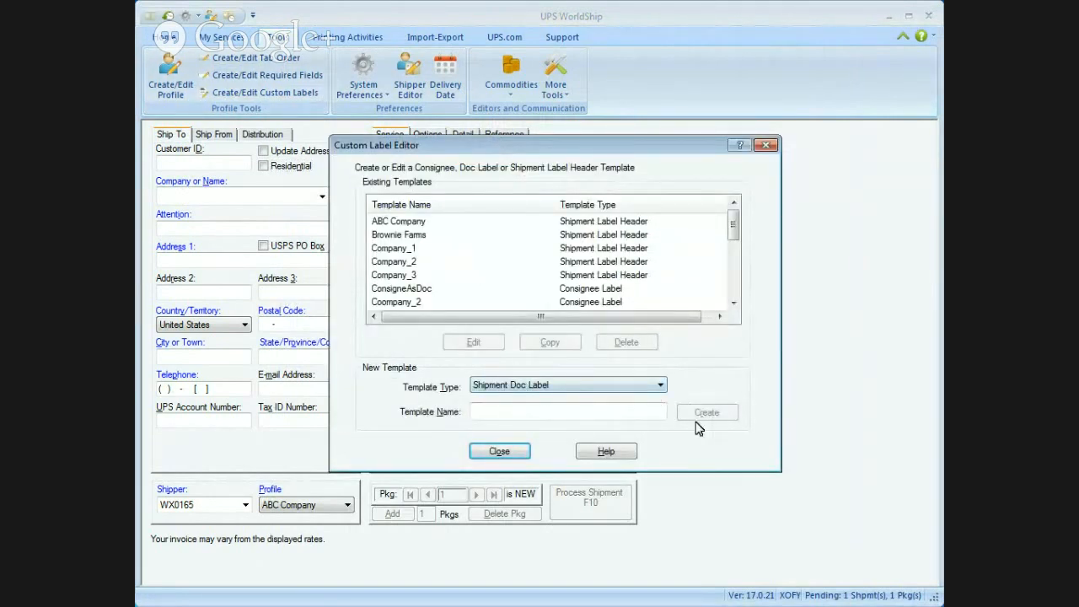
pyautogui.scroll(-3)
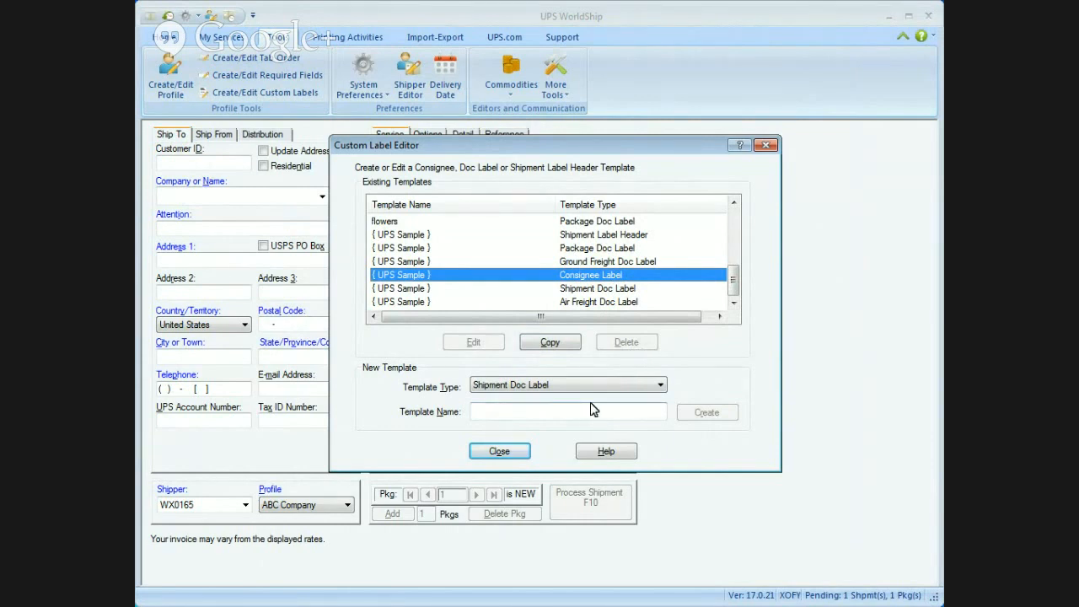
pyautogui.click(567, 412)
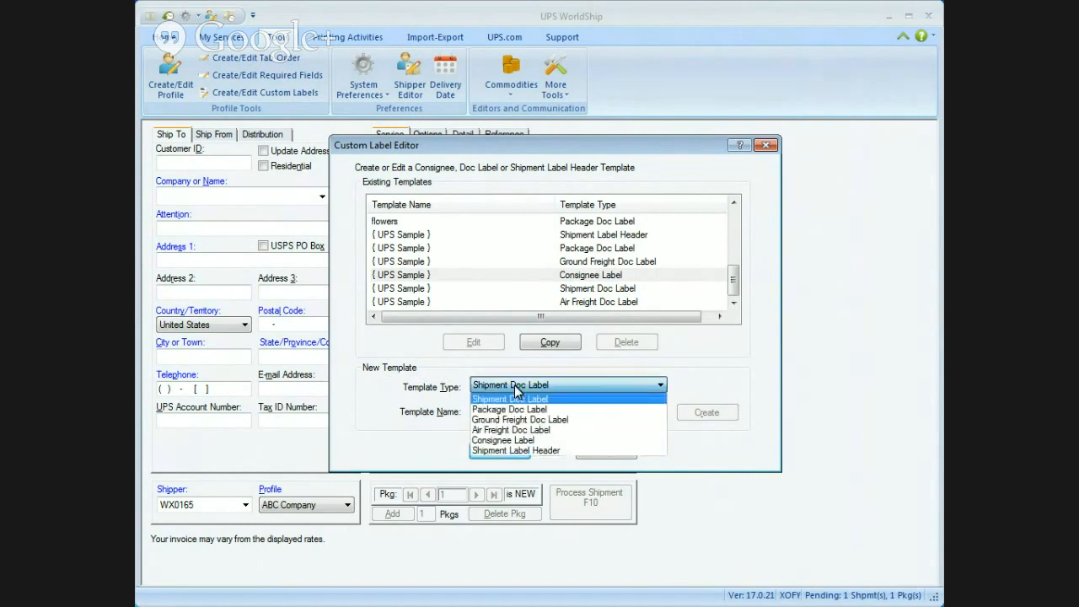
pyautogui.moveTo(527, 430)
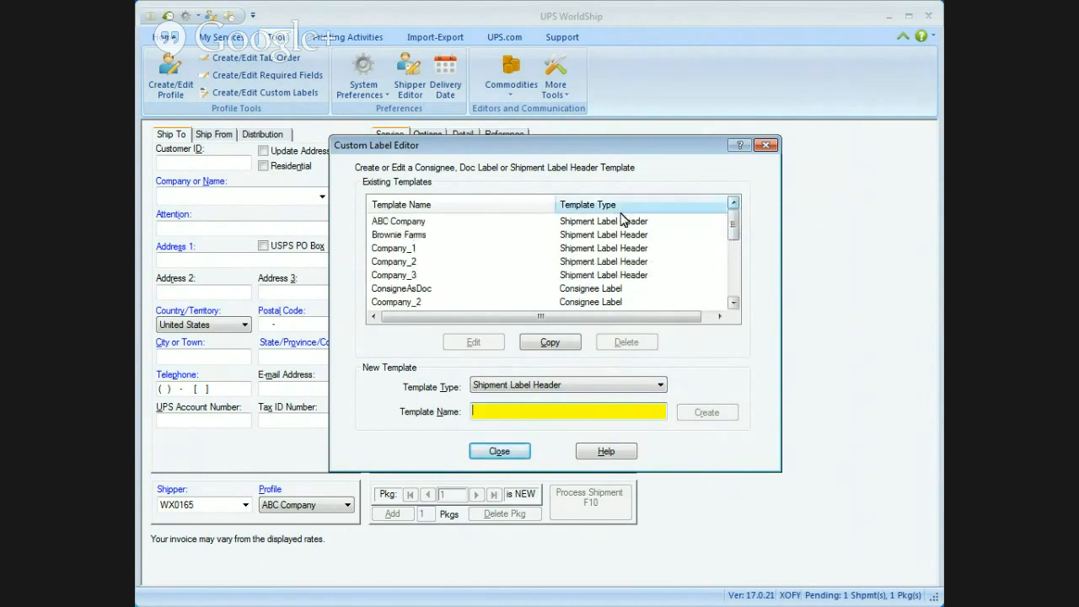
pyautogui.click(398, 234)
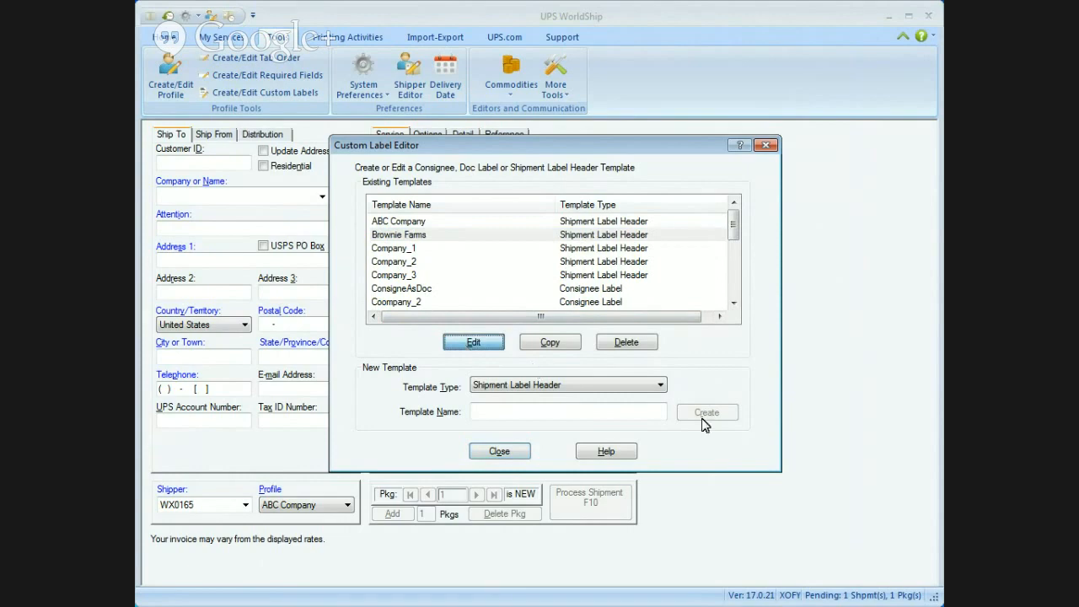
# Step: Open the Brownie Farms template, remove all its fields, and begin adding a library image
pyautogui.click(473, 341)
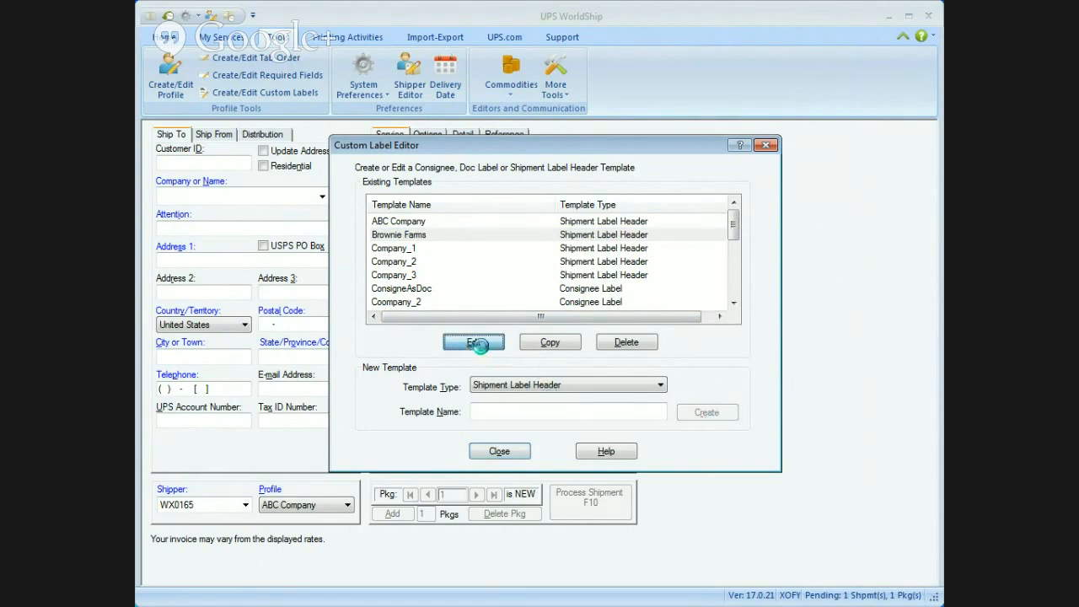
pyautogui.click(473, 341)
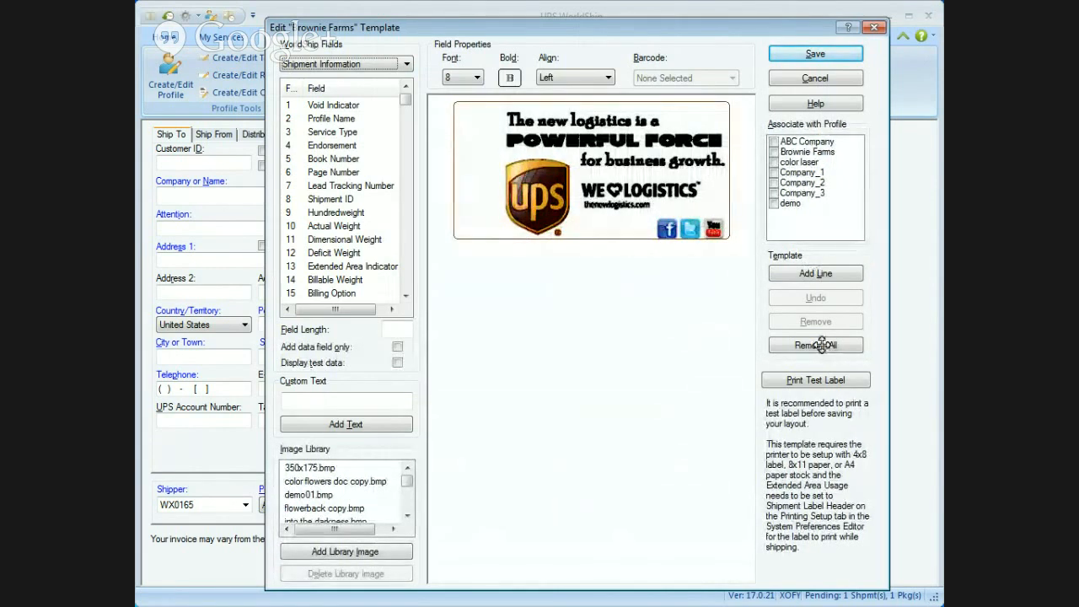
pyautogui.click(816, 345)
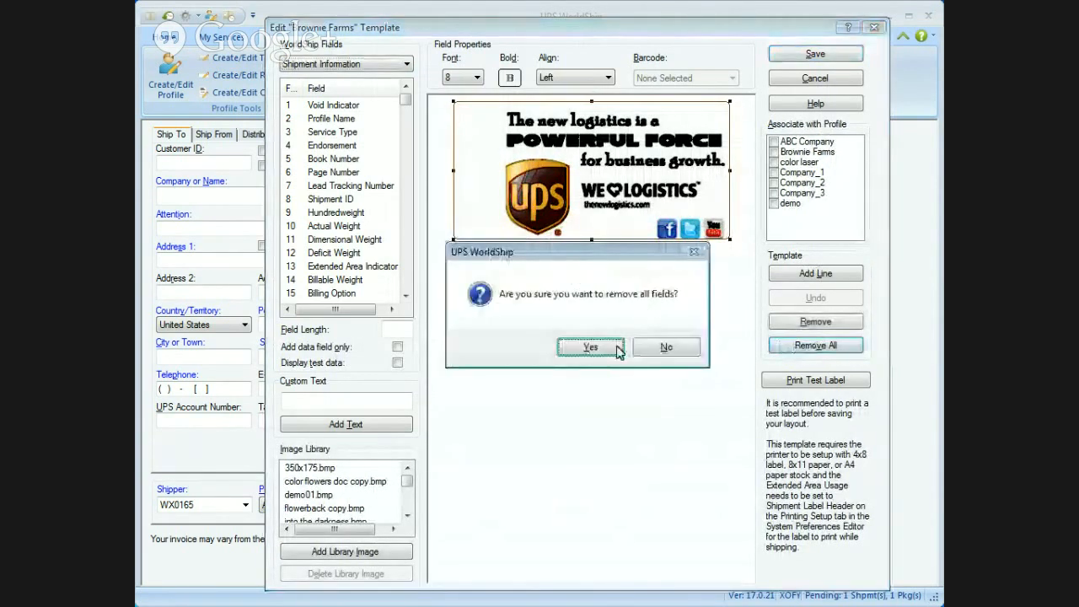
pyautogui.click(590, 346)
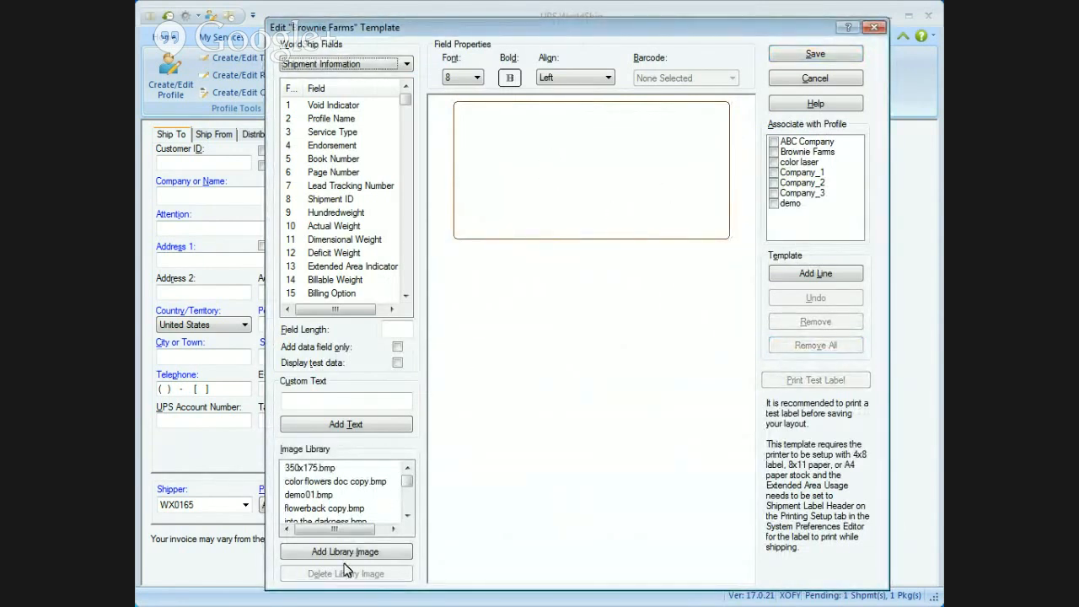
pyautogui.click(345, 552)
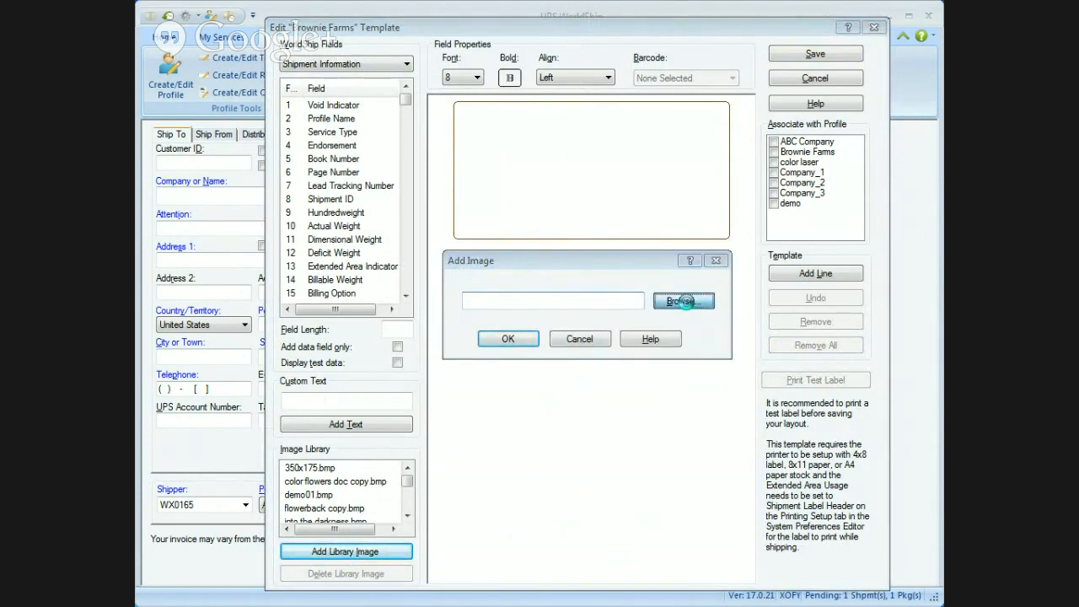
# Step: Add brownie farms.bmp from Pictures to the Image Library and acknowledge the saved message
pyautogui.click(683, 301)
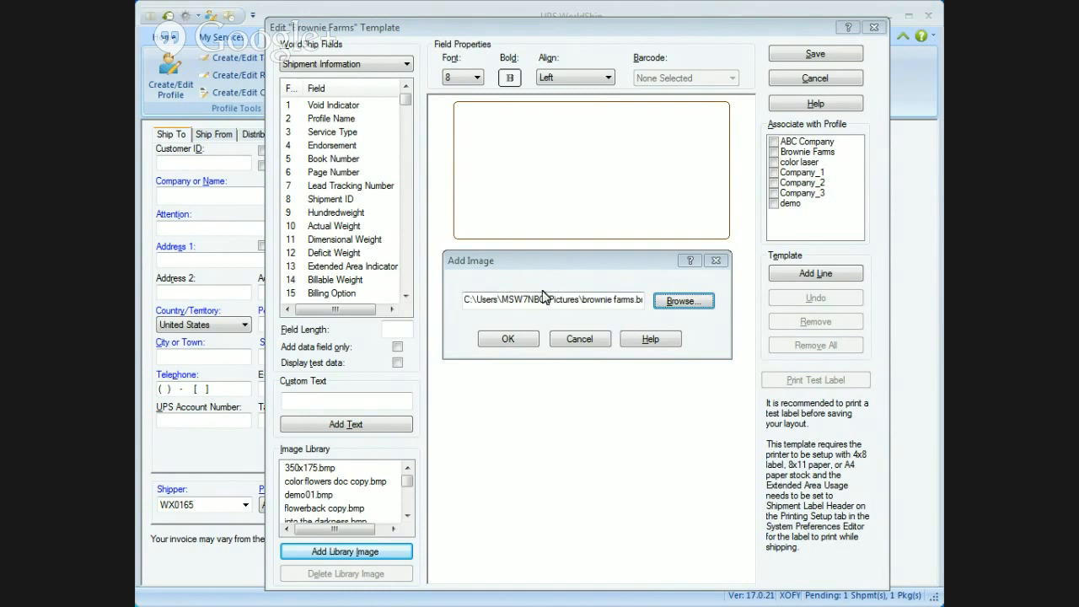
pyautogui.click(507, 338)
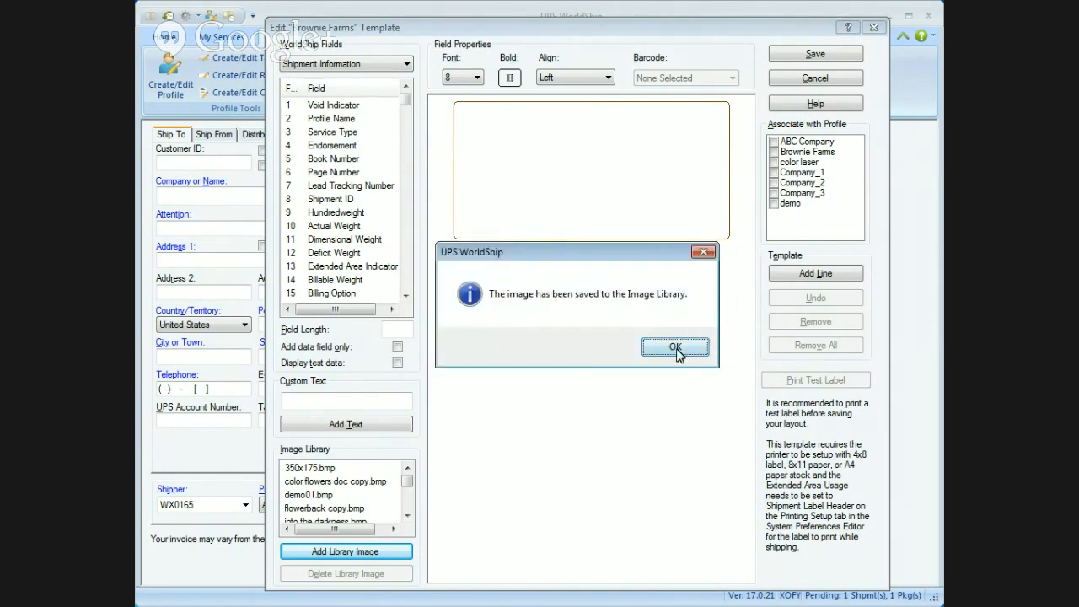
pyautogui.click(676, 348)
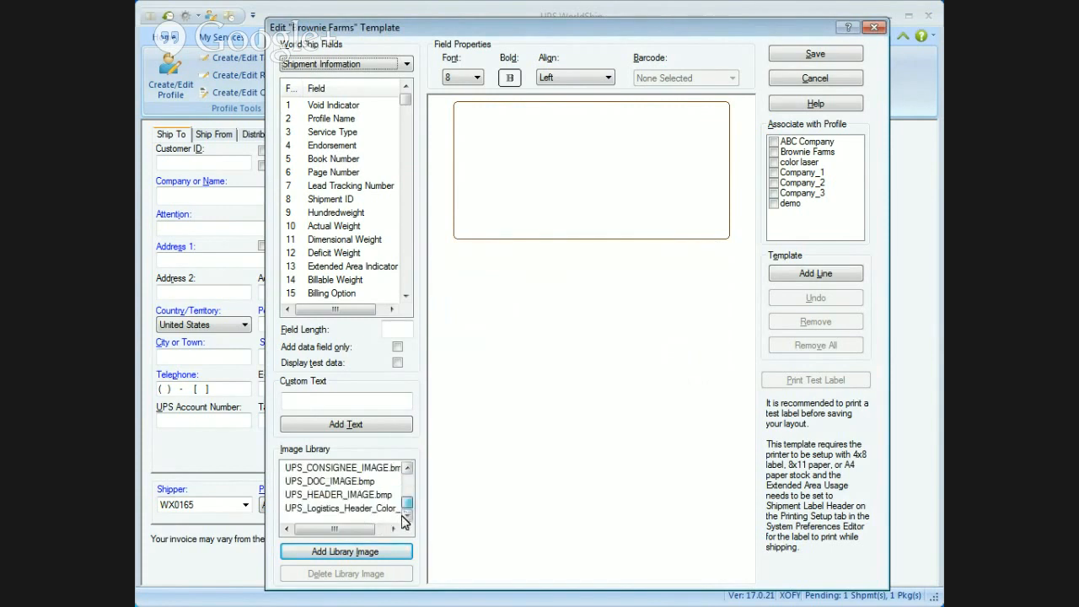
# Step: Place brownie farms.bmp on the label, associate it with the Brownie Farms profile, and save
pyautogui.click(408, 491)
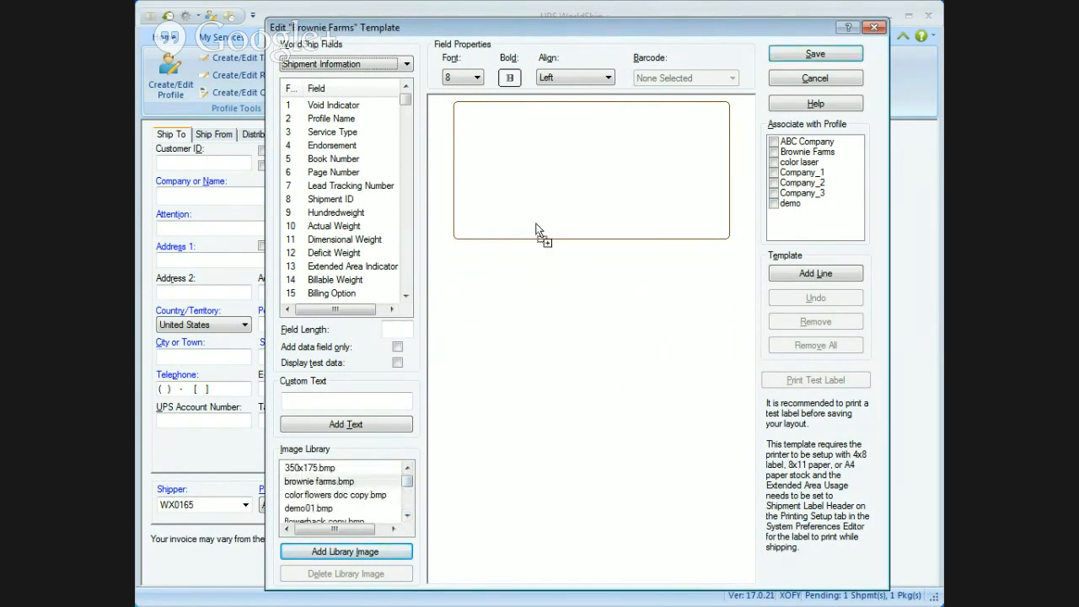
pyautogui.moveTo(569, 183)
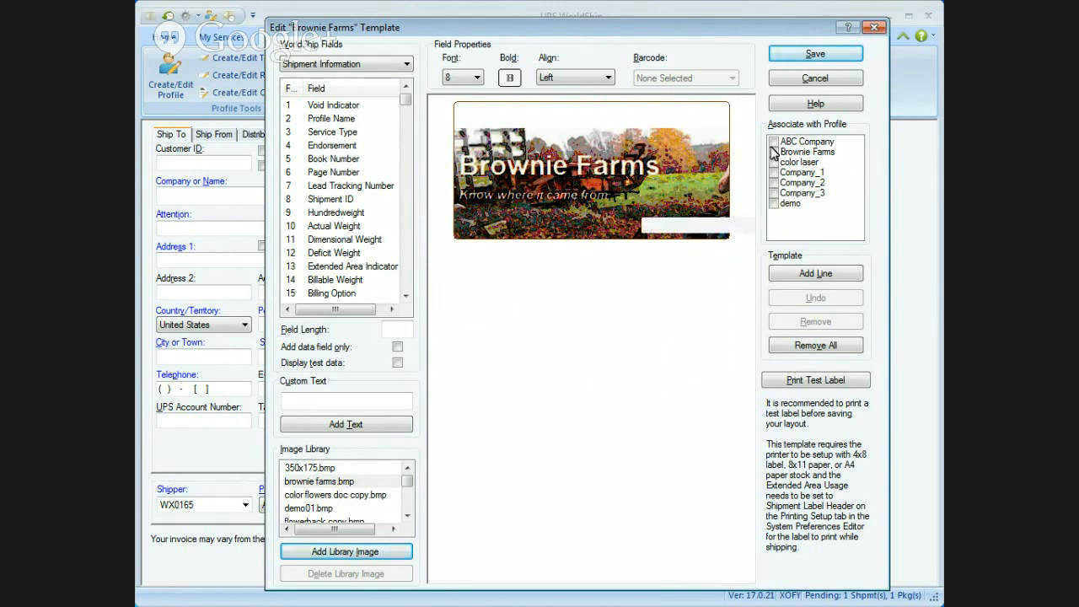
pyautogui.click(774, 152)
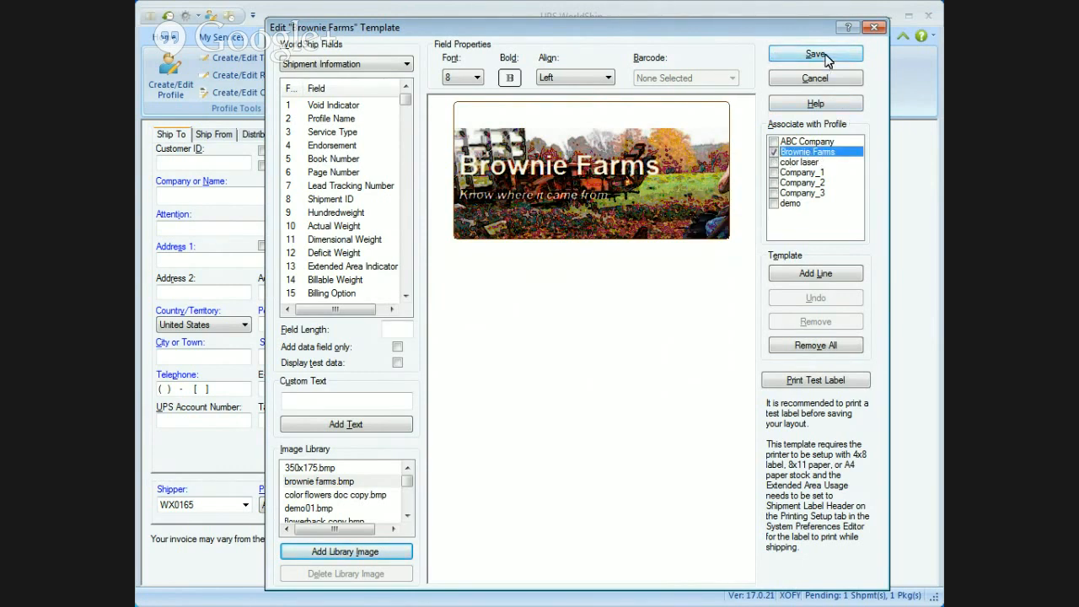
pyautogui.click(815, 54)
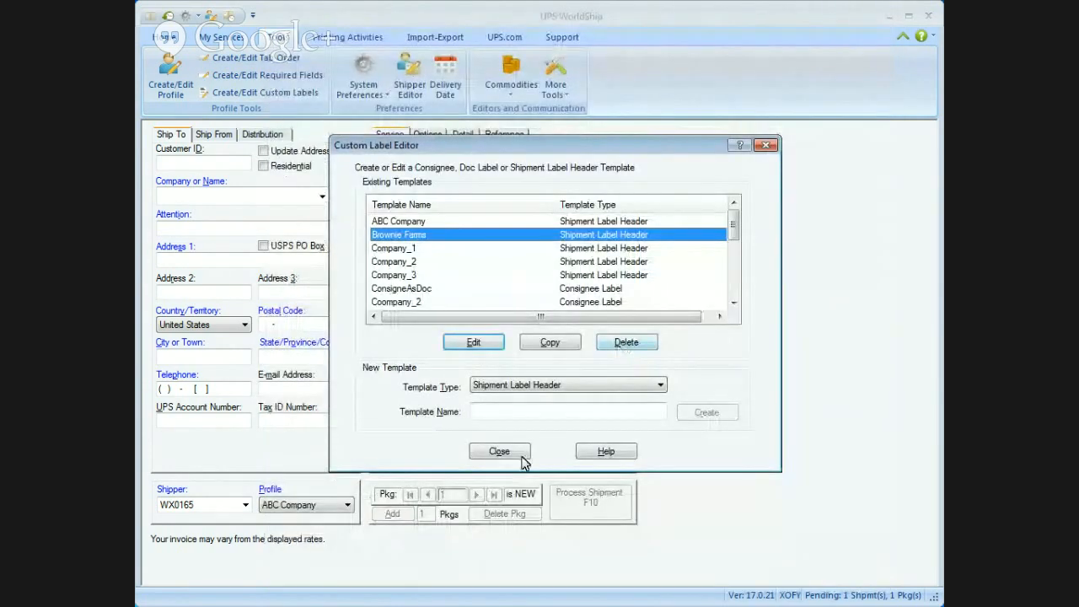
# Step: Close the label editor and enter residential recipient bob's company, 101 main ste 201, Orlando FL 32818
pyautogui.click(499, 452)
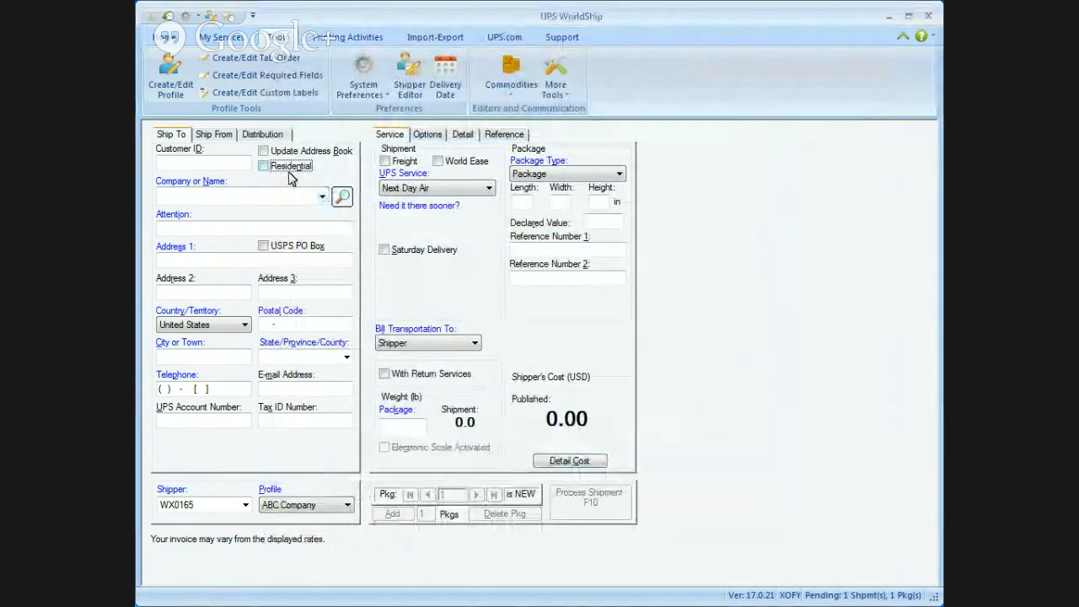
pyautogui.click(264, 165)
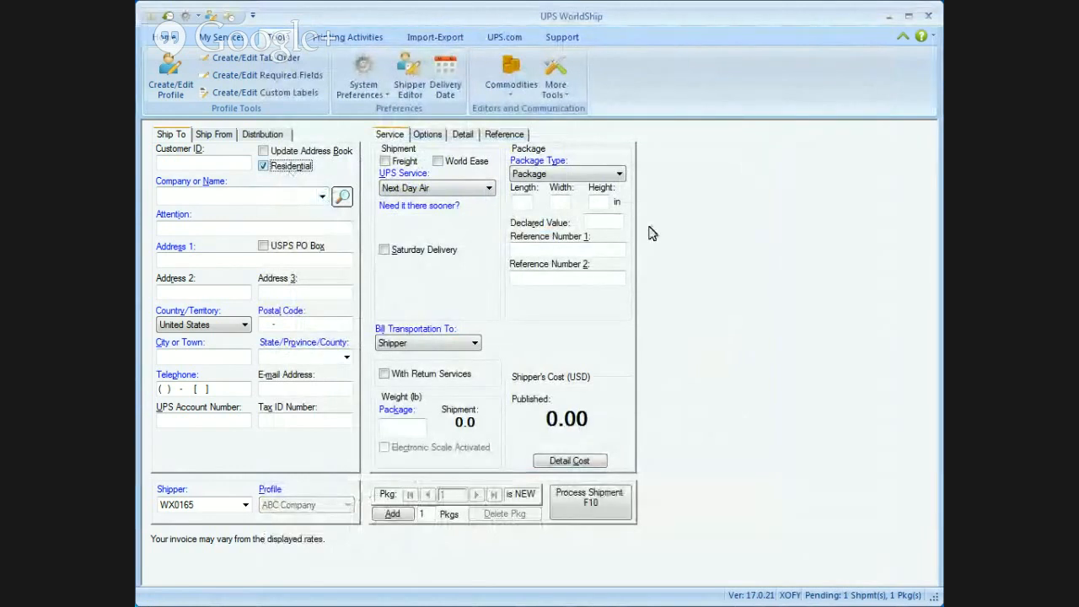
pyautogui.write("bob's company")
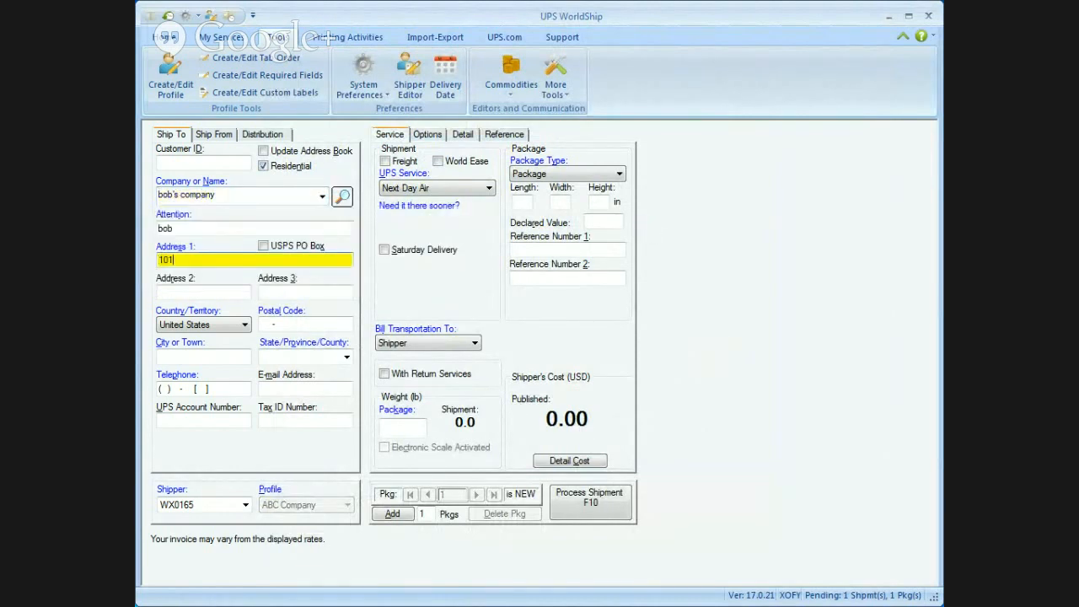
pyautogui.write('sell')
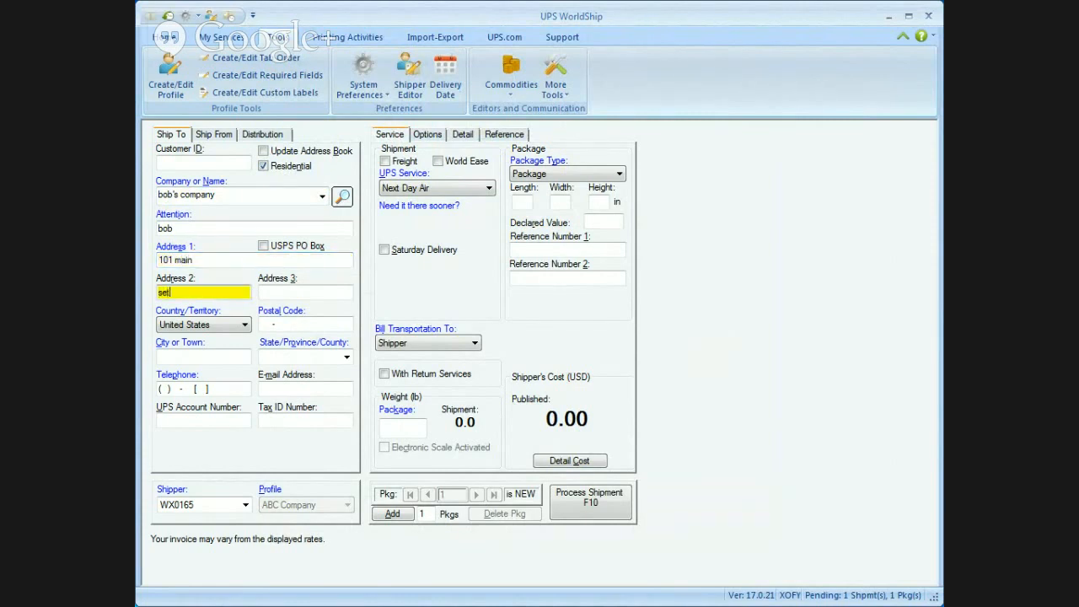
pyautogui.write('ste 201')
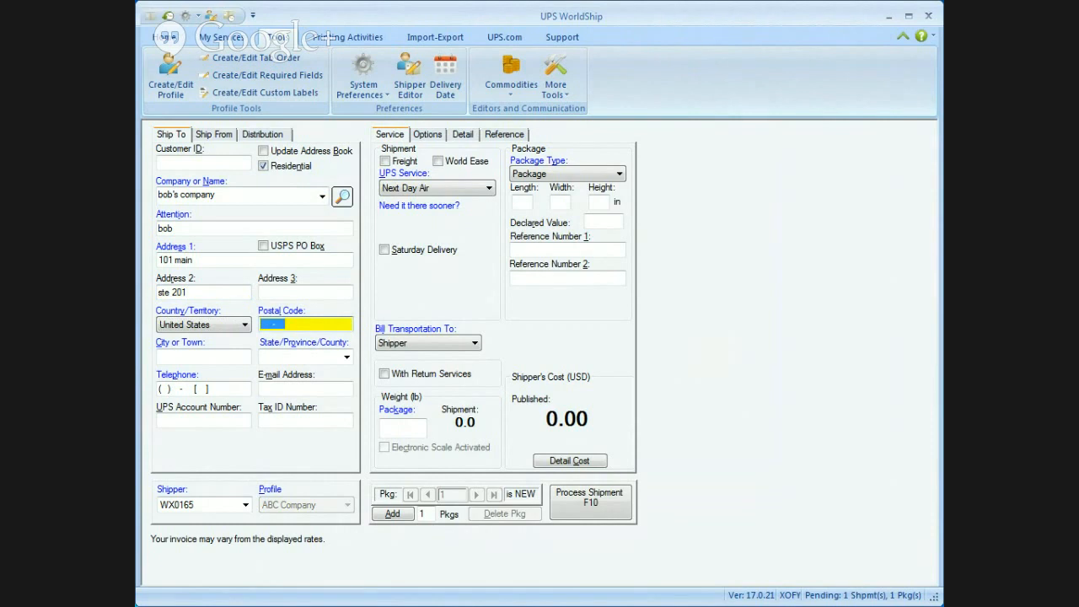
pyautogui.write('3')
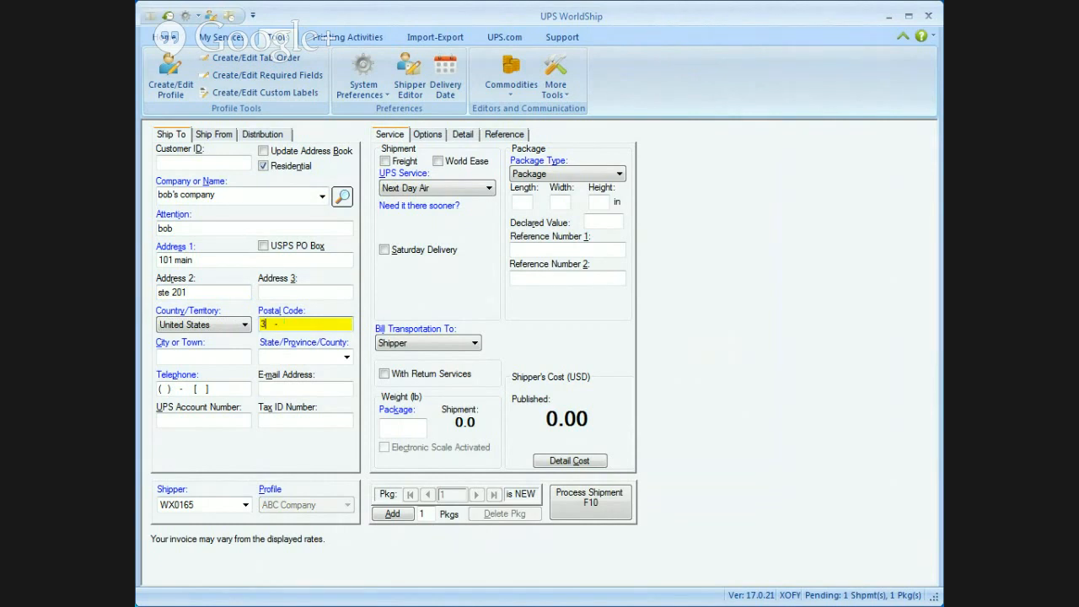
pyautogui.write('32818')
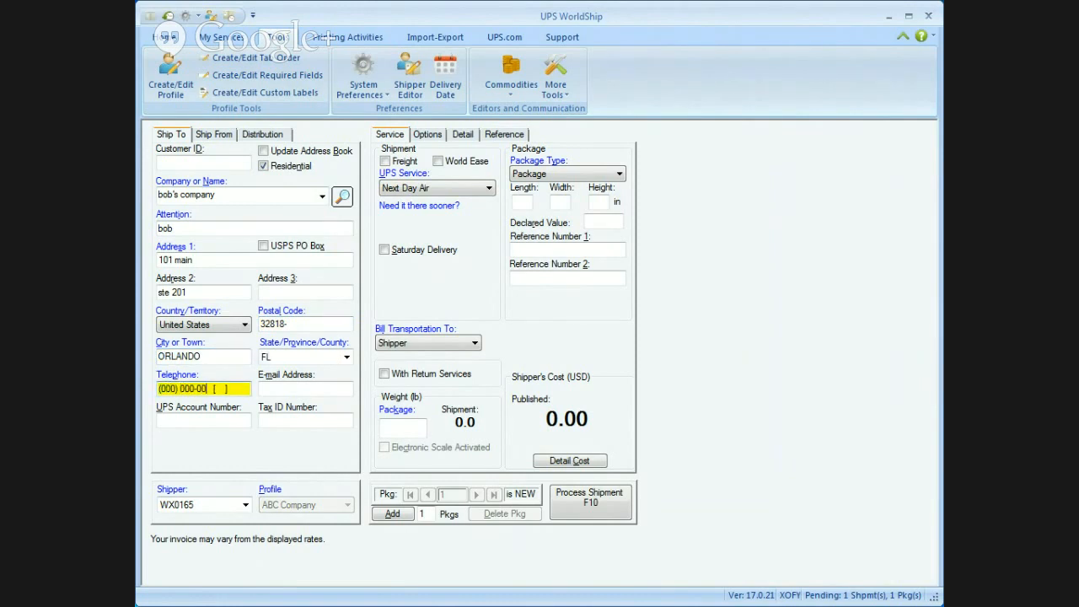
pyautogui.click(305, 389)
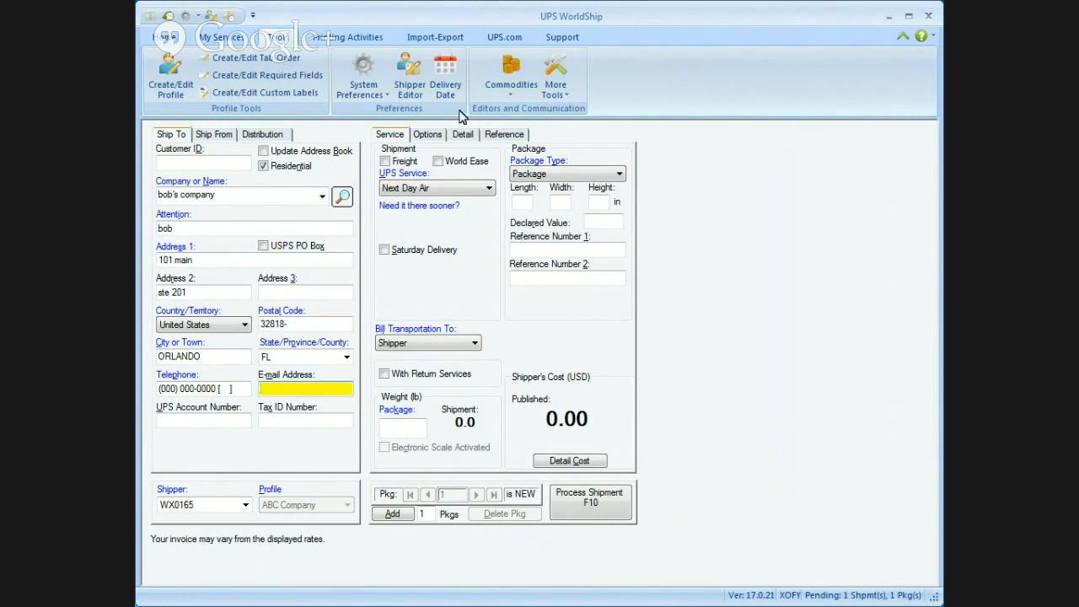
pyautogui.click(213, 134)
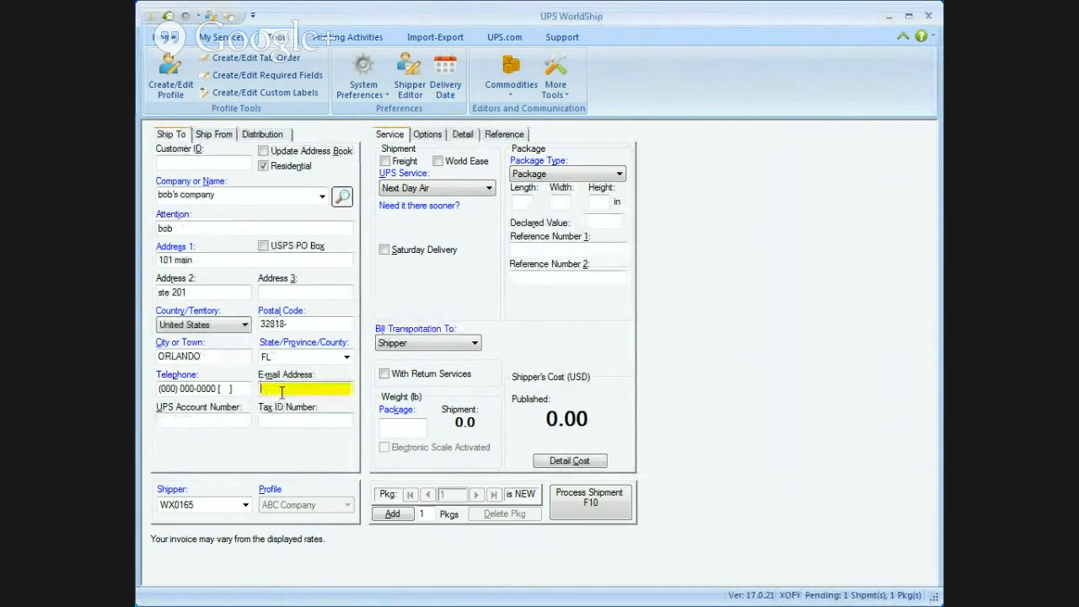
pyautogui.moveTo(485, 427)
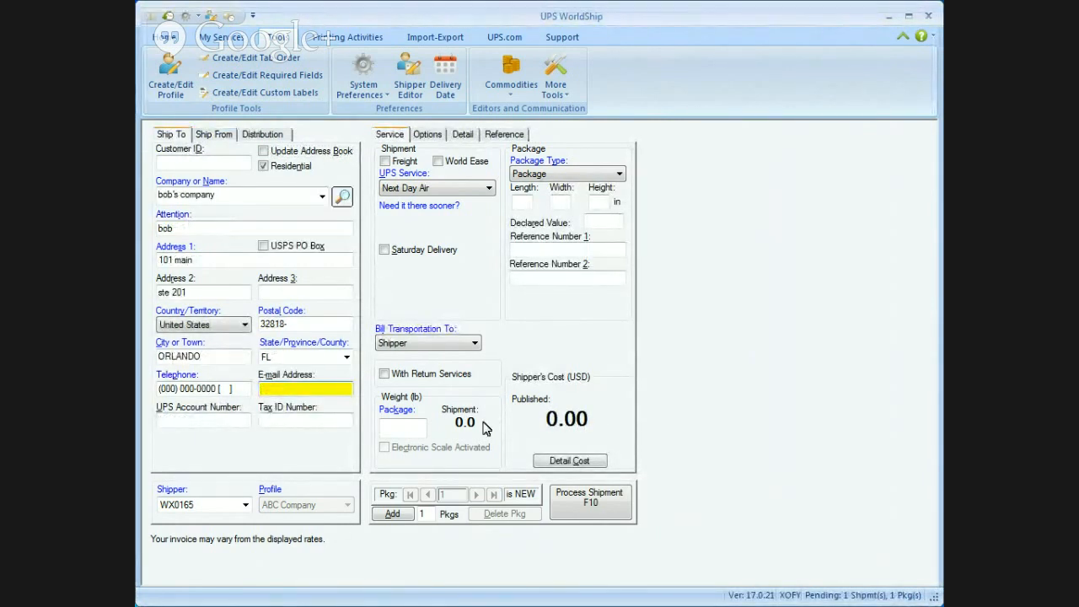
pyautogui.click(426, 134)
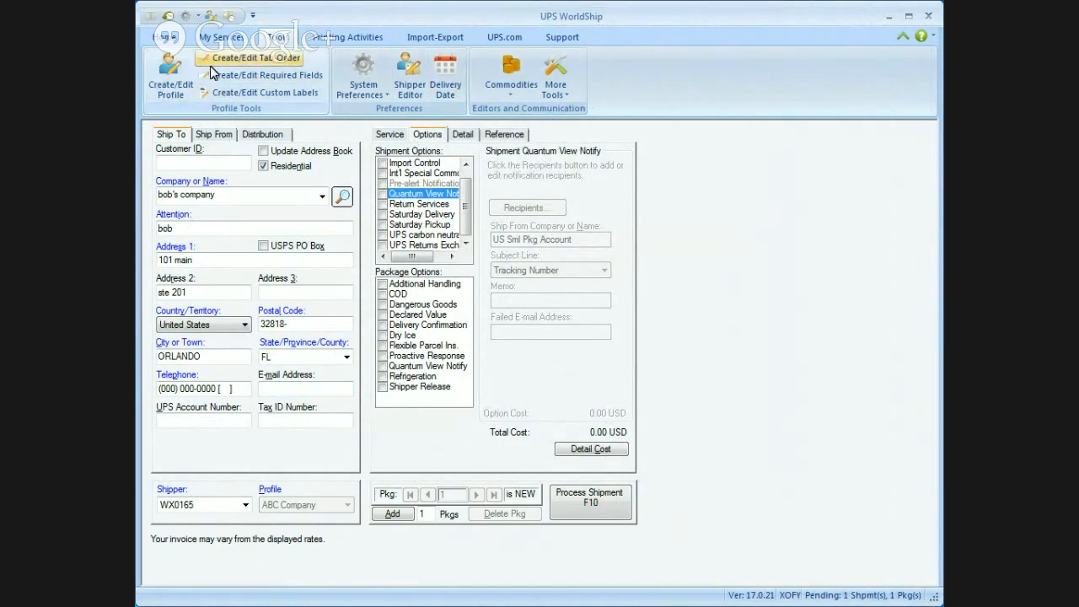
pyautogui.click(590, 497)
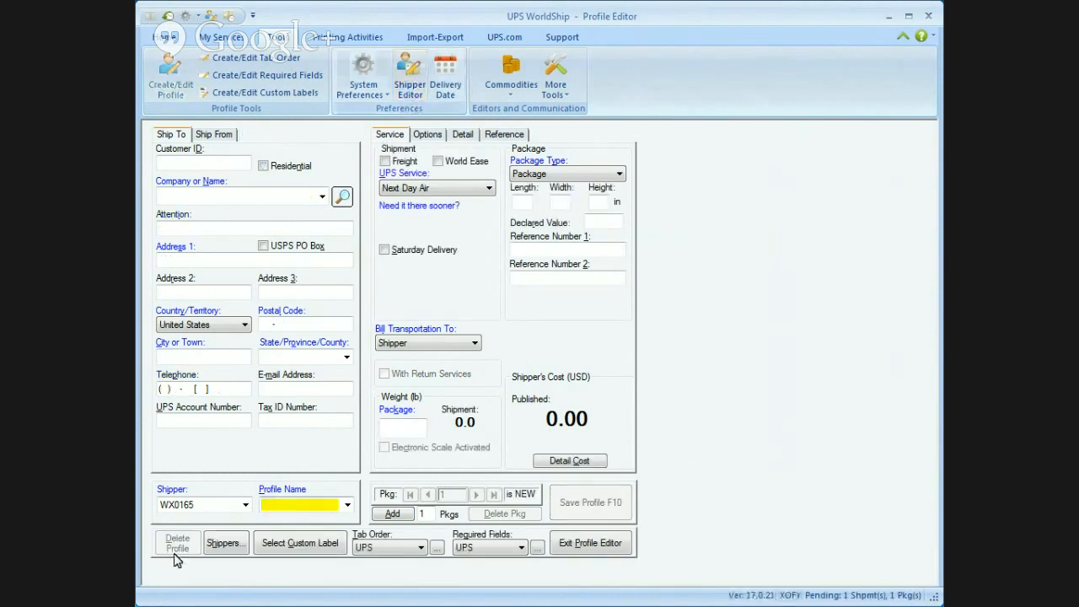
pyautogui.click(225, 542)
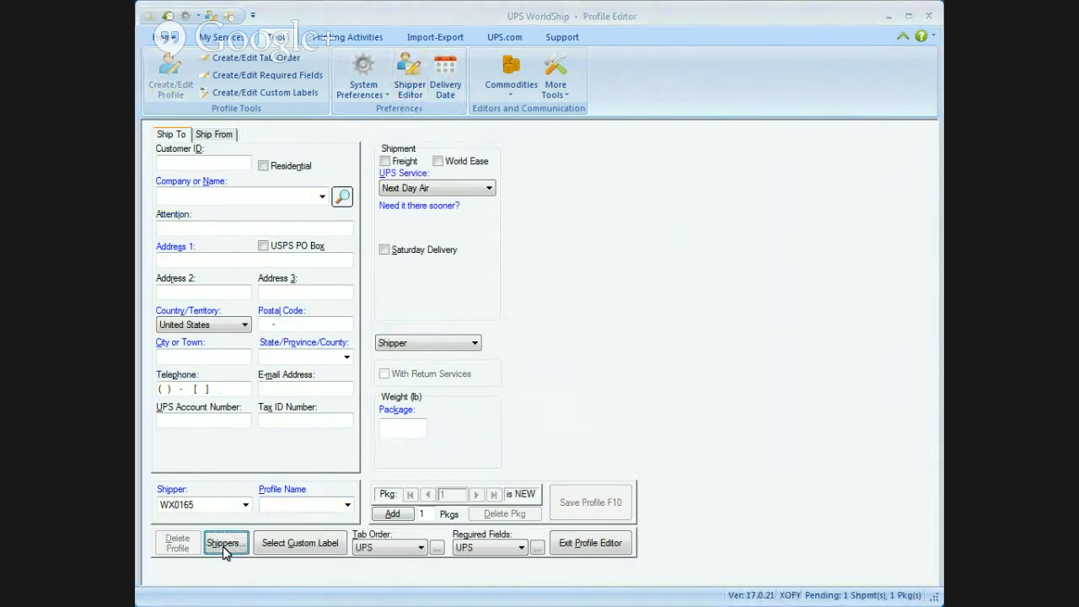
pyautogui.click(224, 543)
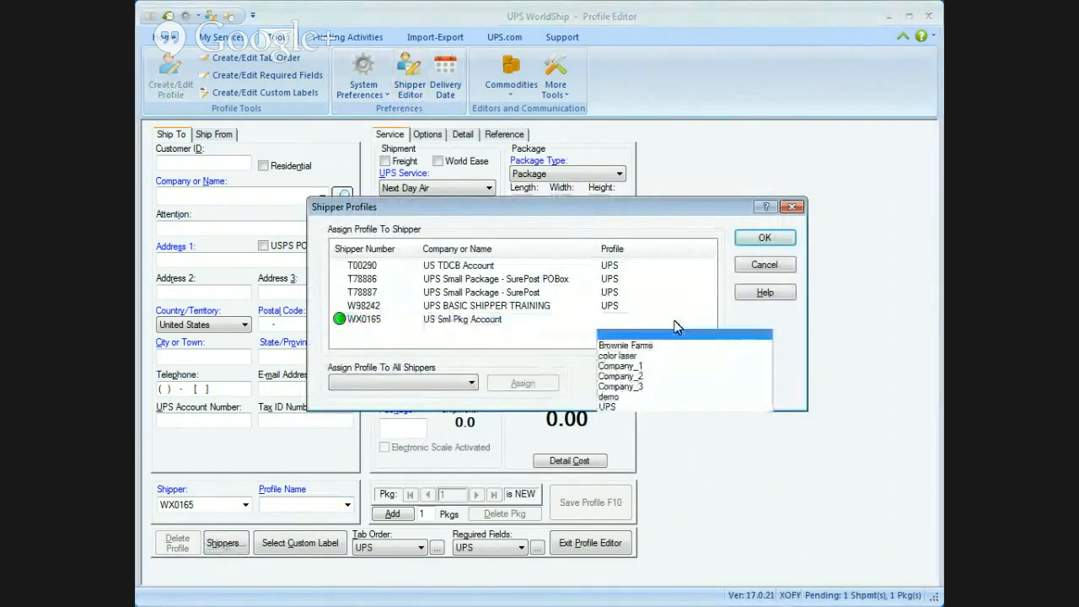
pyautogui.click(626, 345)
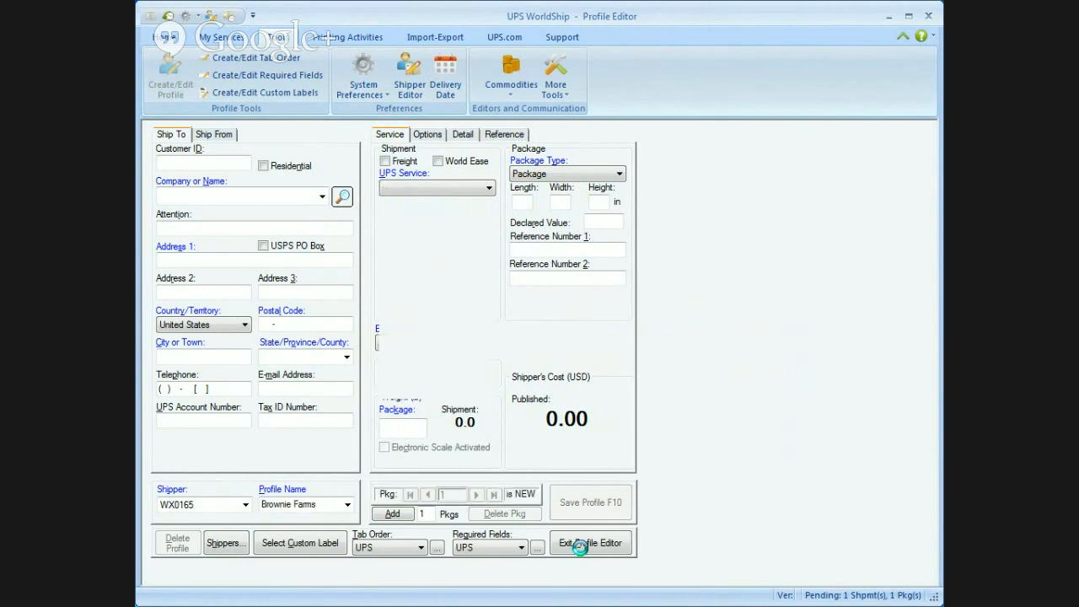
pyautogui.click(436, 188)
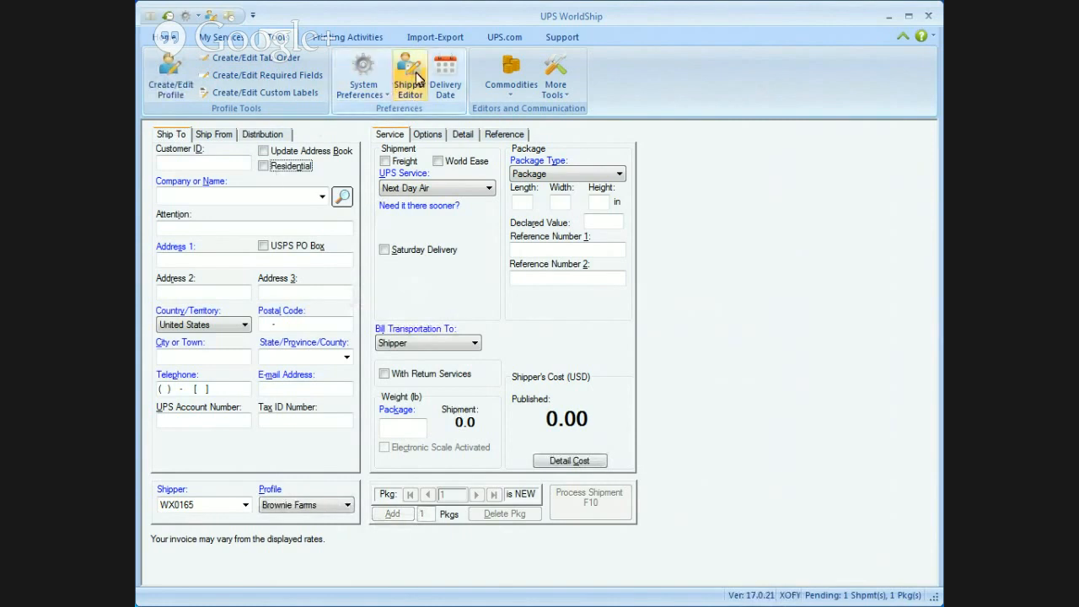
# Step: Review shipper WX0165's Brownie Farms profile in the Shipper Editor, then close it
pyautogui.click(410, 76)
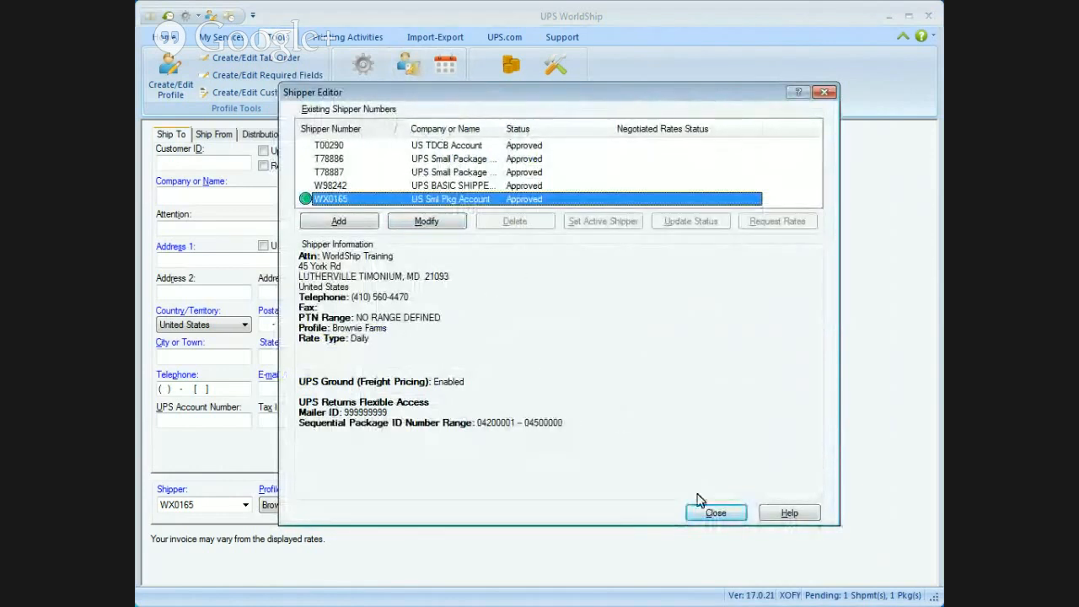
pyautogui.moveTo(716, 512)
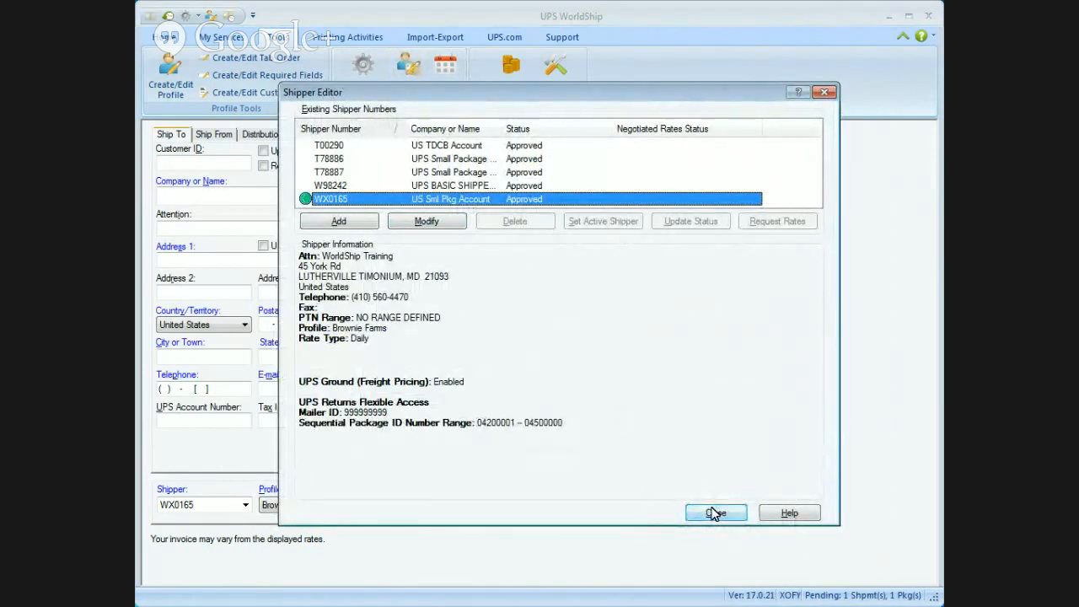
pyautogui.click(714, 512)
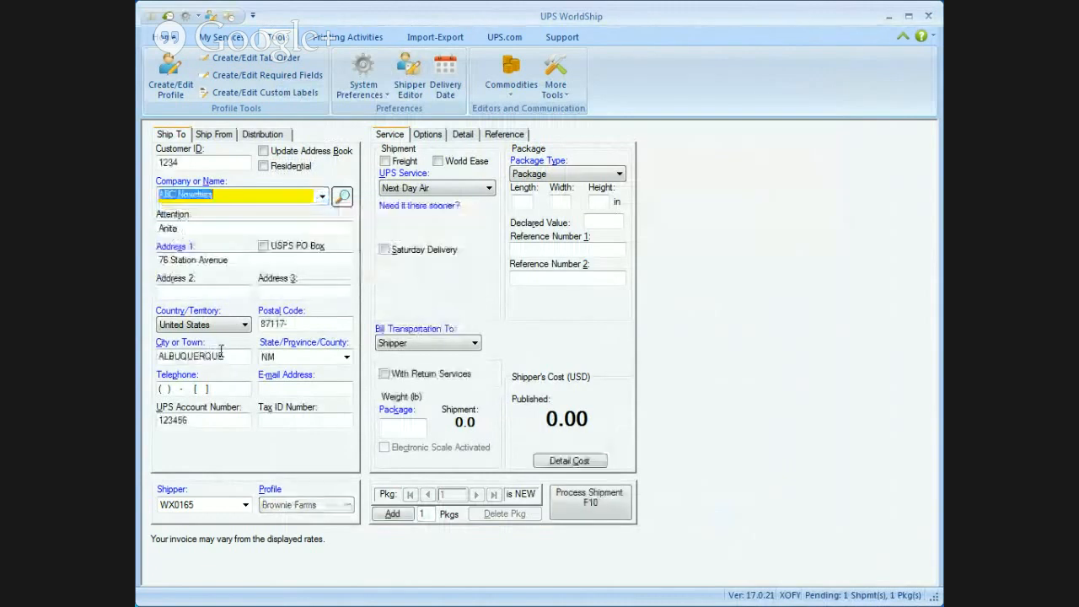
pyautogui.click(203, 388)
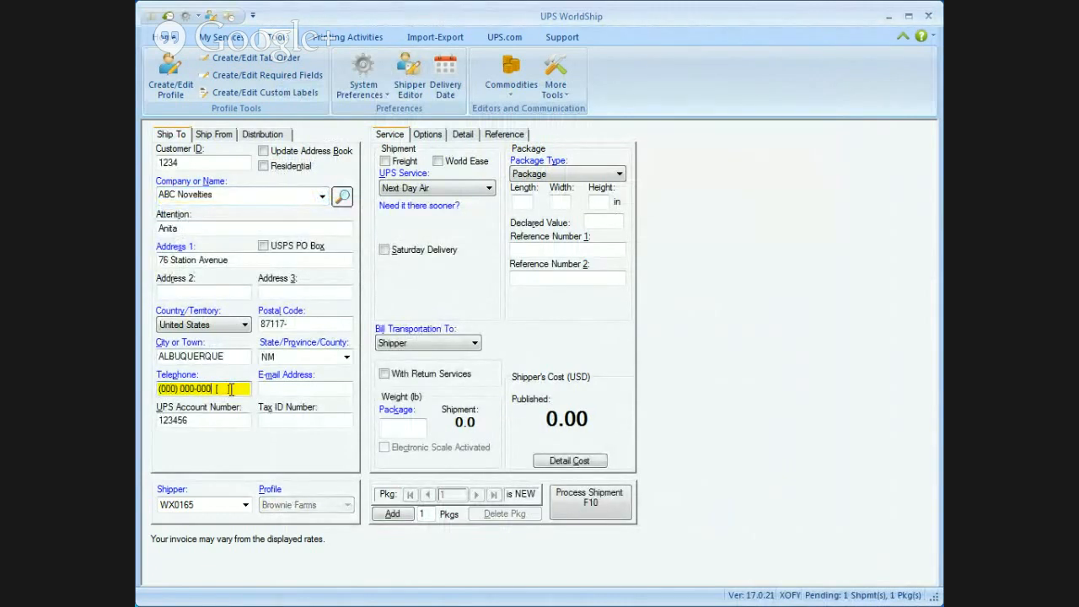
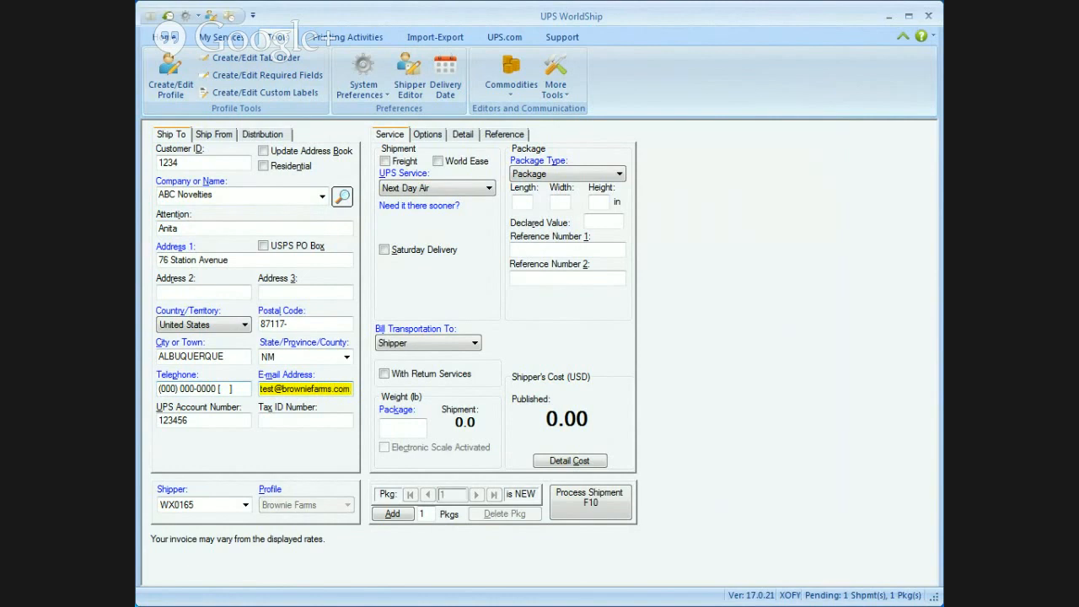
pyautogui.click(402, 429)
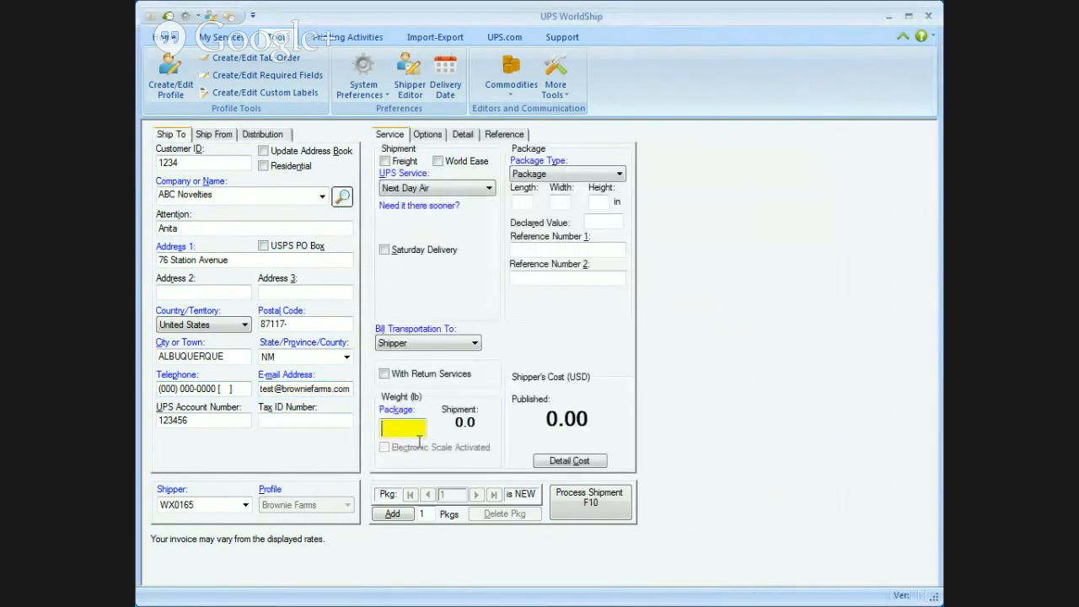
pyautogui.write('1')
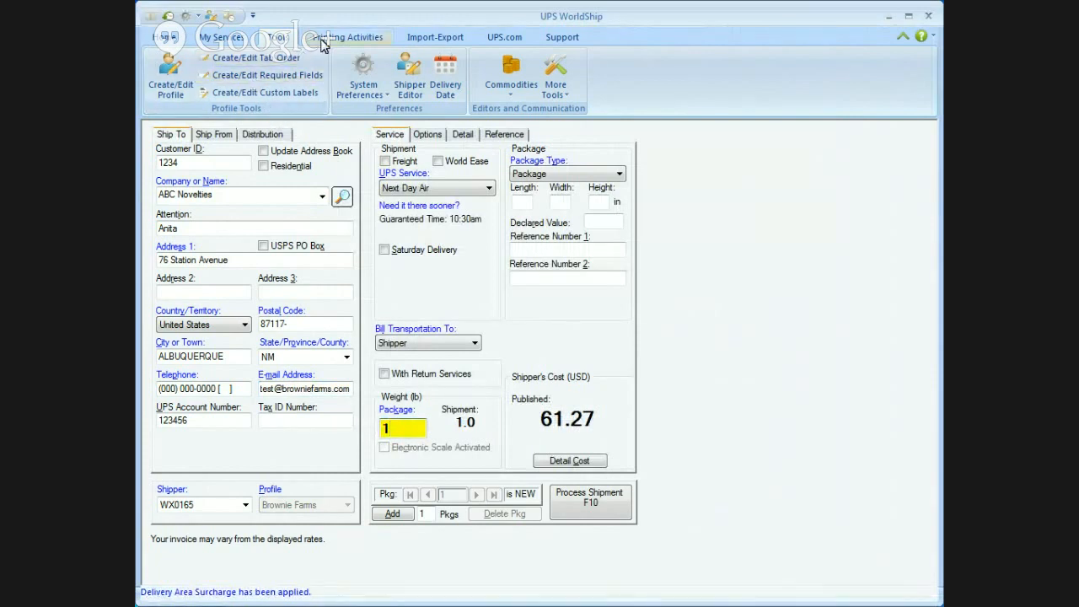
pyautogui.click(347, 36)
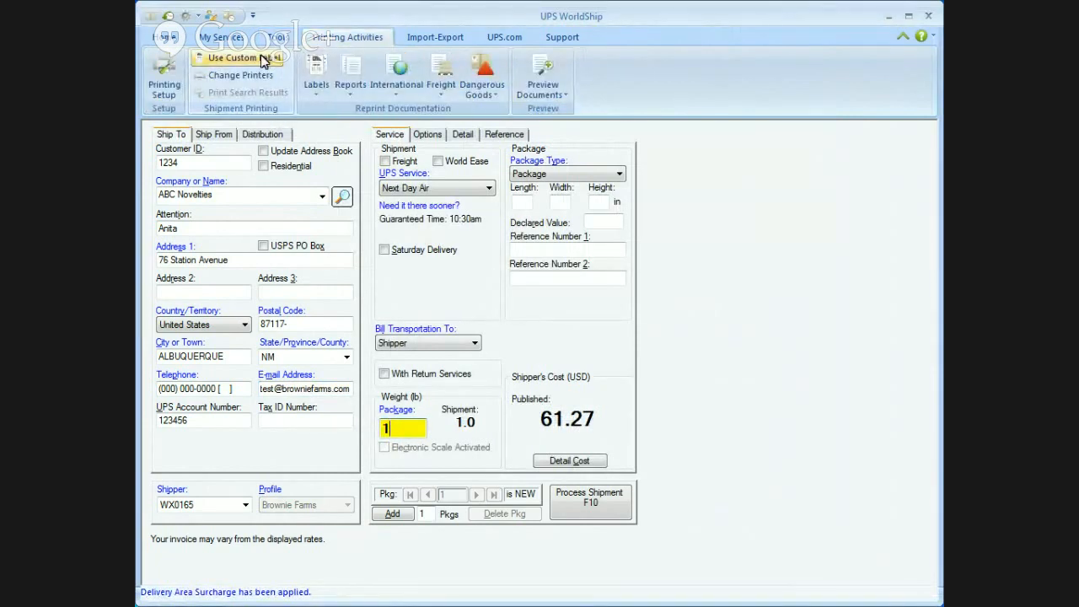
# Step: Confirm the Brownie Farms label header and set brownieblack (CutePDF Writer) as label printer
pyautogui.click(237, 57)
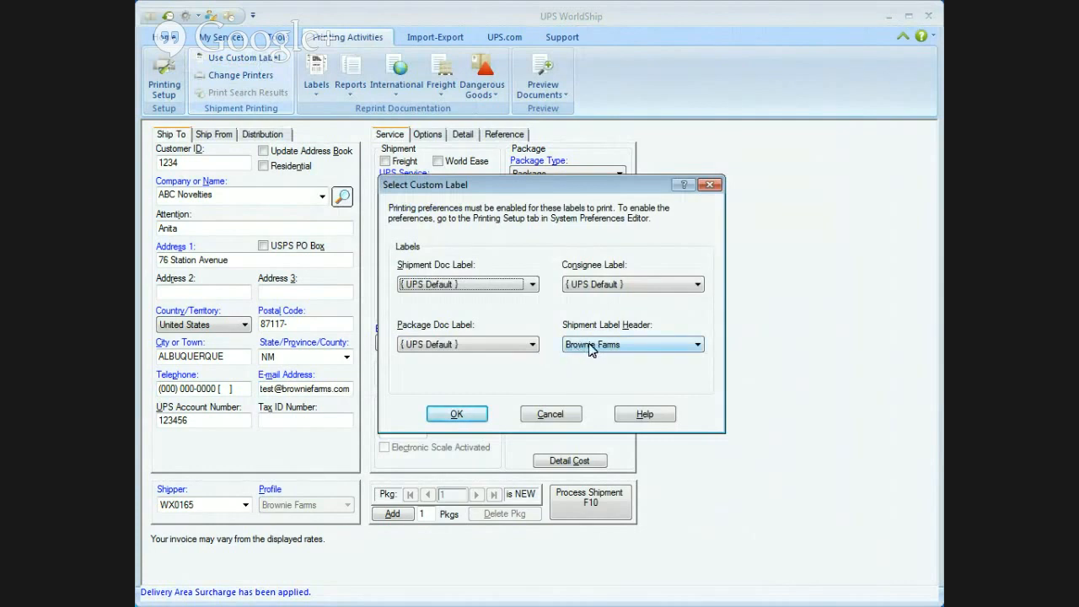
pyautogui.click(456, 413)
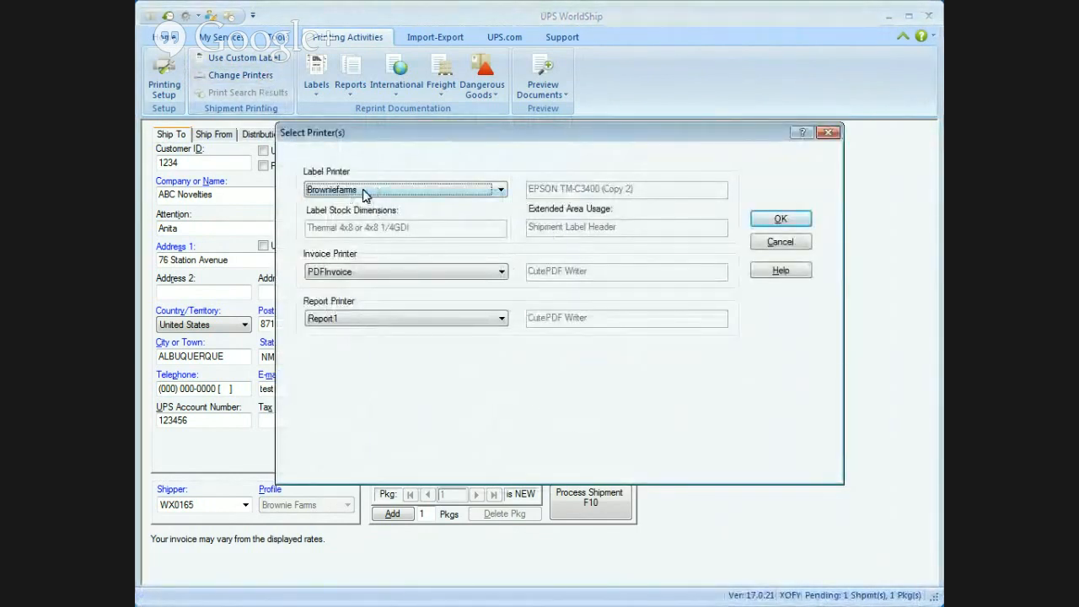
pyautogui.moveTo(438, 196)
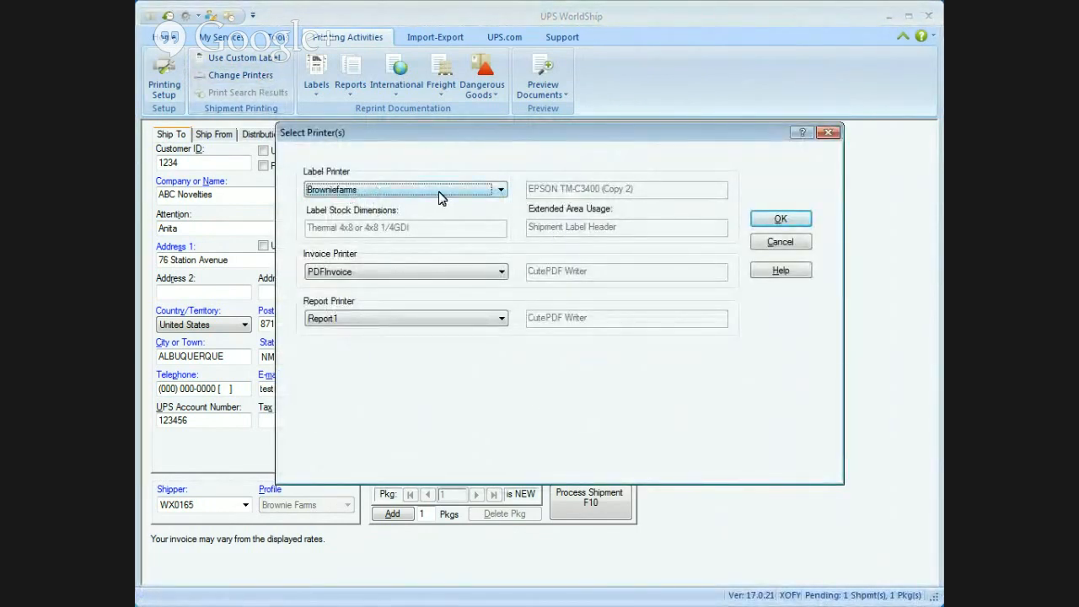
pyautogui.click(501, 189)
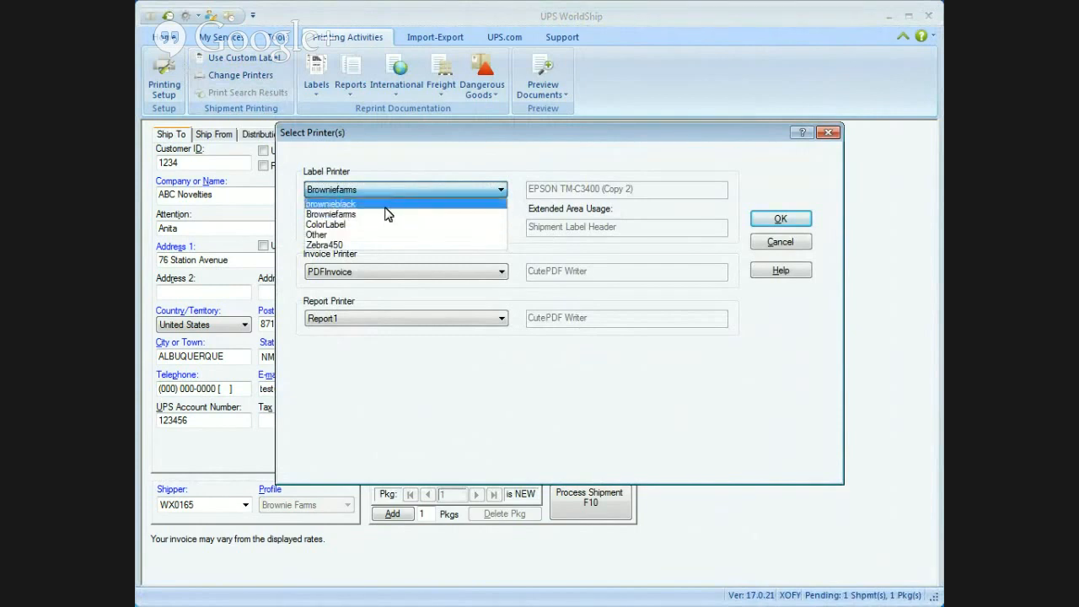
pyautogui.click(330, 204)
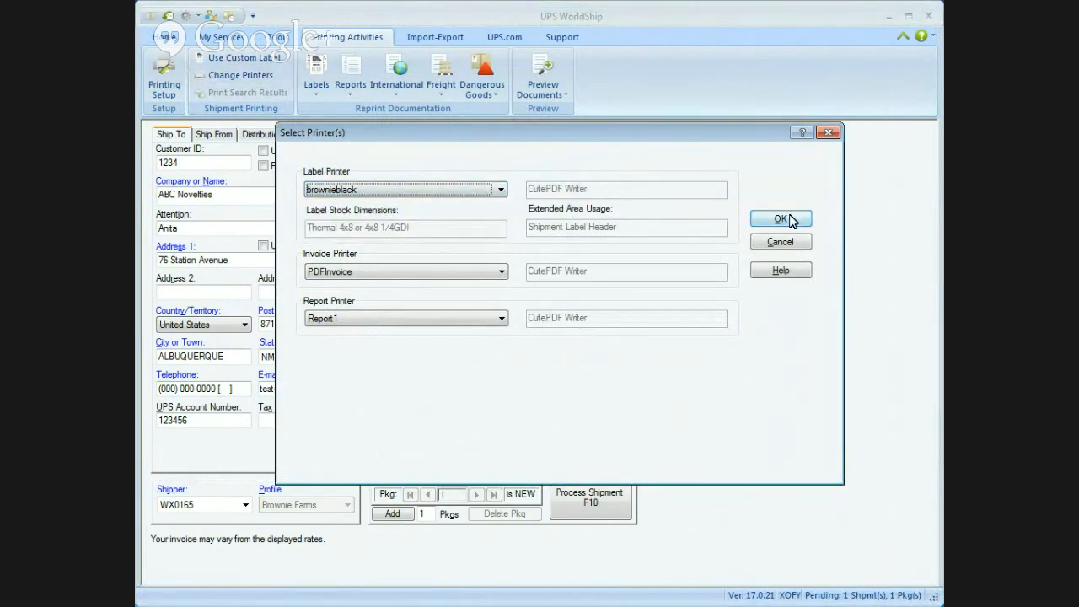
pyautogui.click(779, 219)
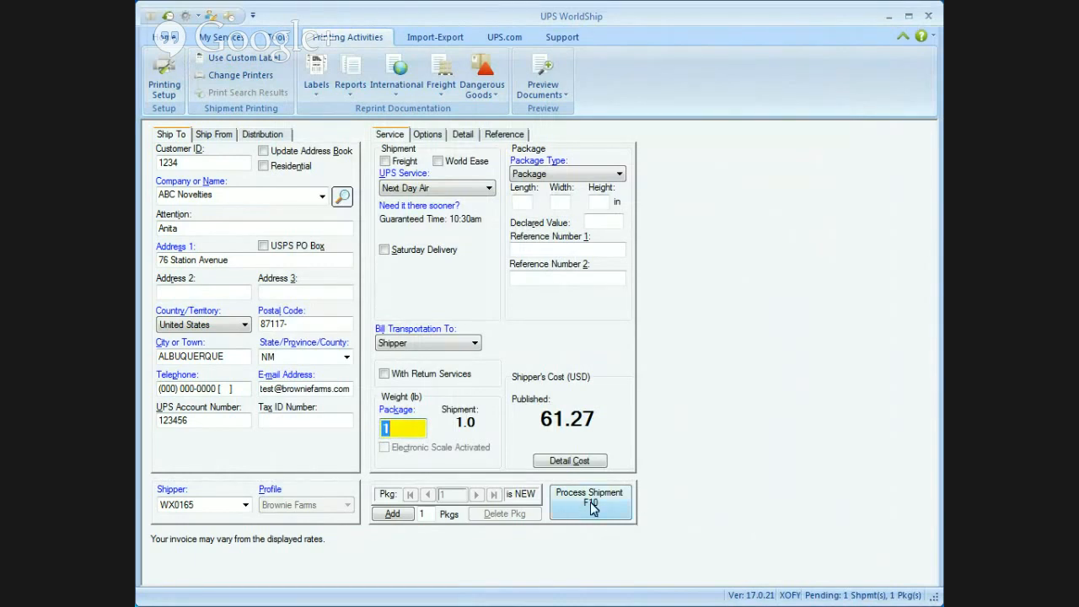
# Step: Process the 1 lb Next Day Air shipment to ABC Novelties to print its label
pyautogui.click(590, 497)
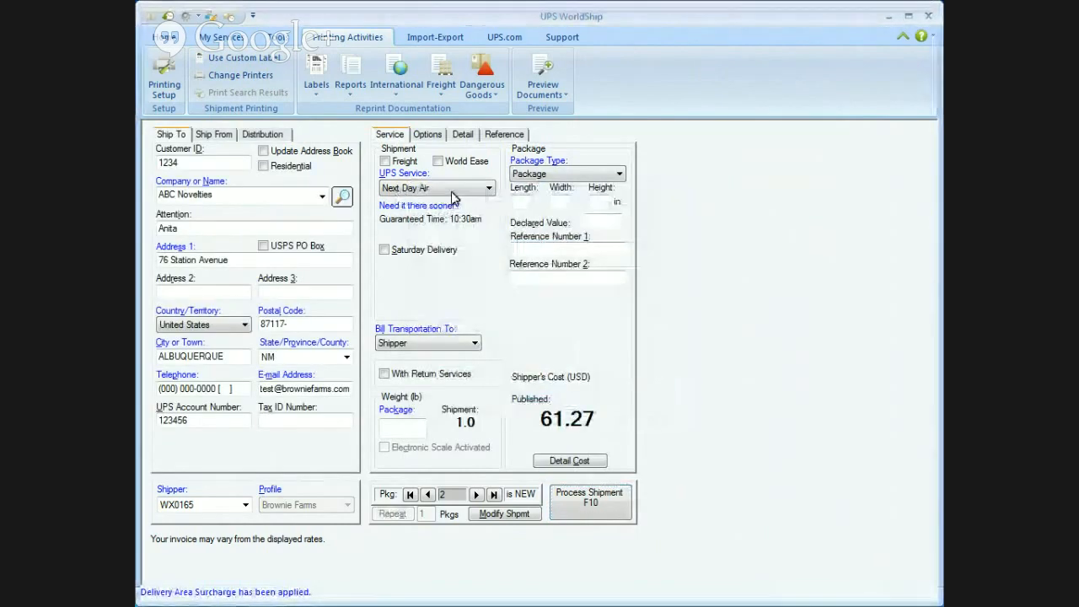
pyautogui.moveTo(829, 565)
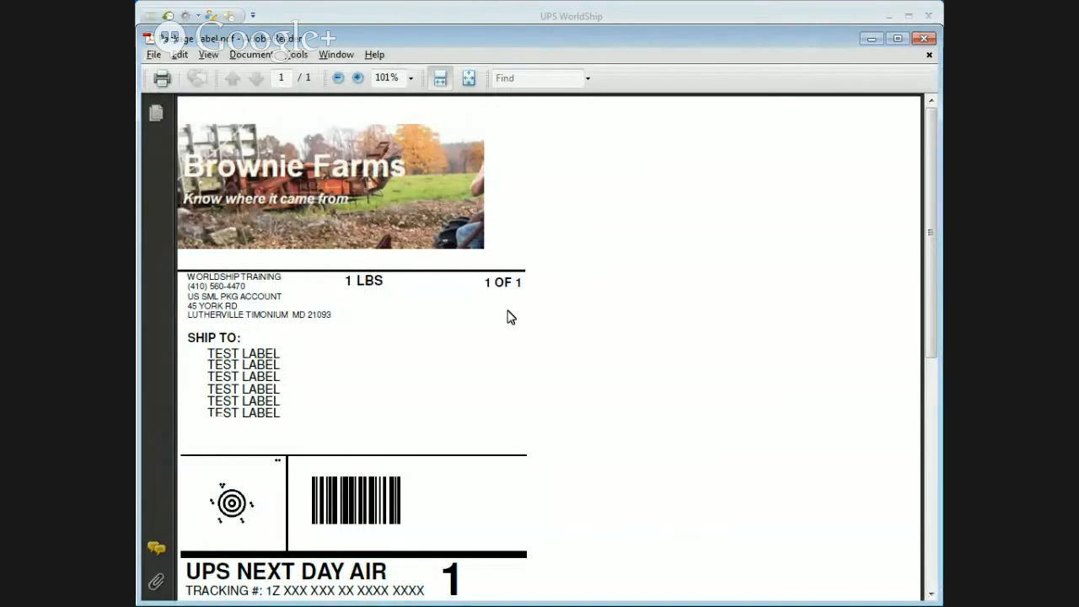
pyautogui.moveTo(613, 432)
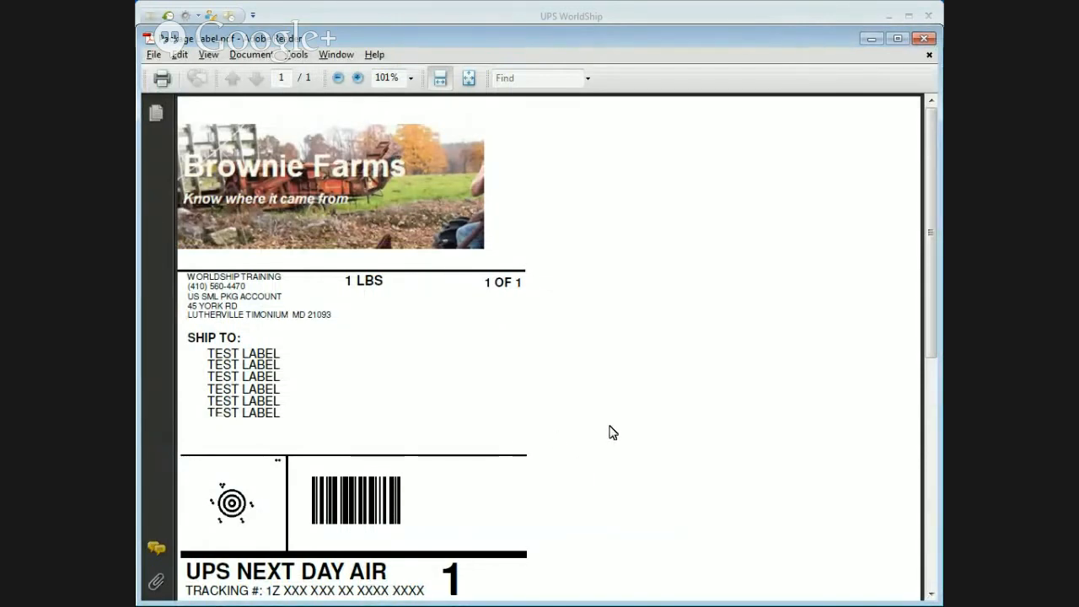
pyautogui.scroll(-3)
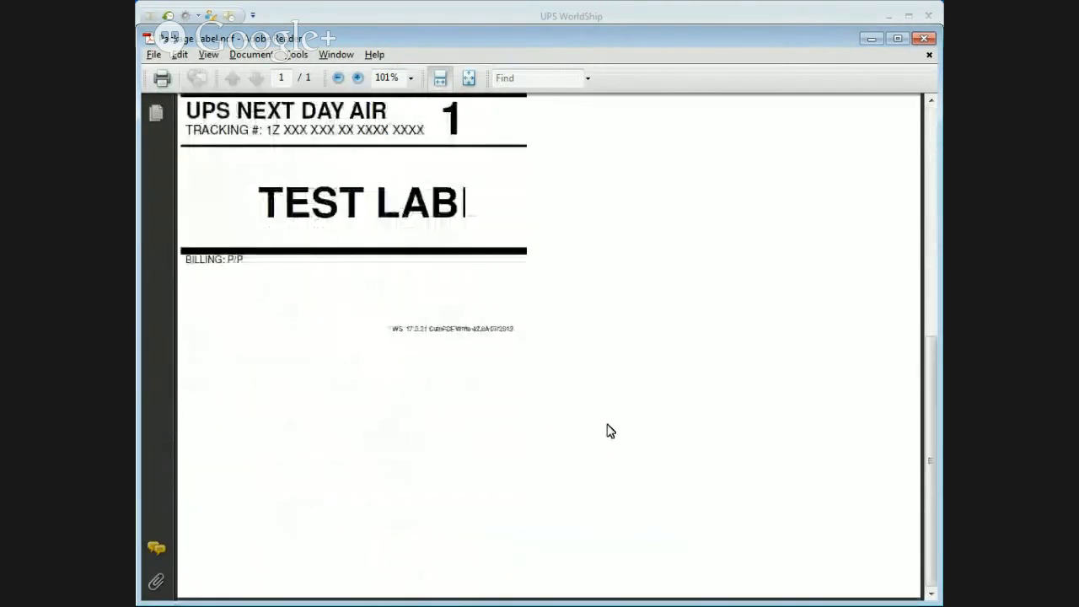
pyautogui.scroll(-3)
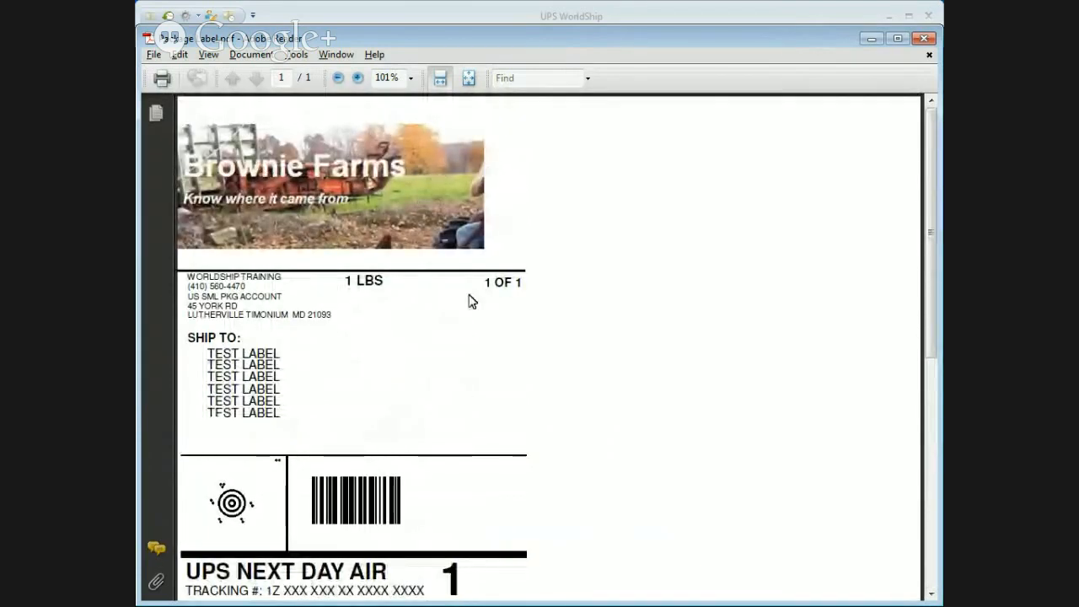
pyautogui.scroll(-3)
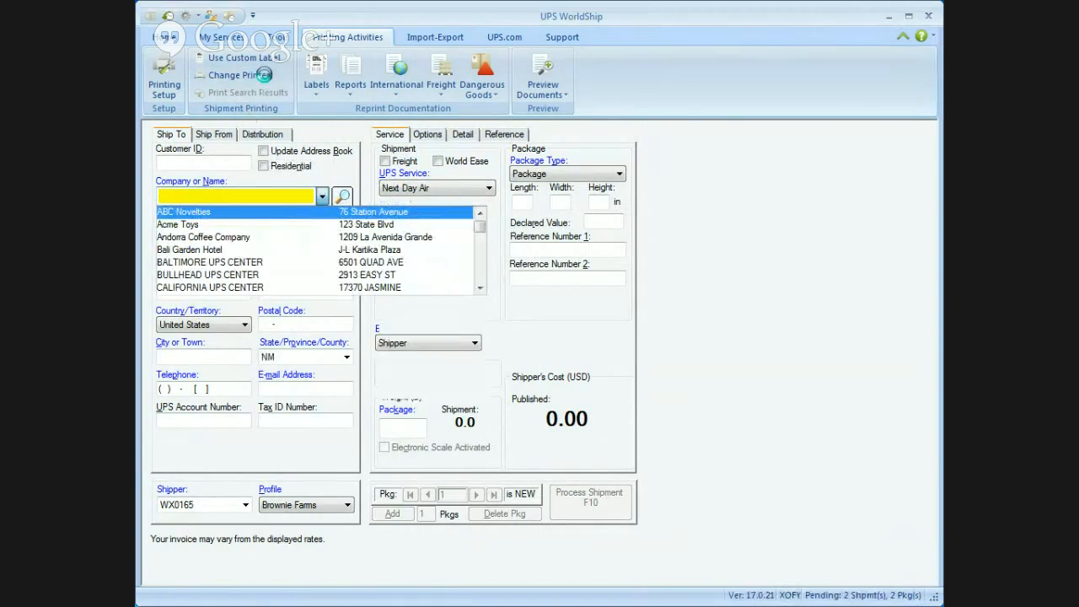
# Step: Fill the ship-to with ABC Novelties, Albuquerque, and restore Browniefarms as label printer
pyautogui.click(183, 212)
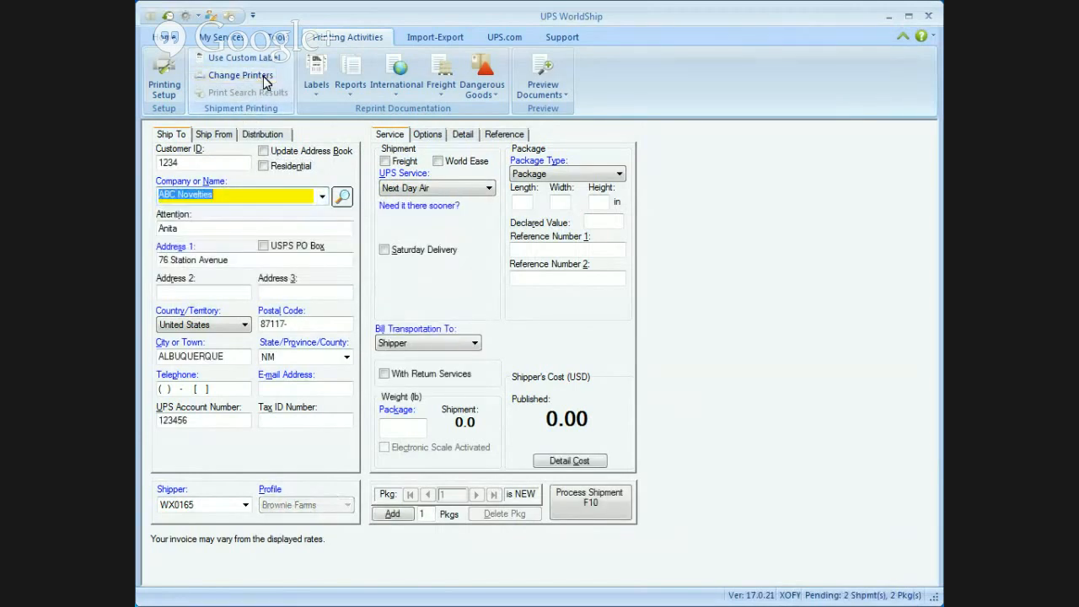
pyautogui.click(241, 75)
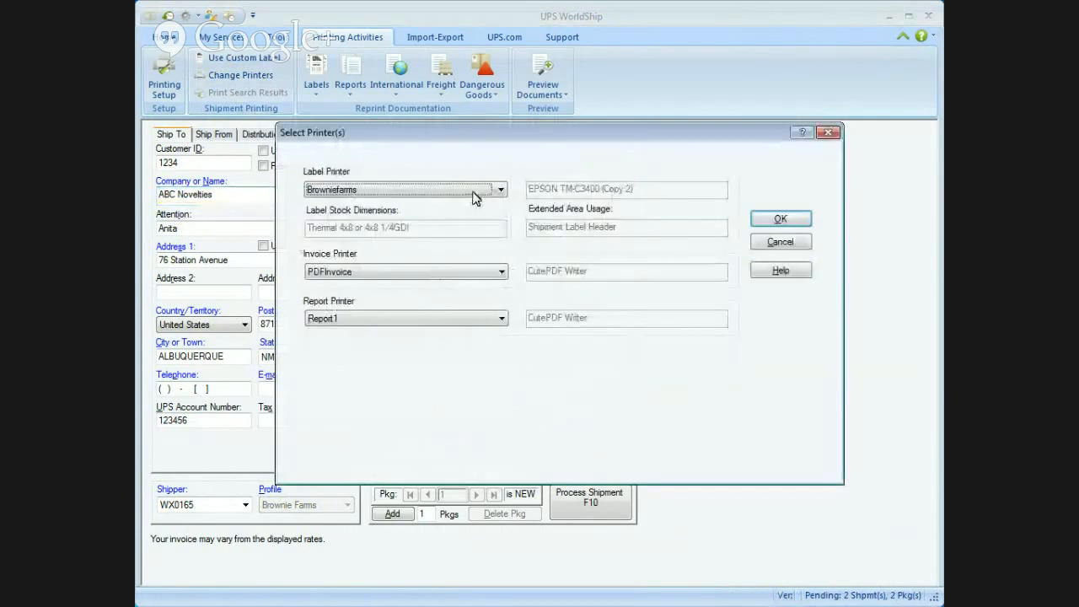
pyautogui.click(500, 189)
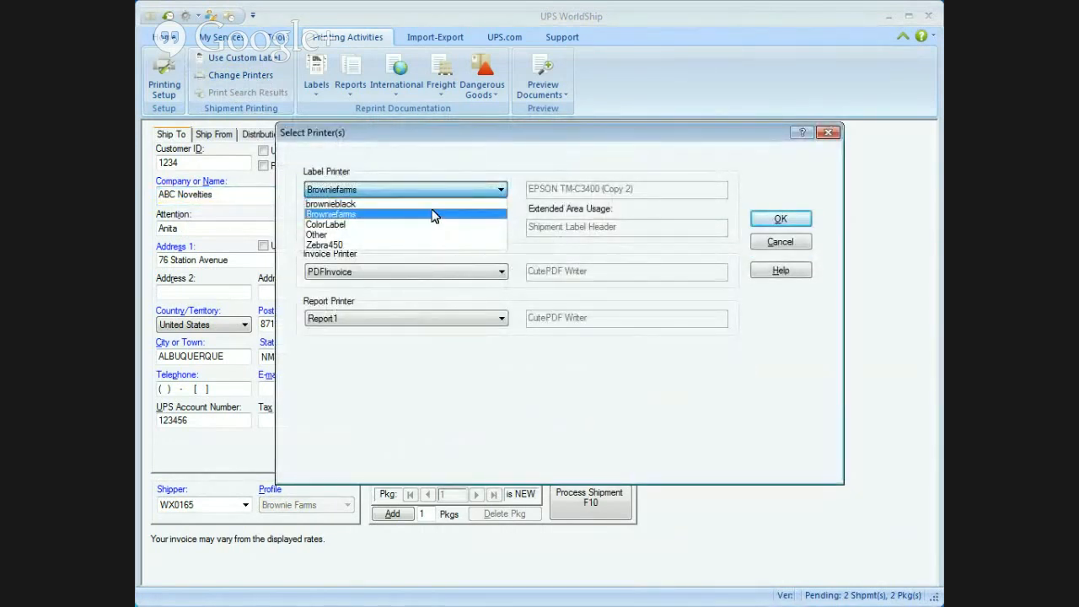
pyautogui.click(330, 214)
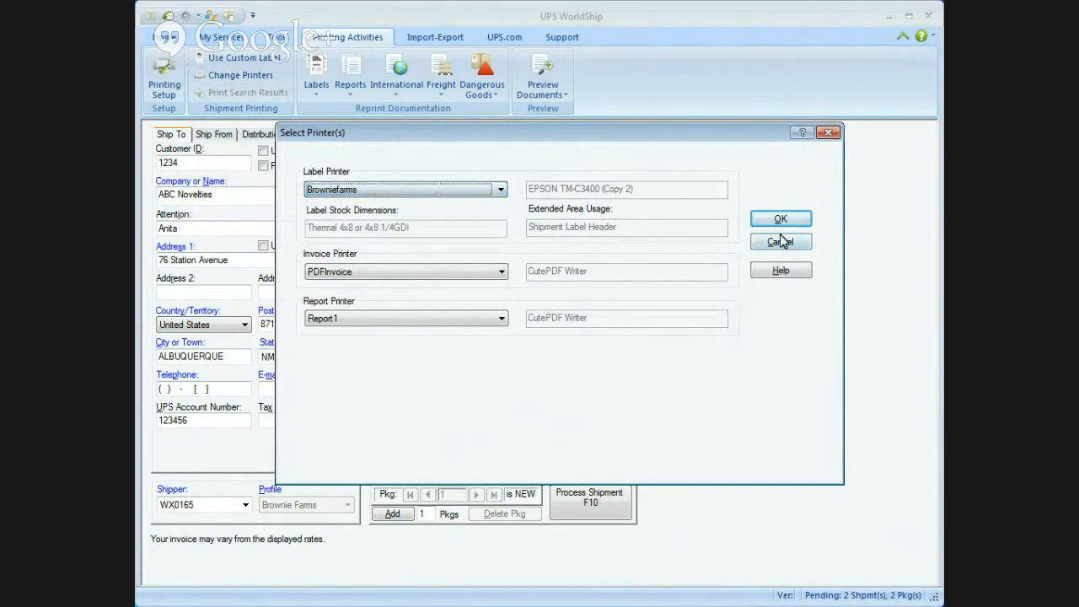
pyautogui.click(780, 242)
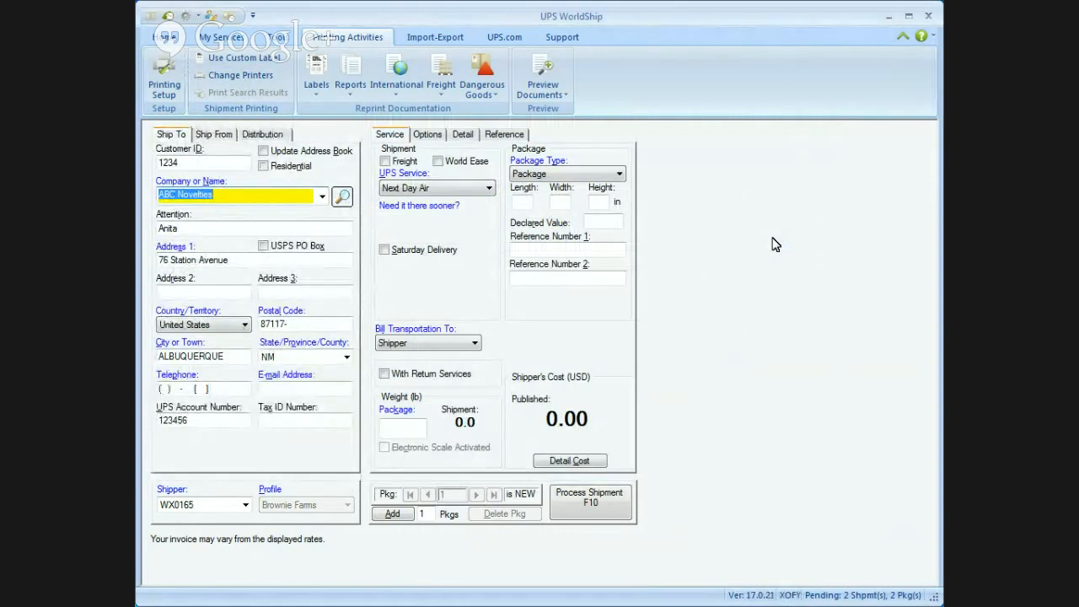
pyautogui.moveTo(496, 231)
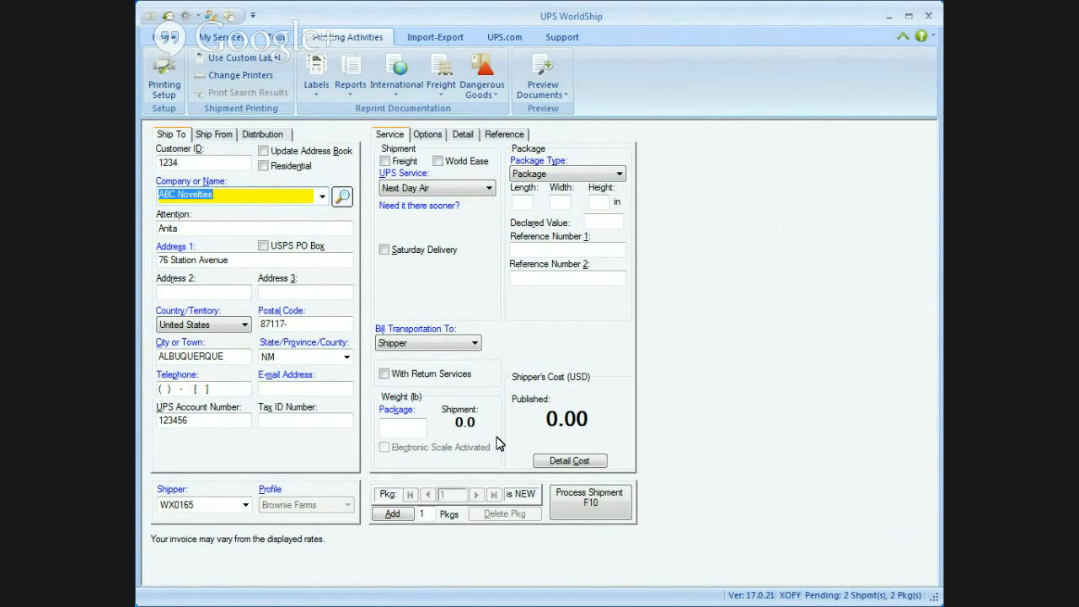
pyautogui.moveTo(379, 260)
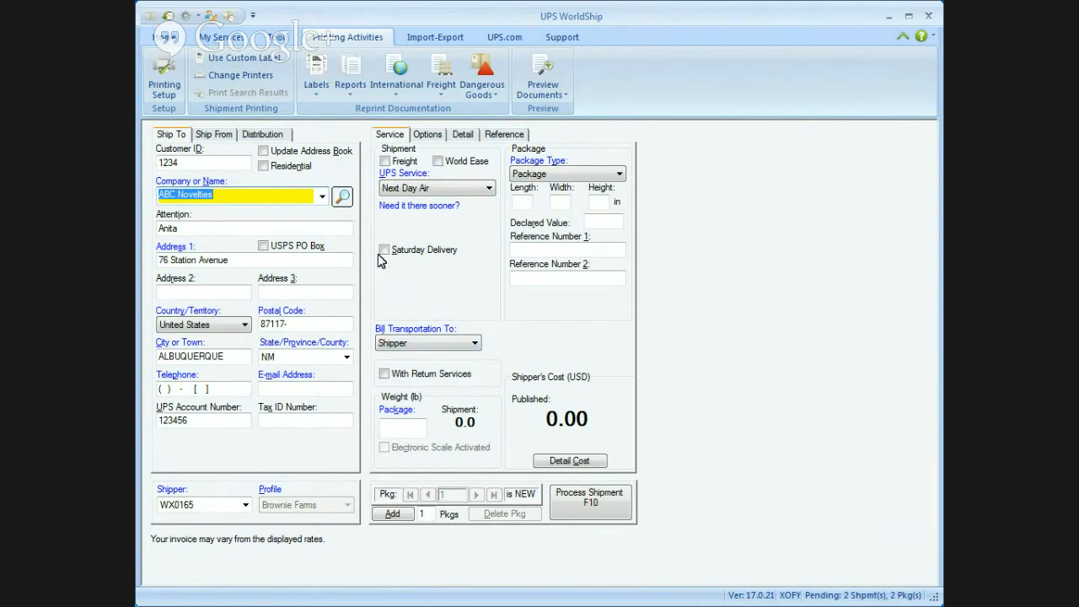
pyautogui.moveTo(381, 259)
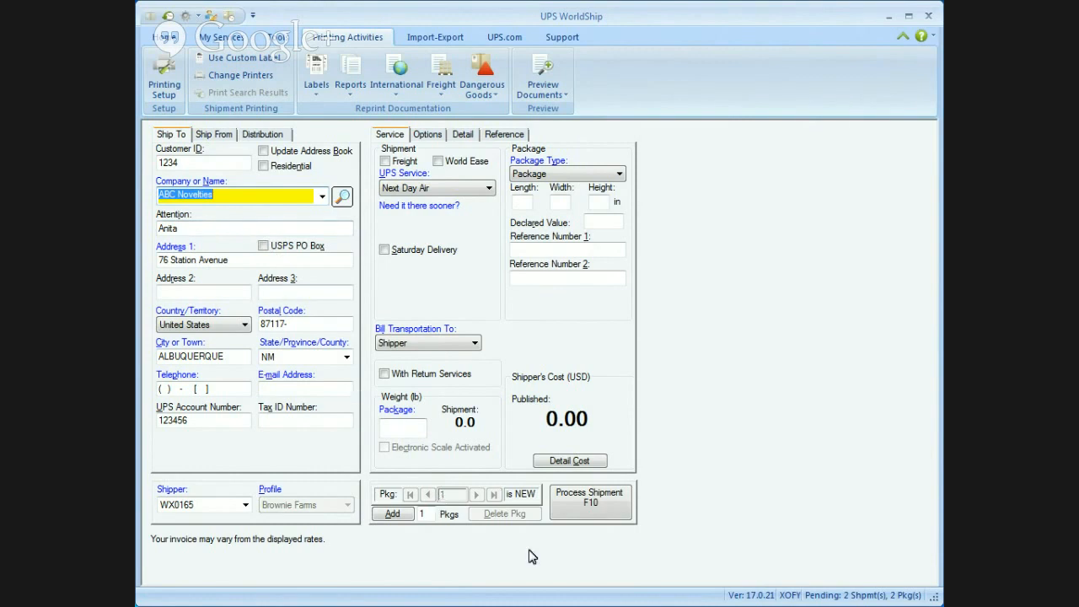
pyautogui.moveTo(386, 234)
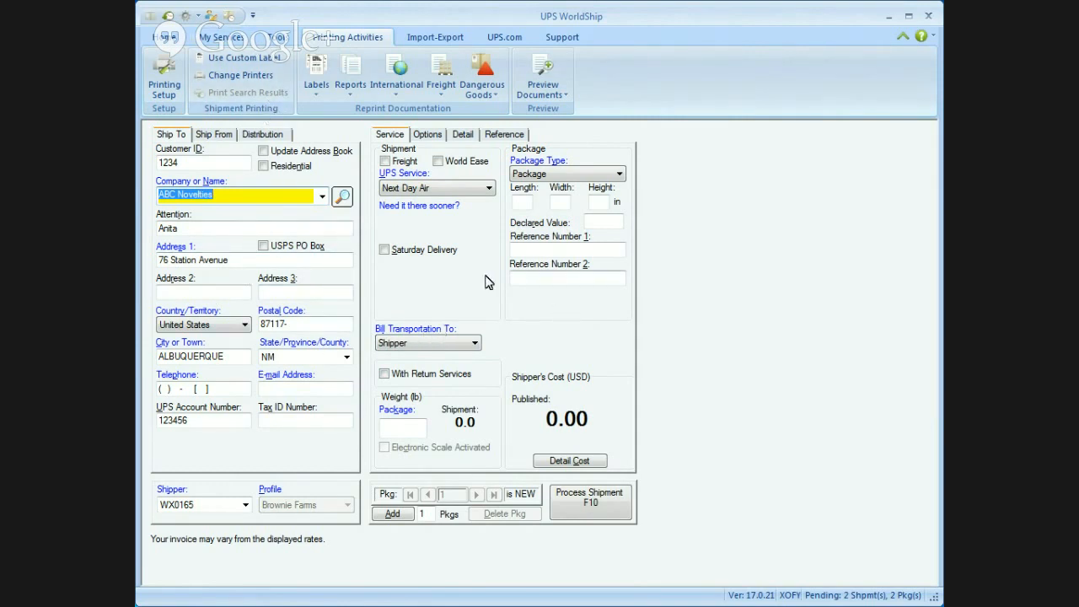
pyautogui.moveTo(361, 277)
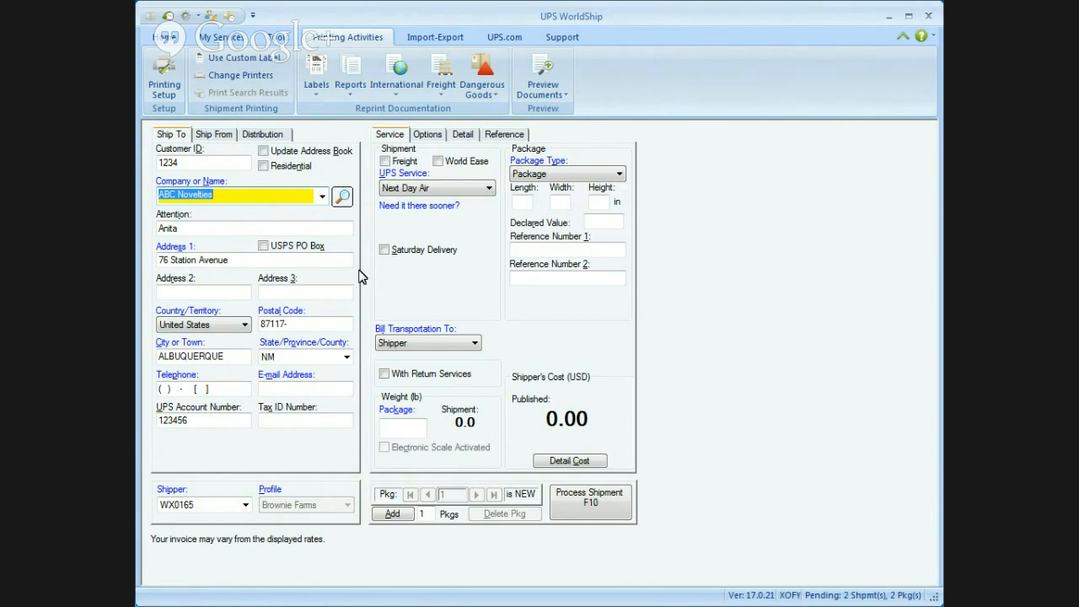